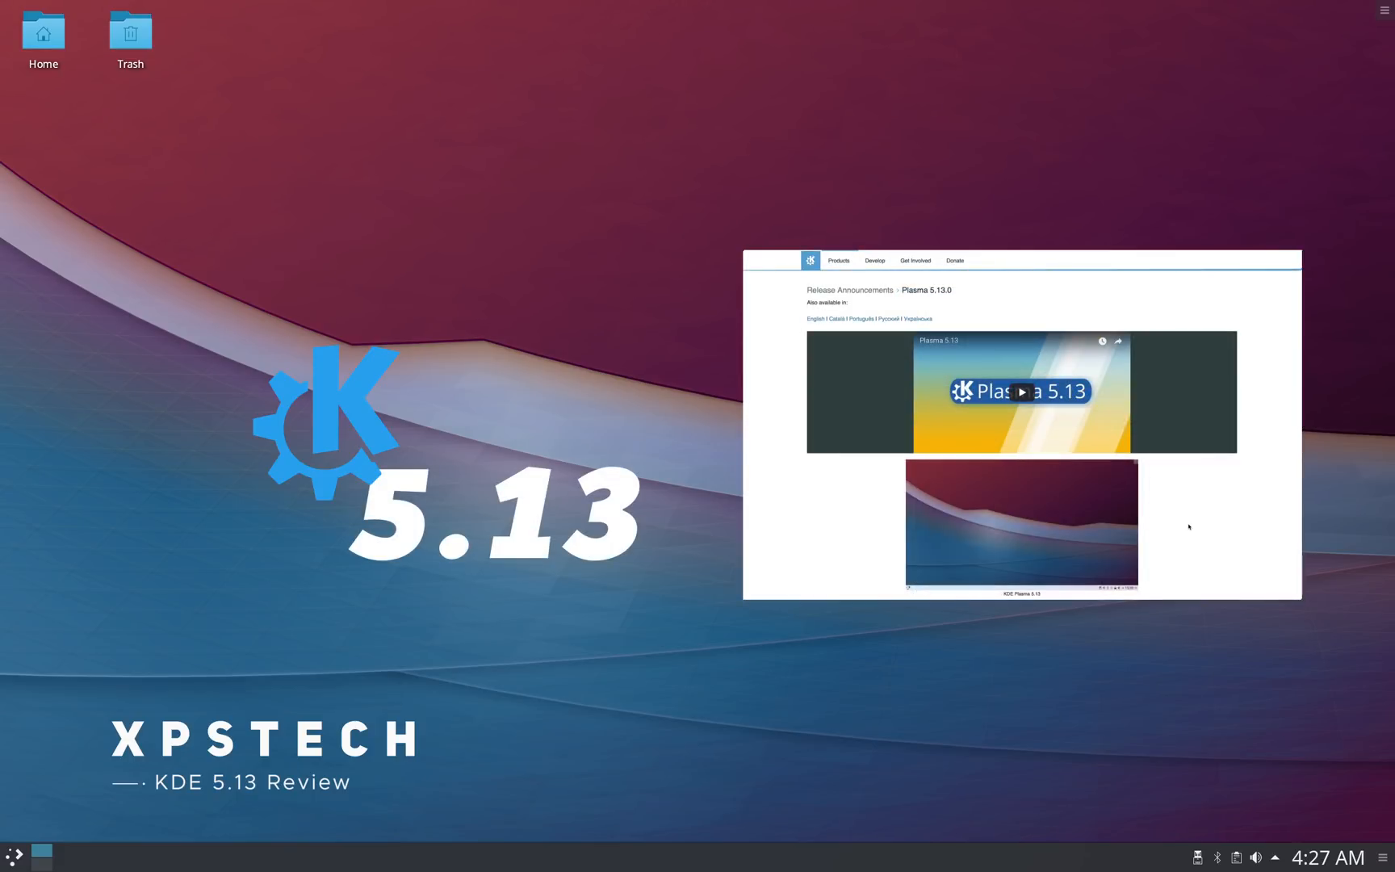
# Search the launcher for 'about' and dismiss the system information window
pyautogui.scroll(-3)
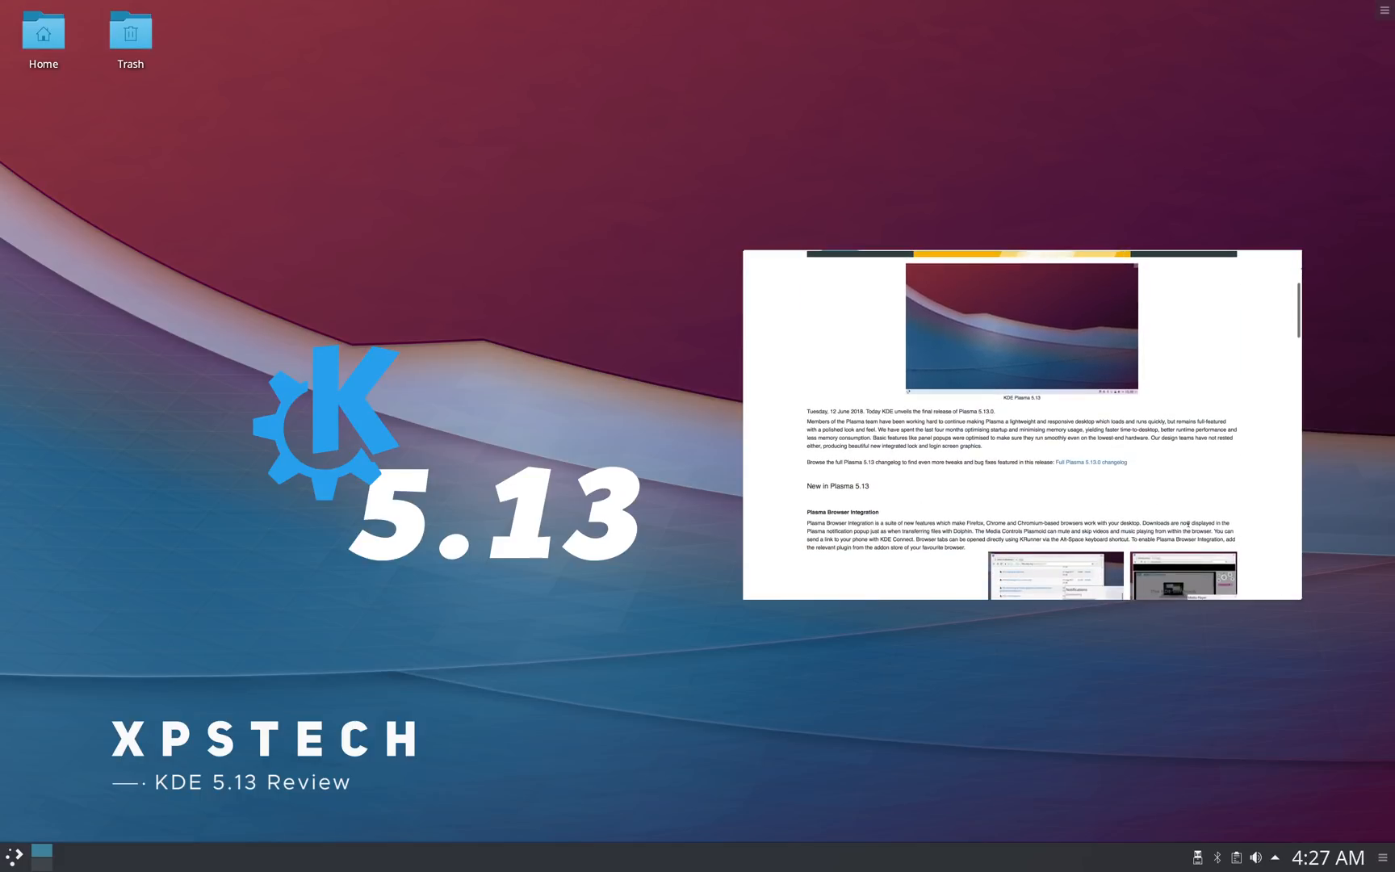
pyautogui.scroll(3)
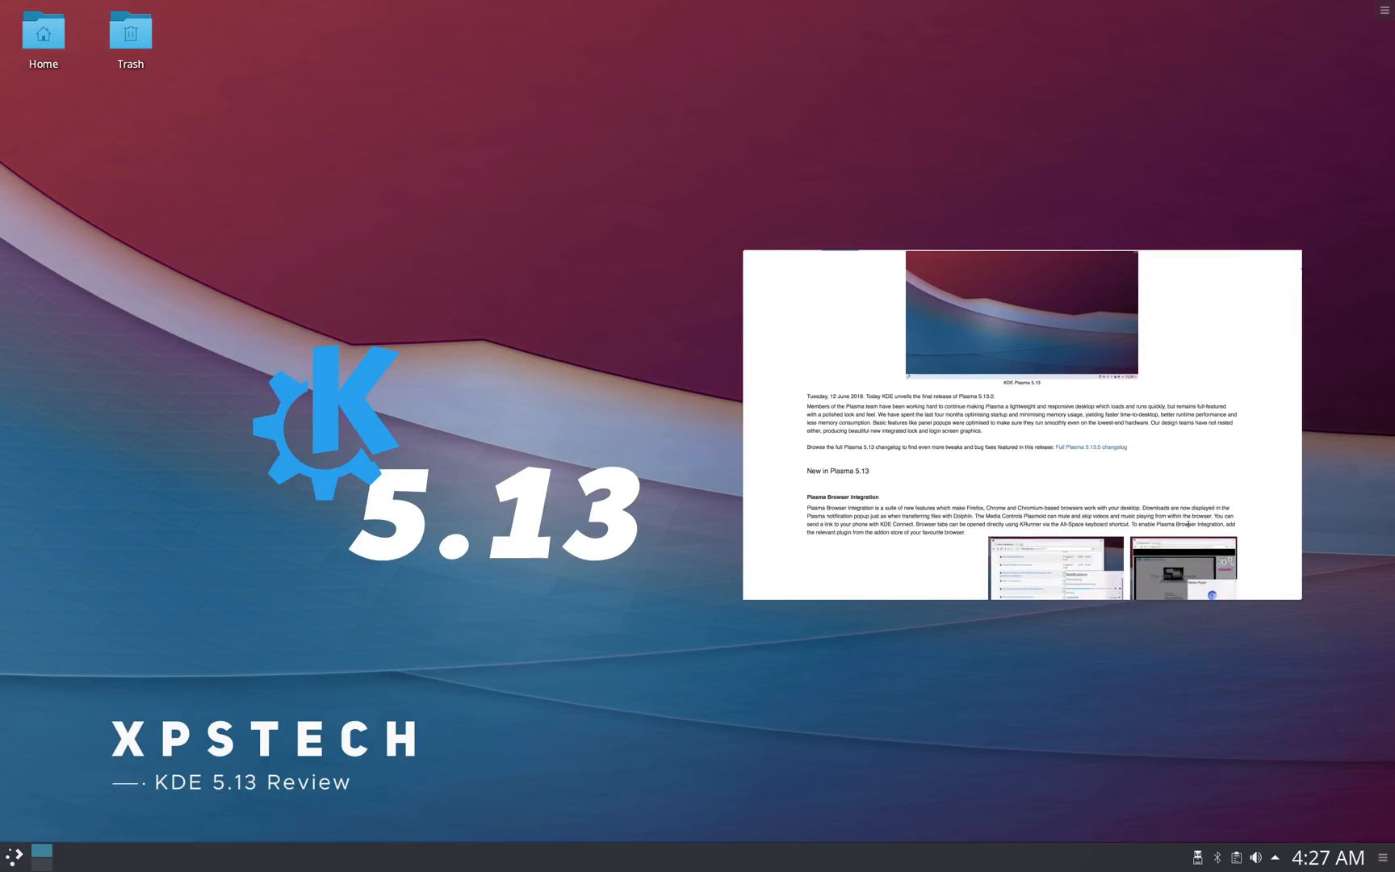
pyautogui.scroll(-3)
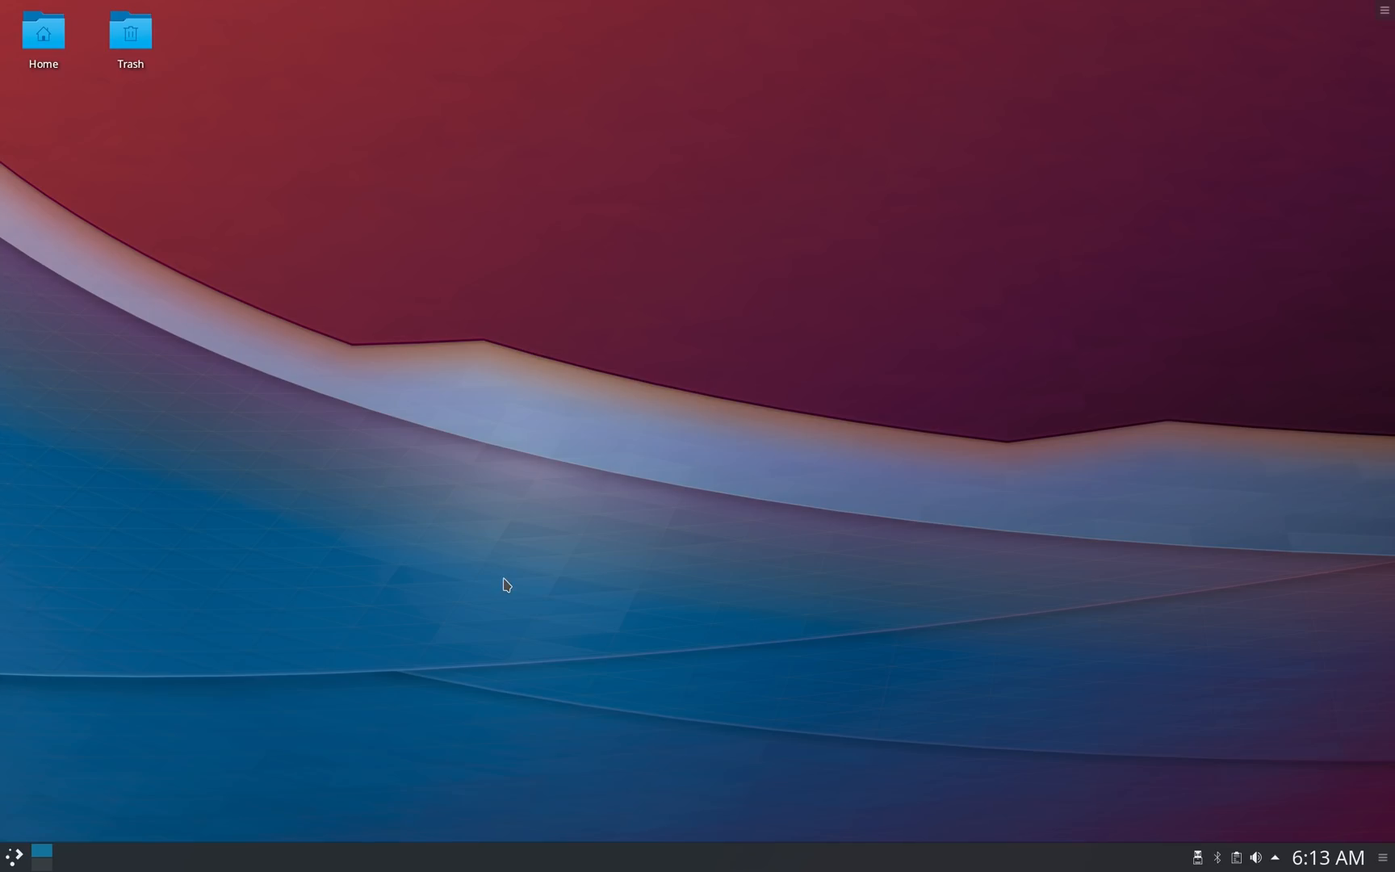
pyautogui.rightClick(505, 589)
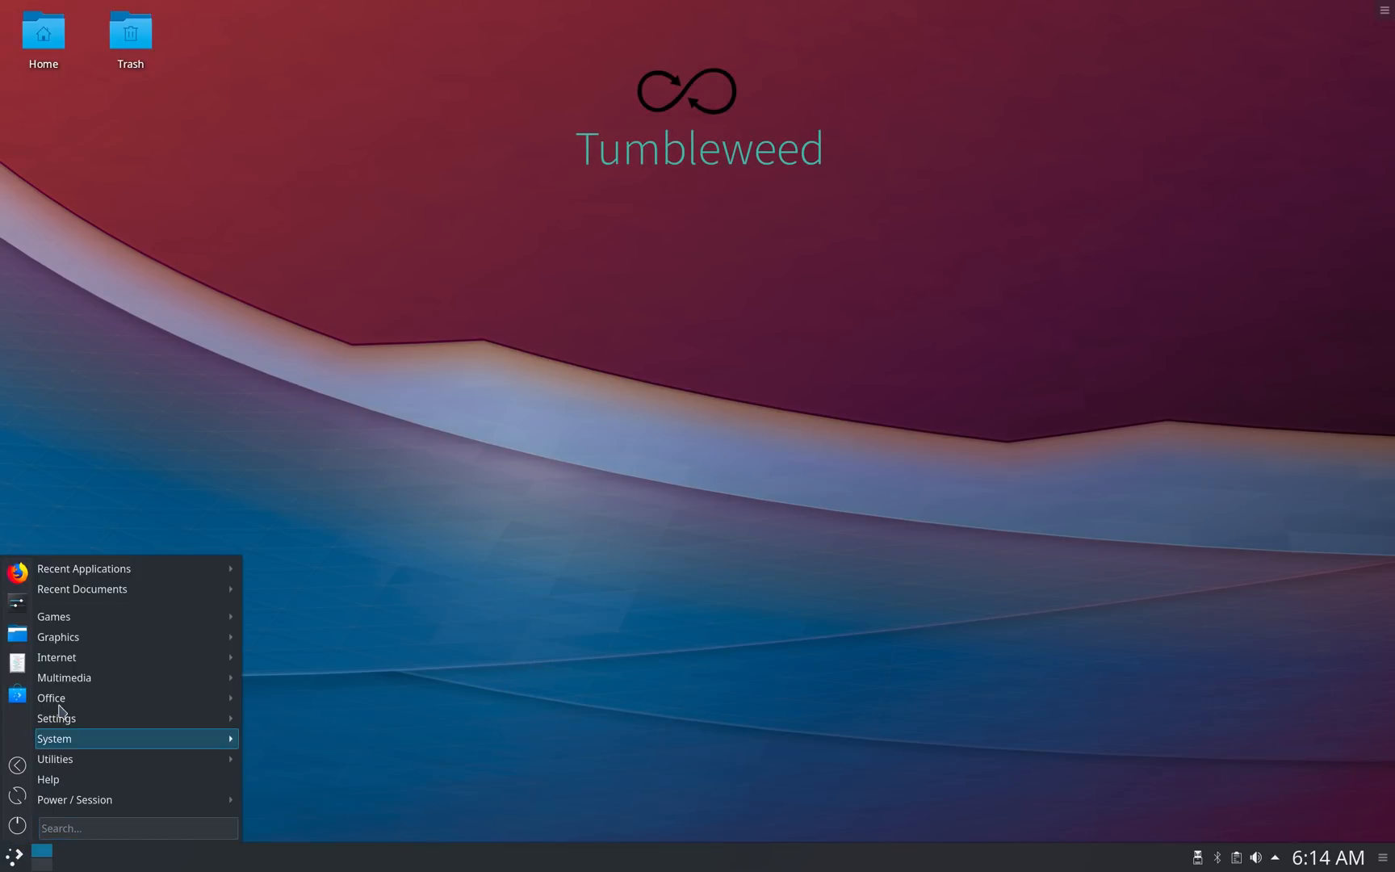
pyautogui.moveTo(89, 799)
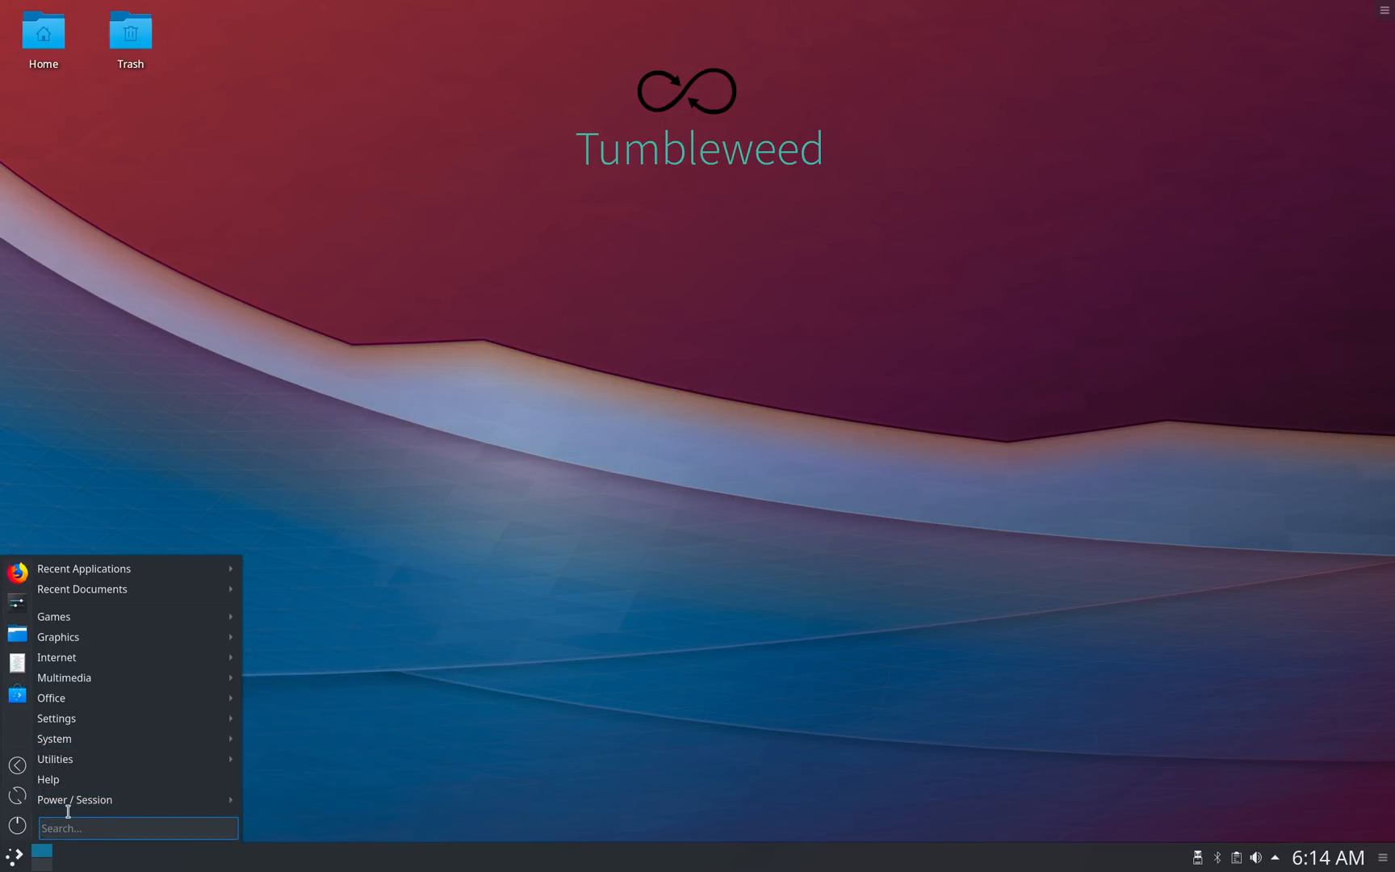
pyautogui.write('about')
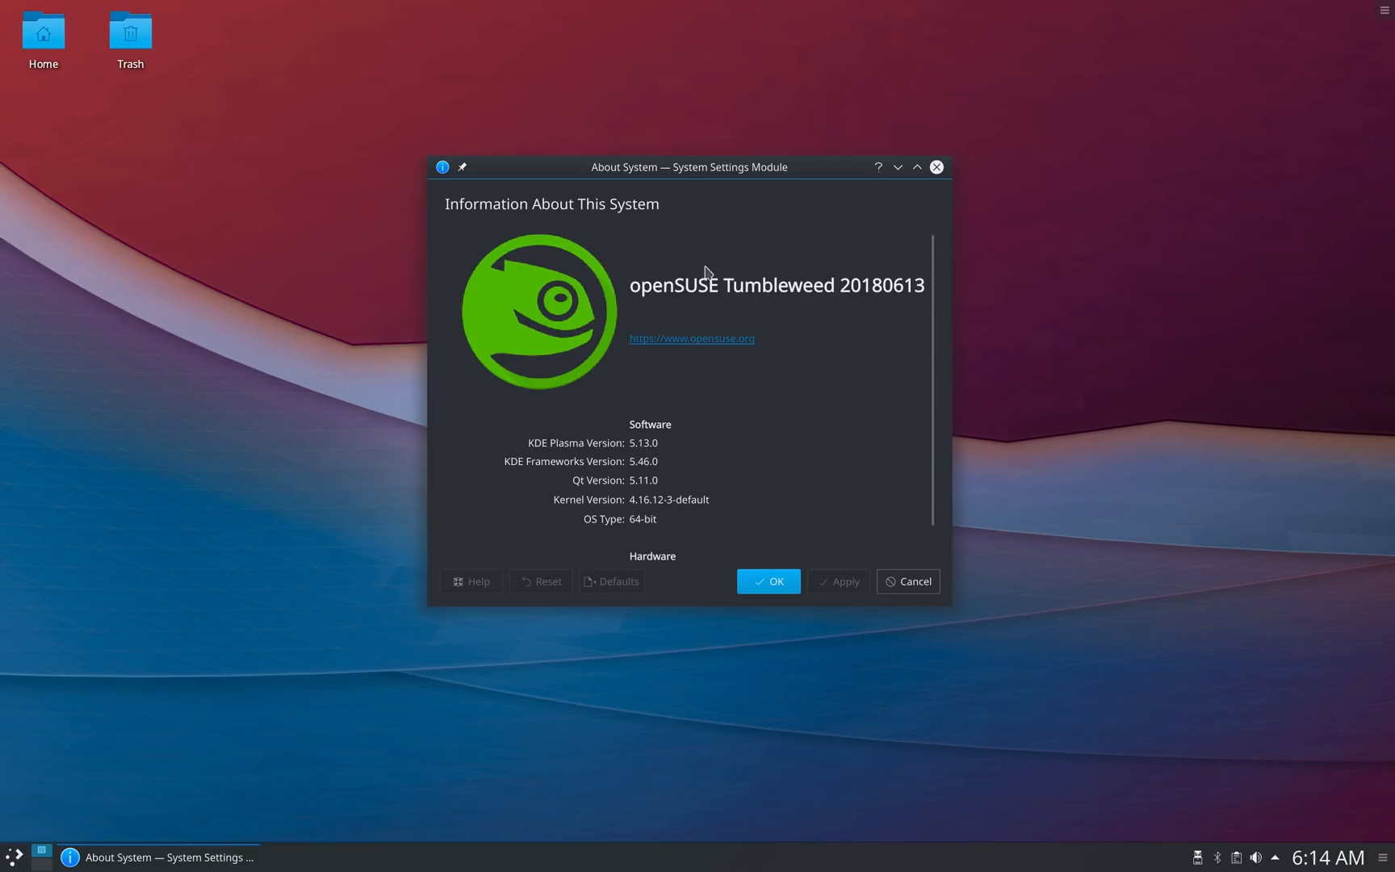
pyautogui.moveTo(651, 445)
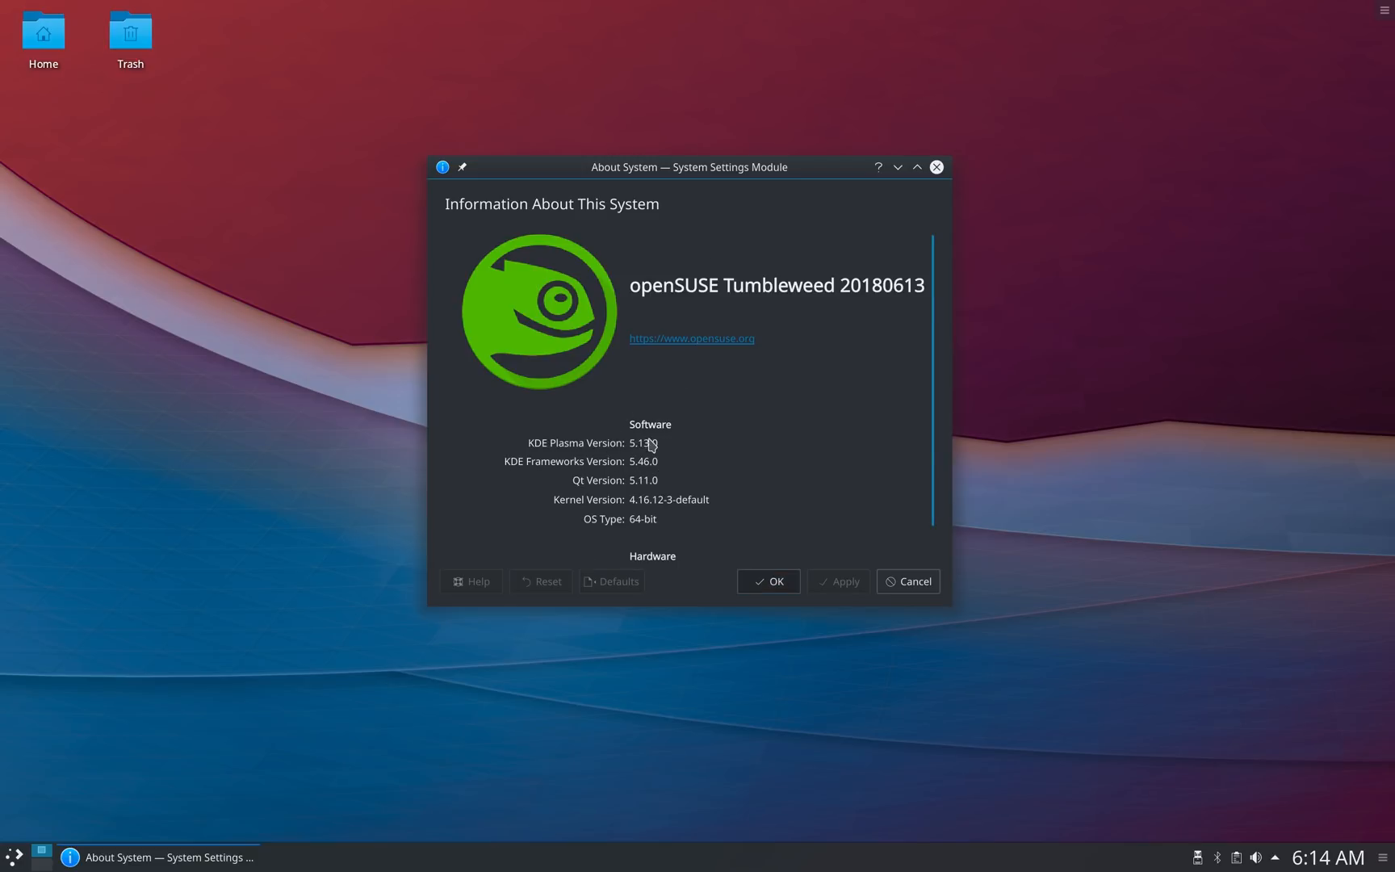
pyautogui.click(691, 337)
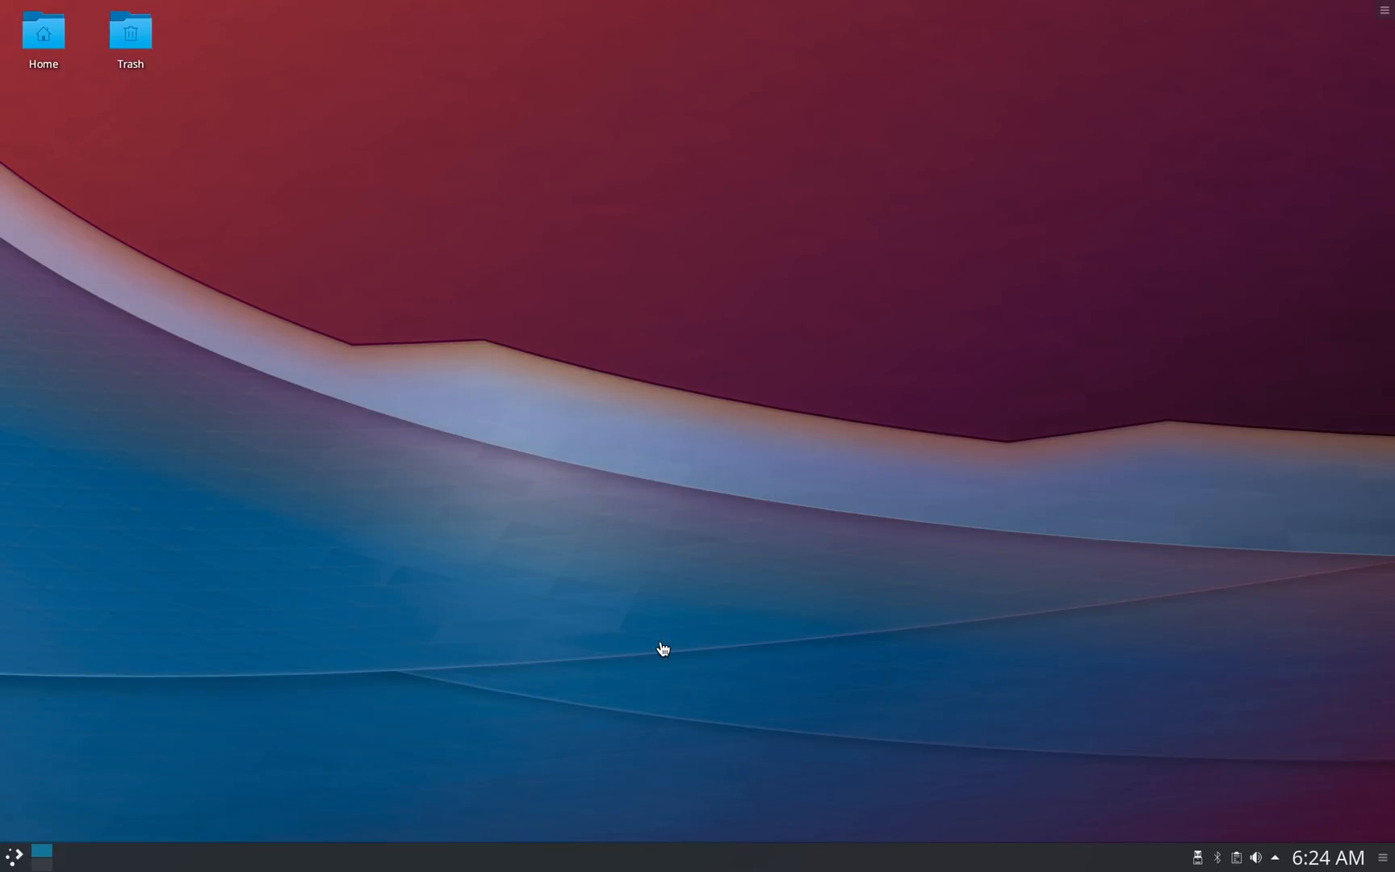
# Reach Screen Locking under Desktop Behavior and use Add Folder for the wallpaper slideshow
pyautogui.click(13, 856)
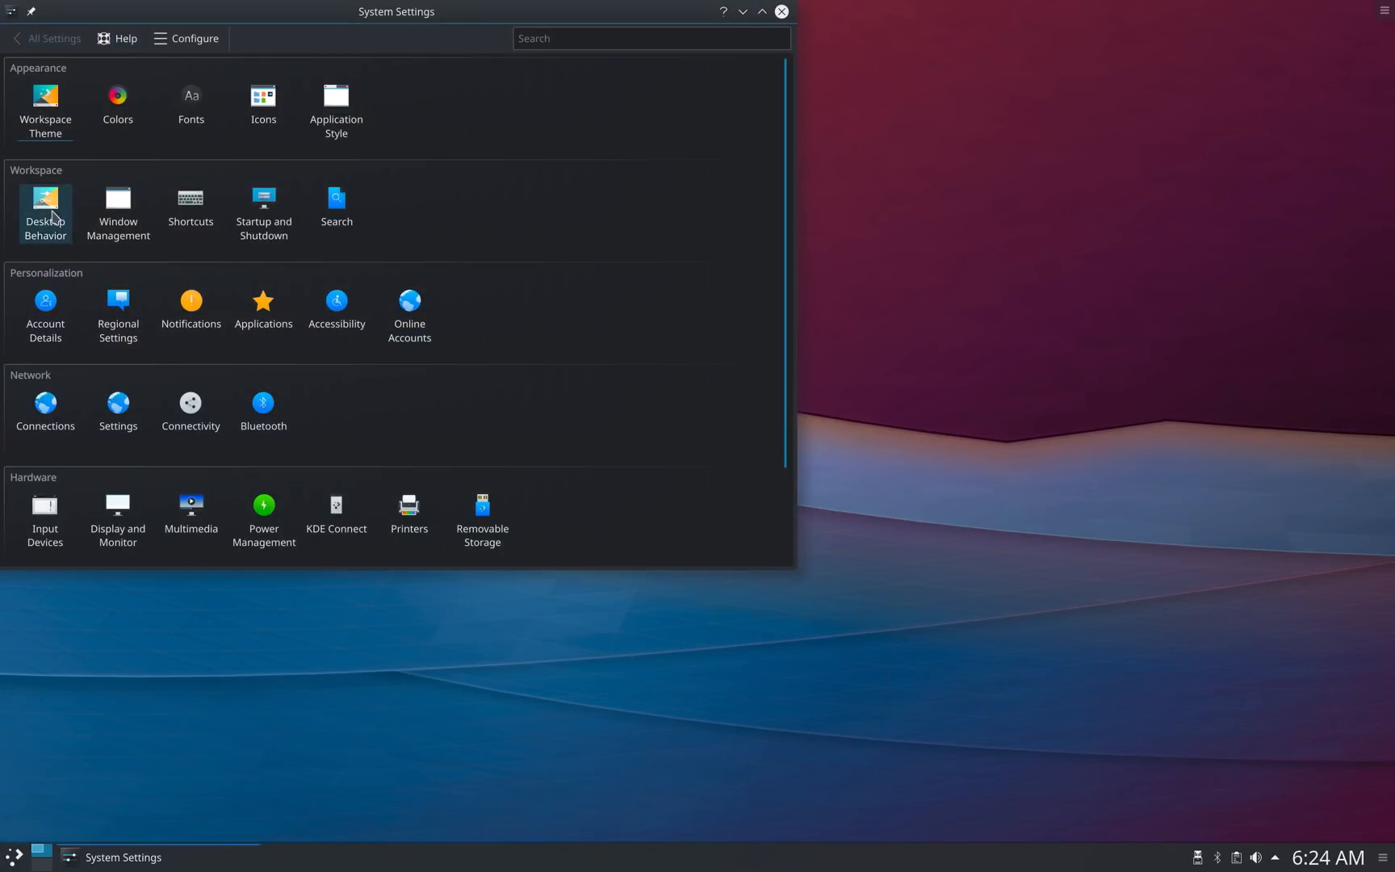
pyautogui.click(46, 205)
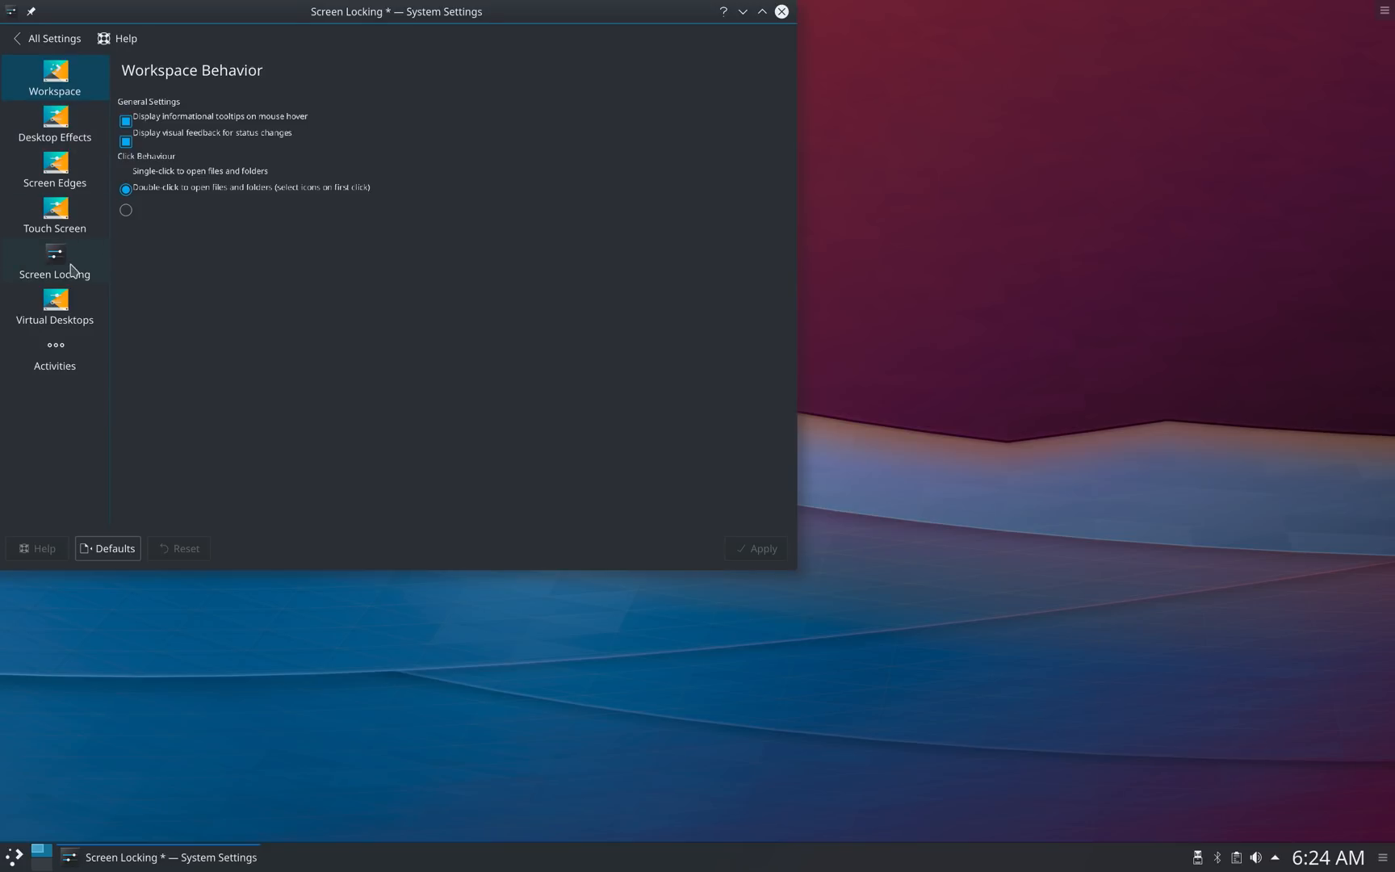
pyautogui.click(55, 263)
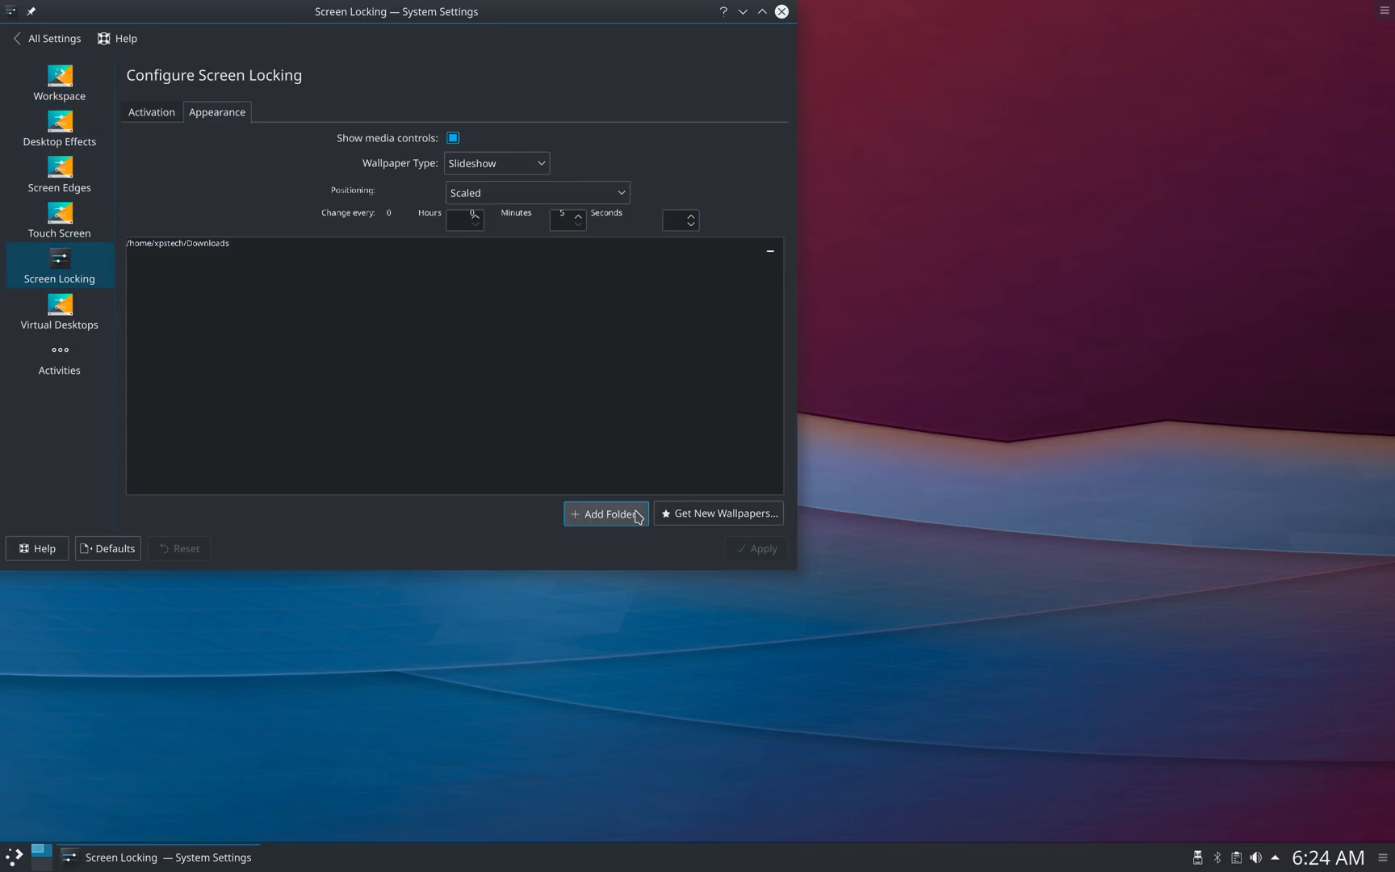
pyautogui.click(607, 513)
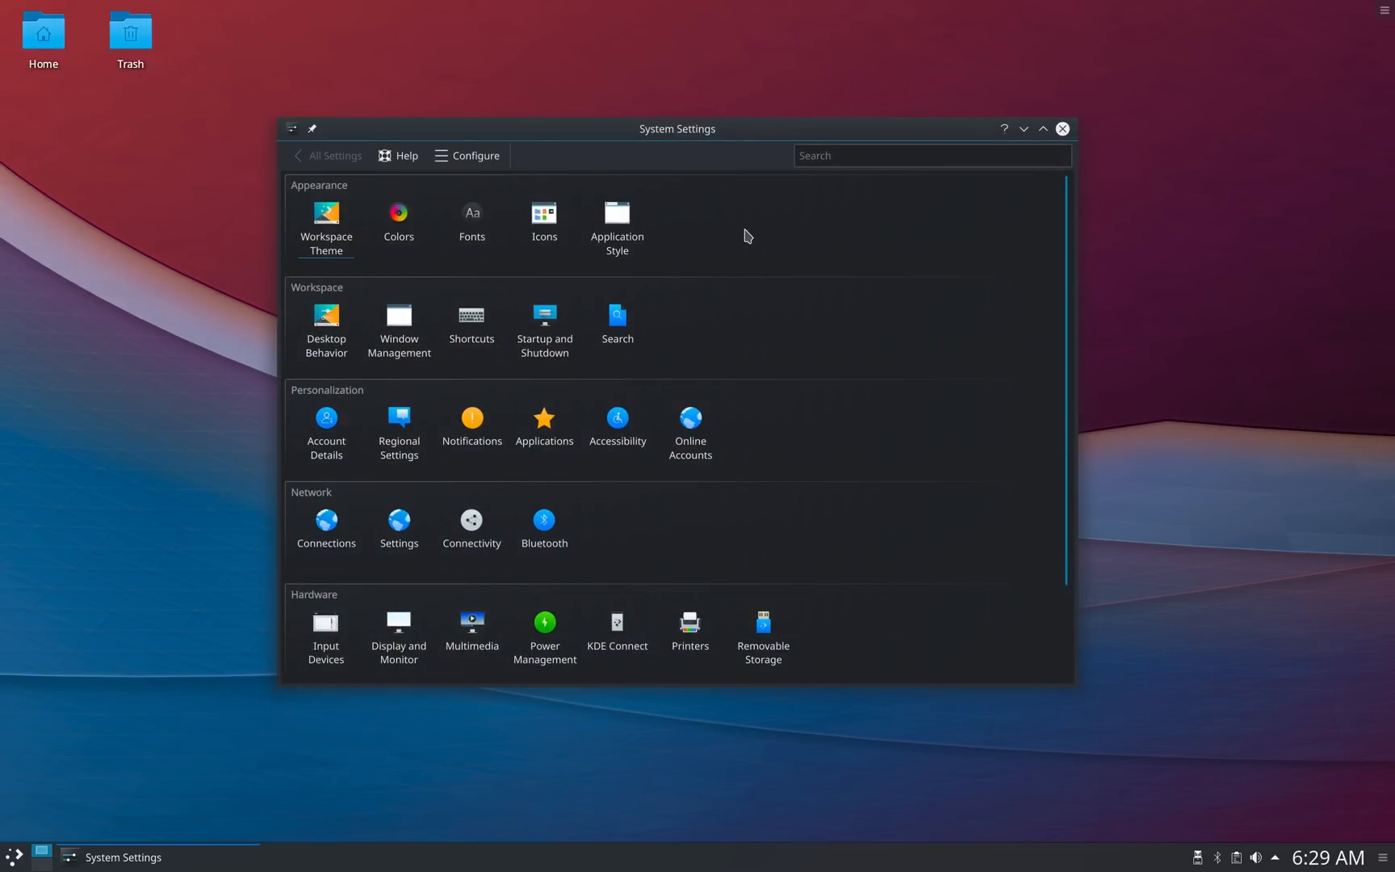
pyautogui.moveTo(867, 306)
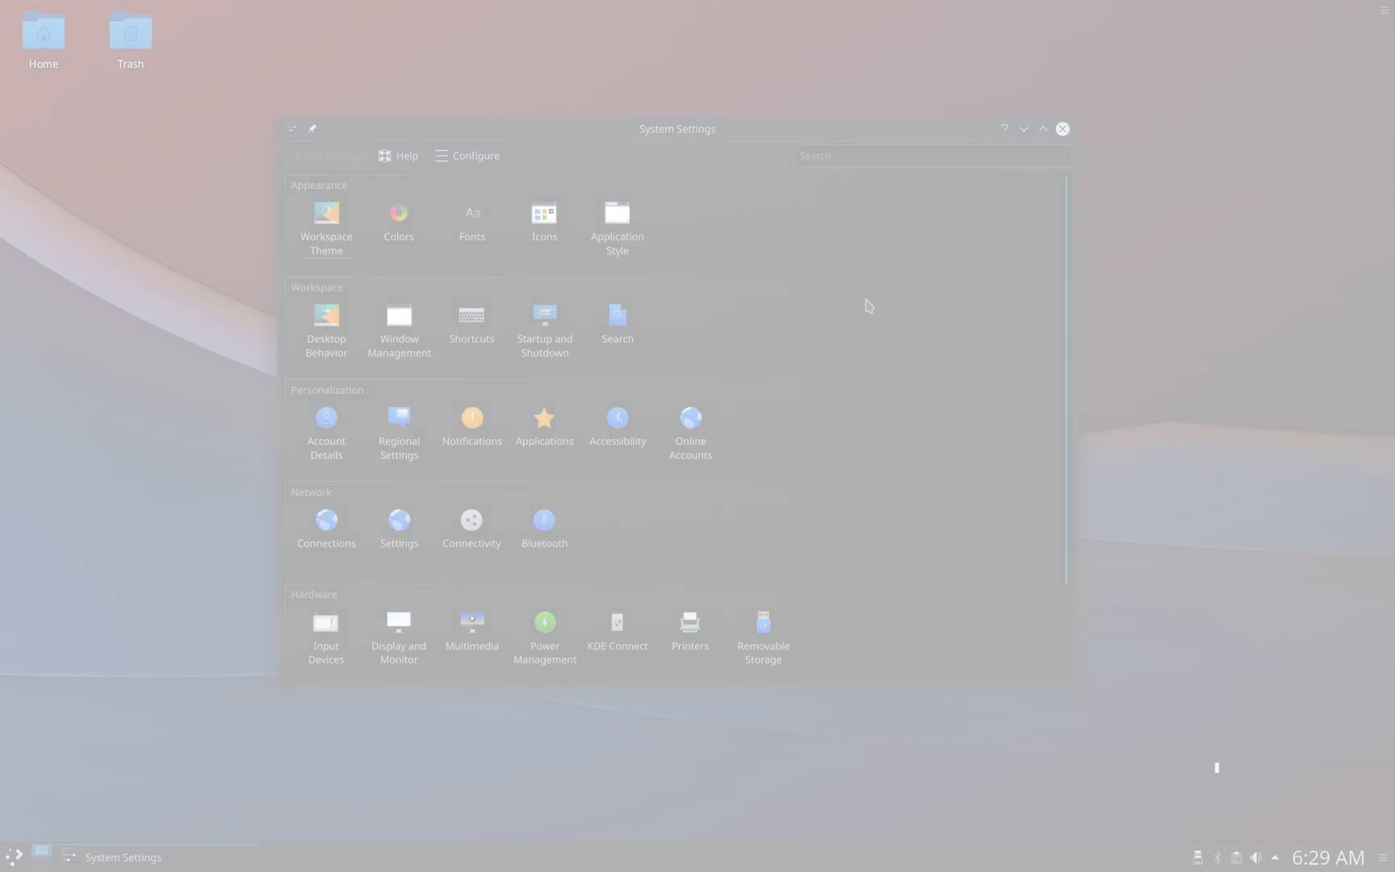
pyautogui.click(15, 858)
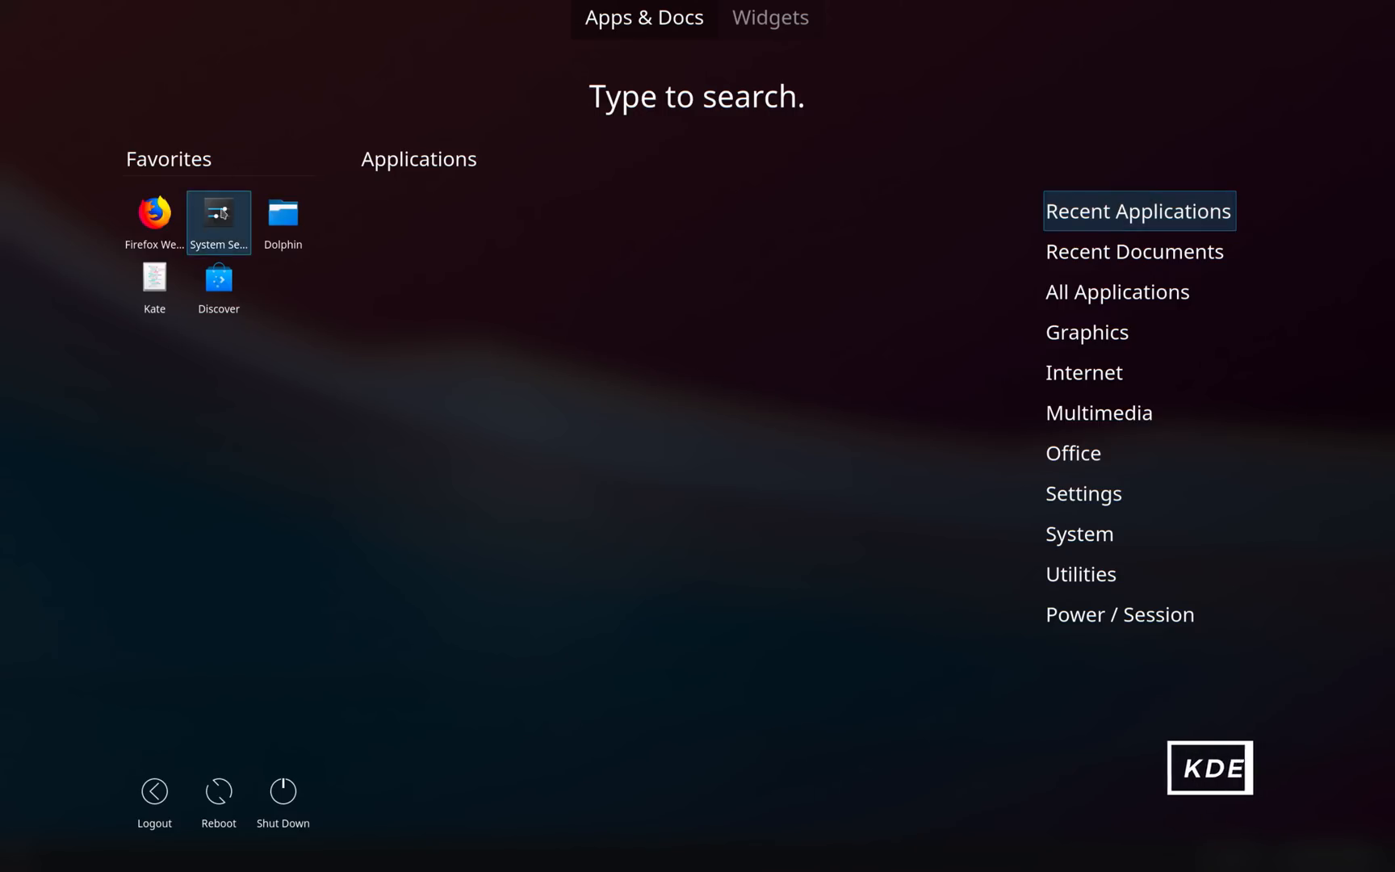
pyautogui.click(218, 213)
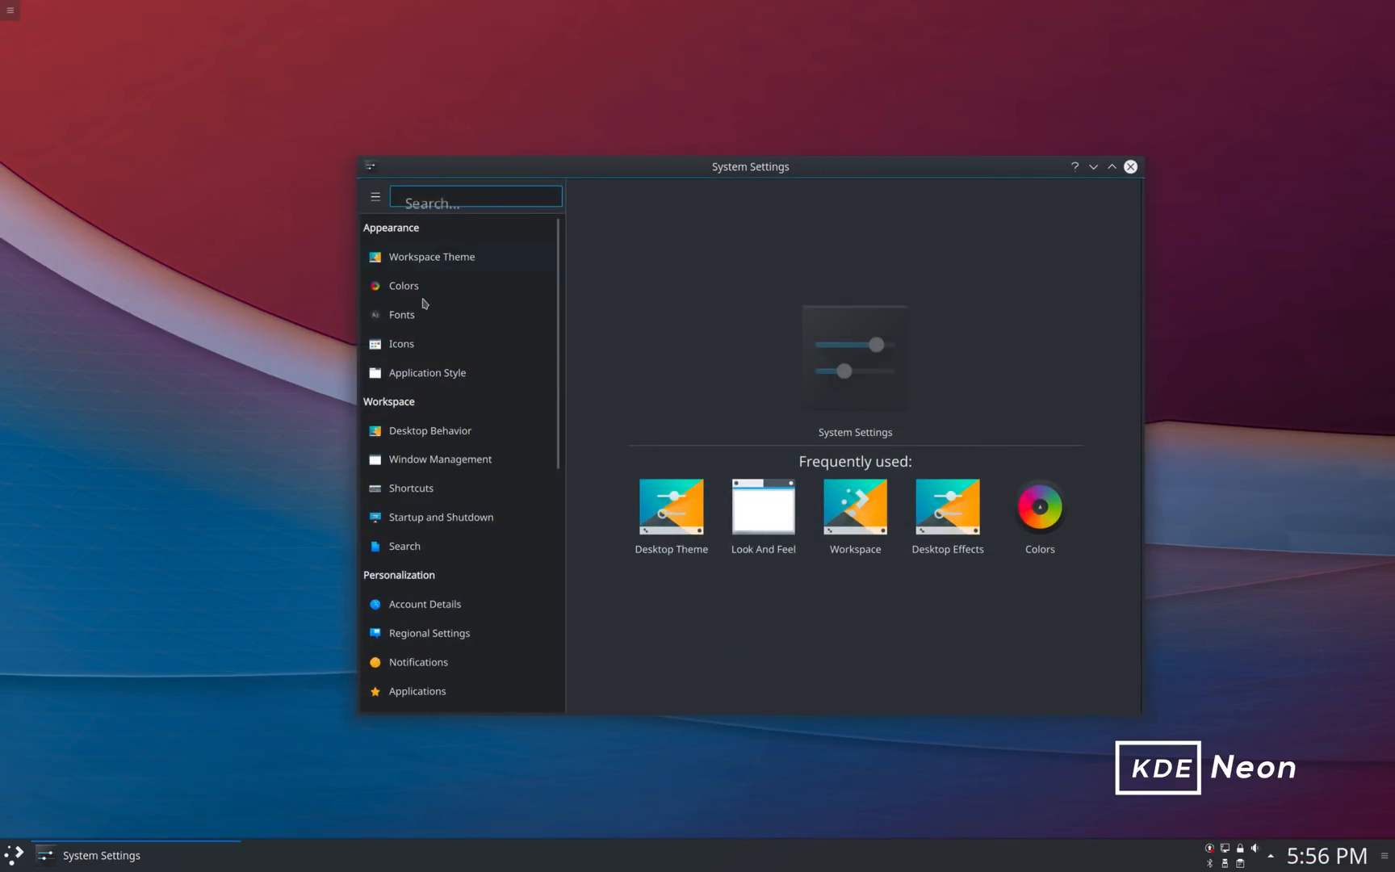
pyautogui.click(763, 507)
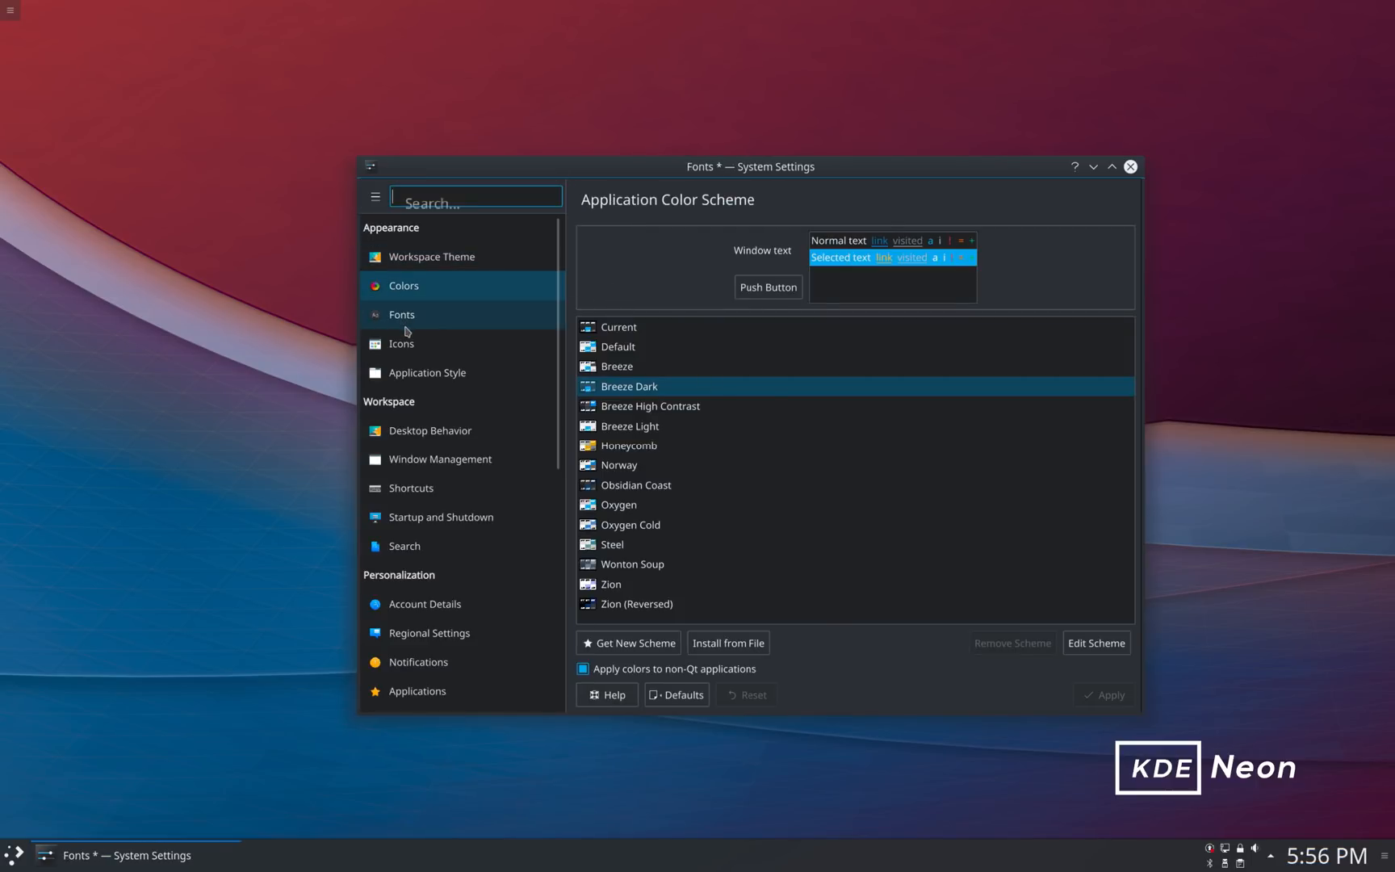
pyautogui.click(429, 431)
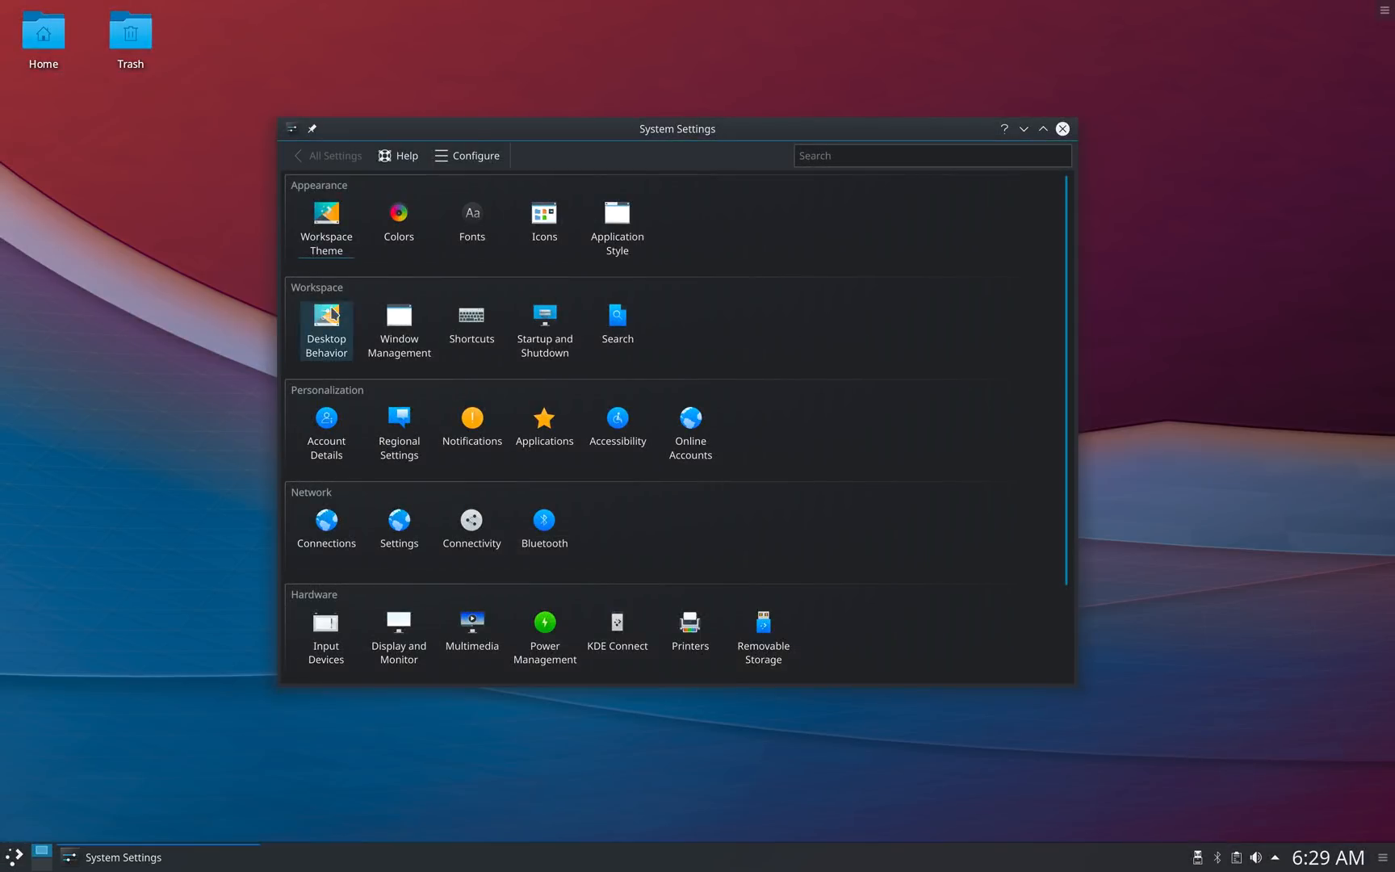
# Browse the Desktop Effects list under Desktop Behavior
pyautogui.click(325, 320)
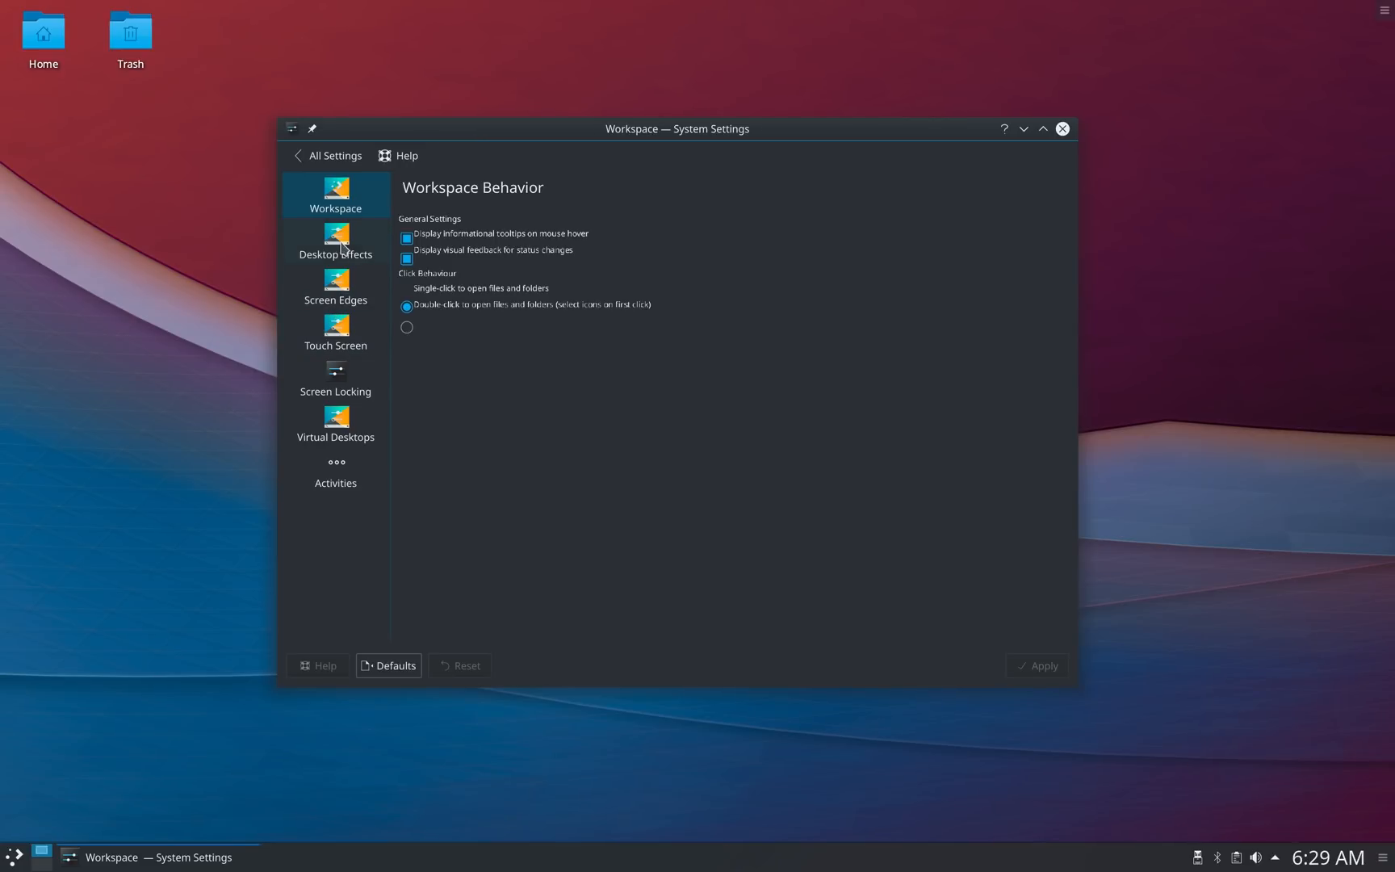
pyautogui.click(339, 242)
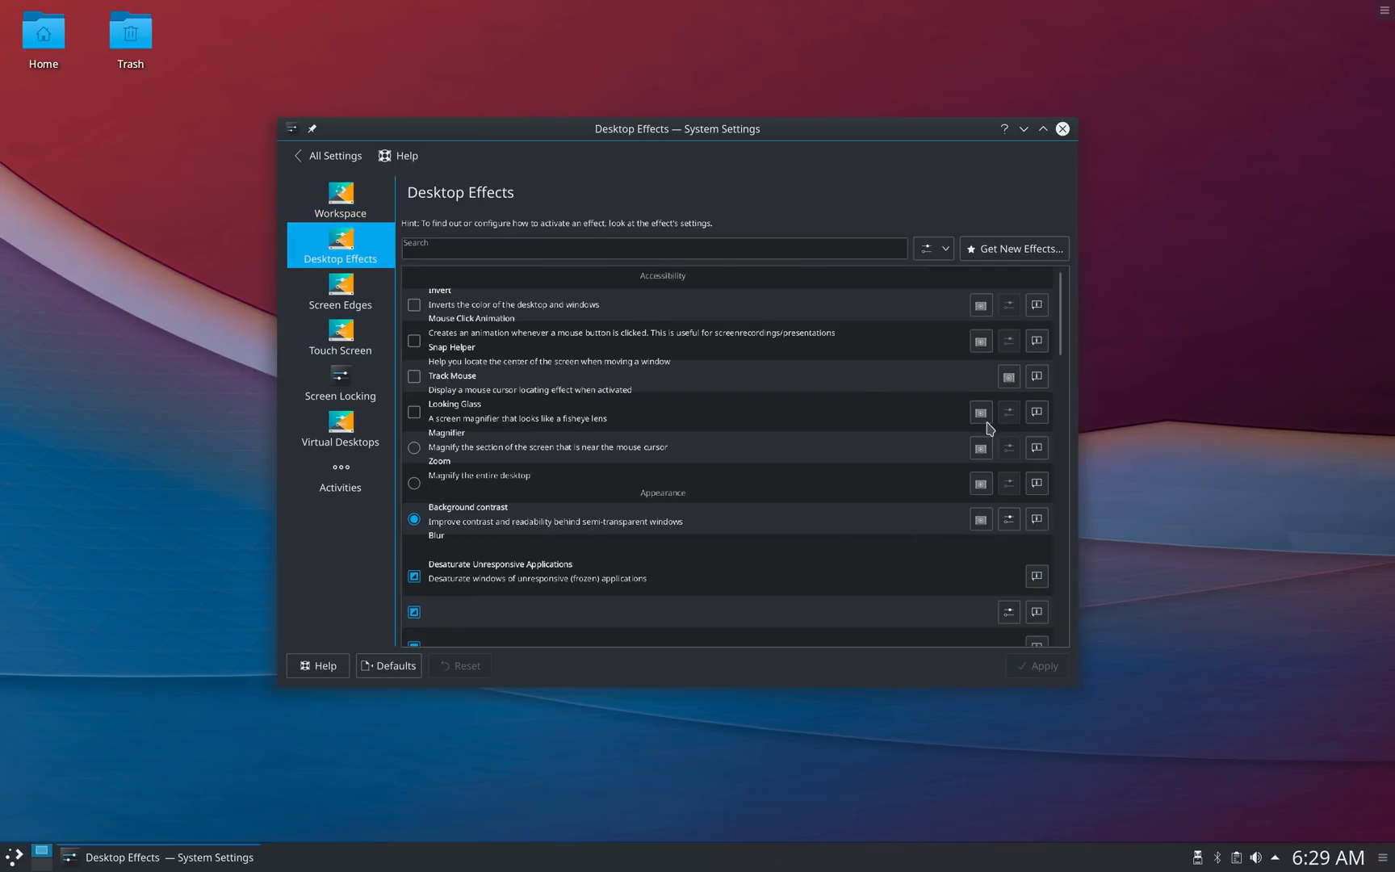
pyautogui.scroll(-3)
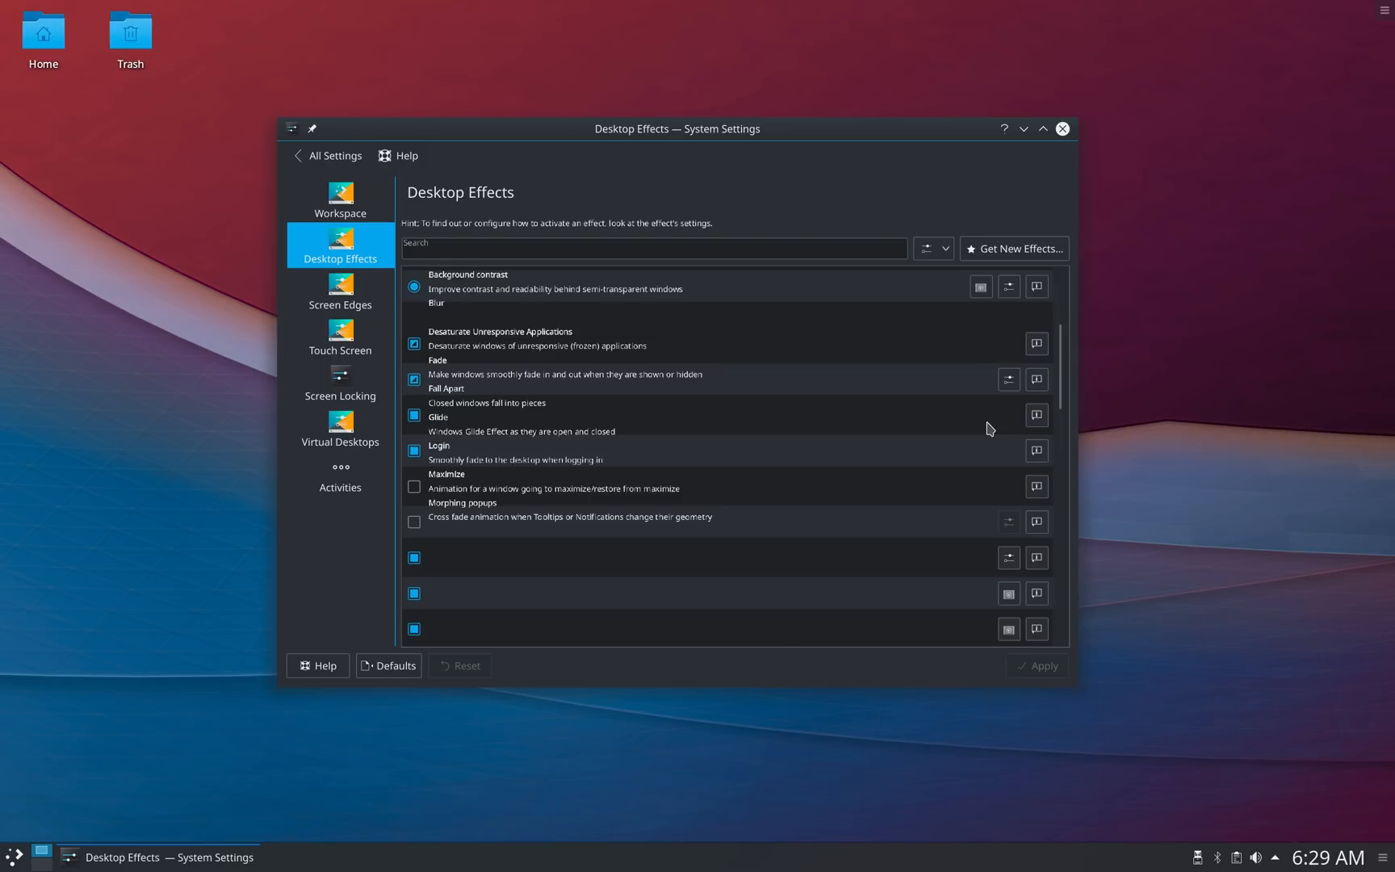
pyautogui.scroll(-3)
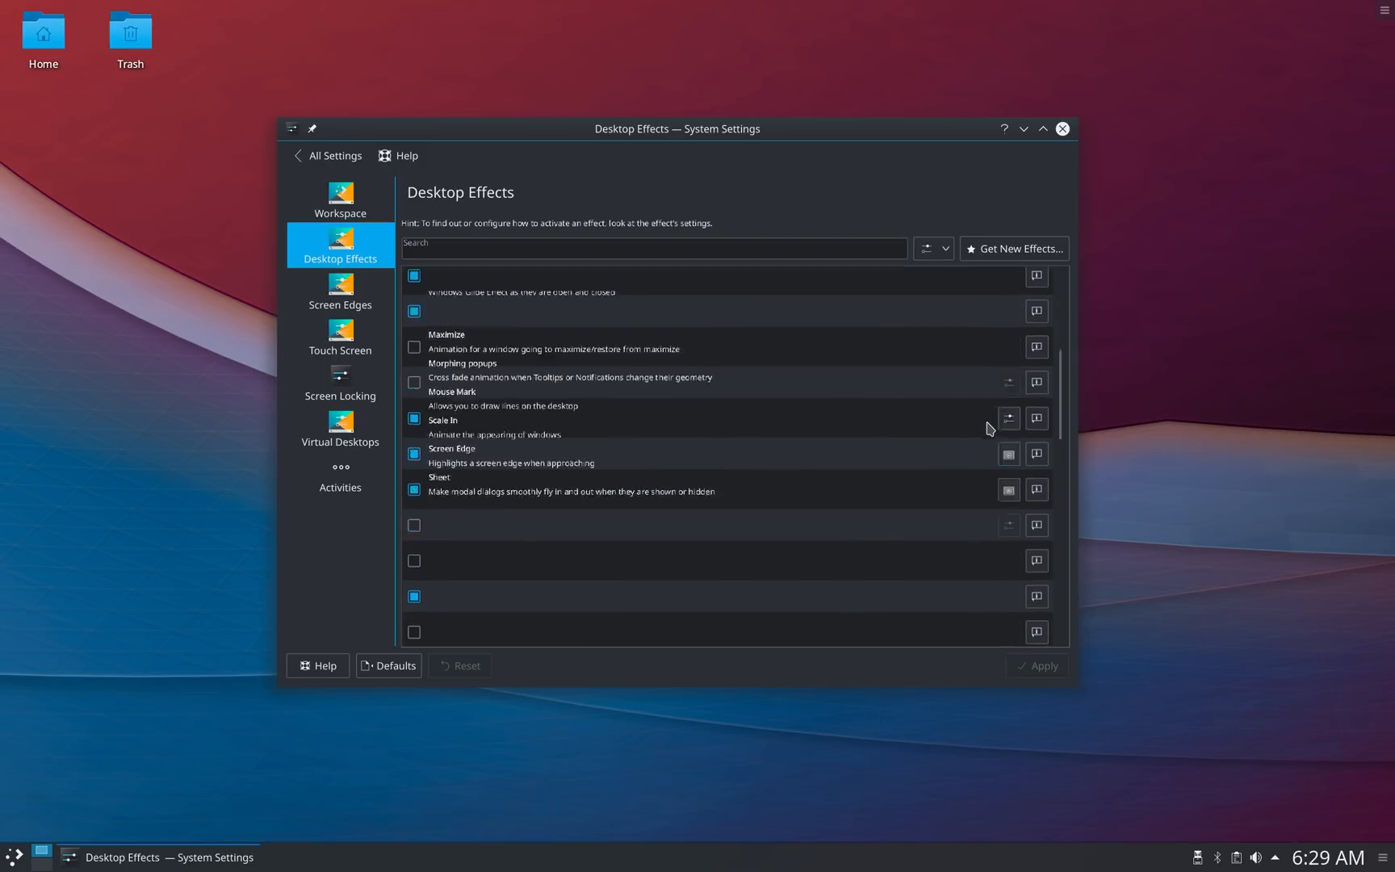
pyautogui.scroll(3)
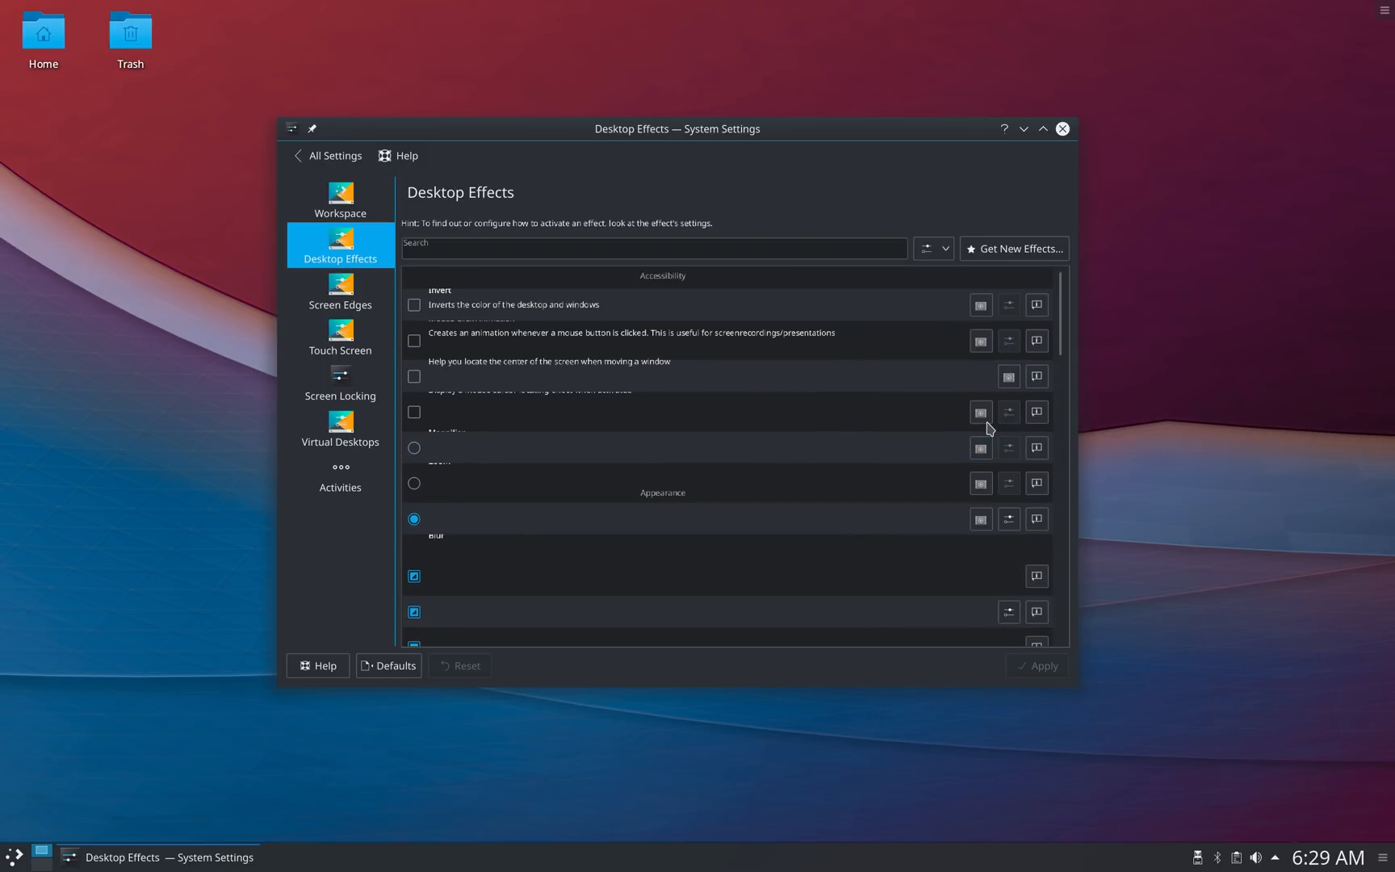
pyautogui.moveTo(591, 315)
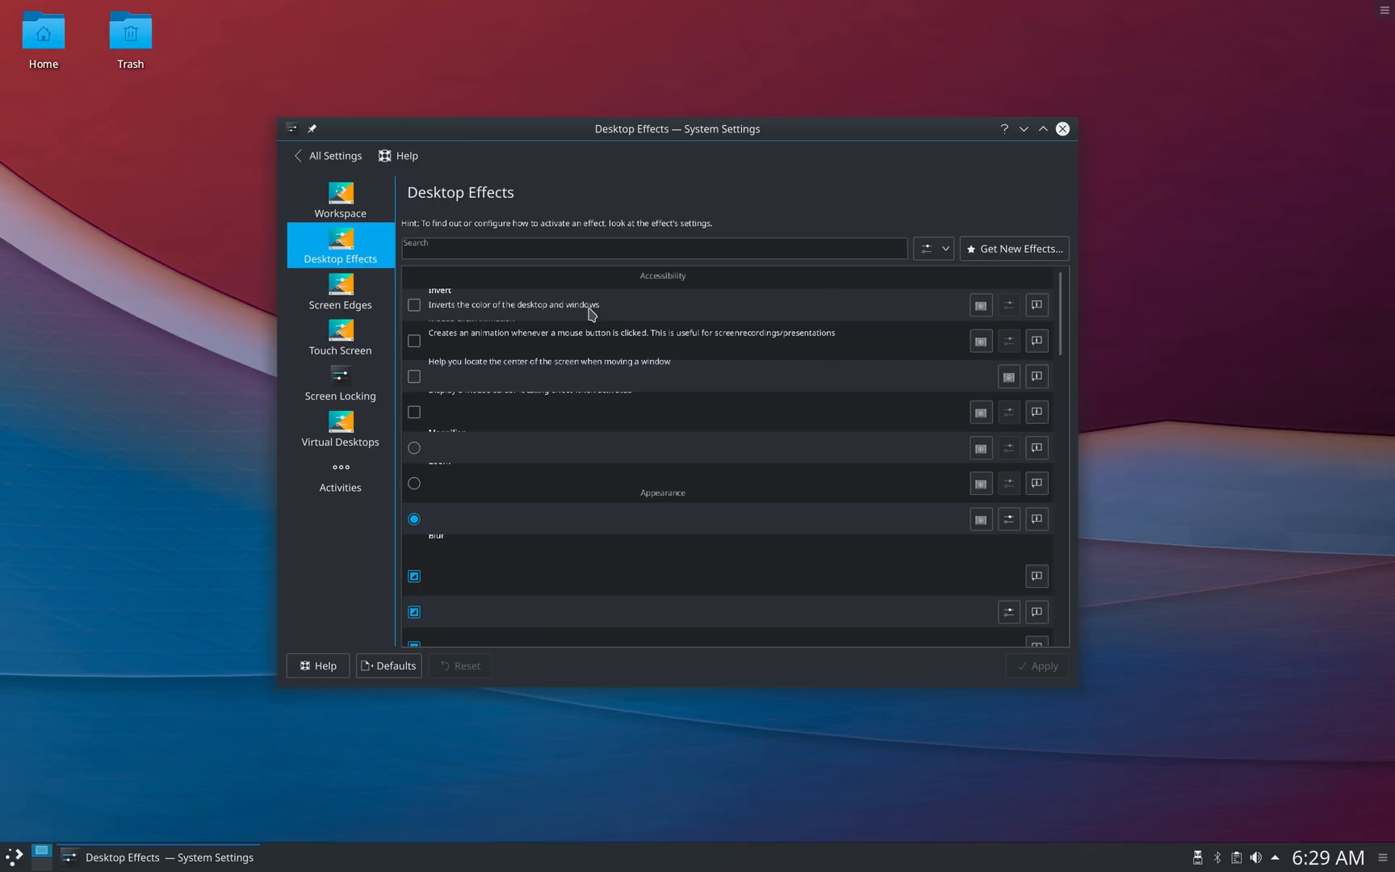
pyautogui.moveTo(736, 422)
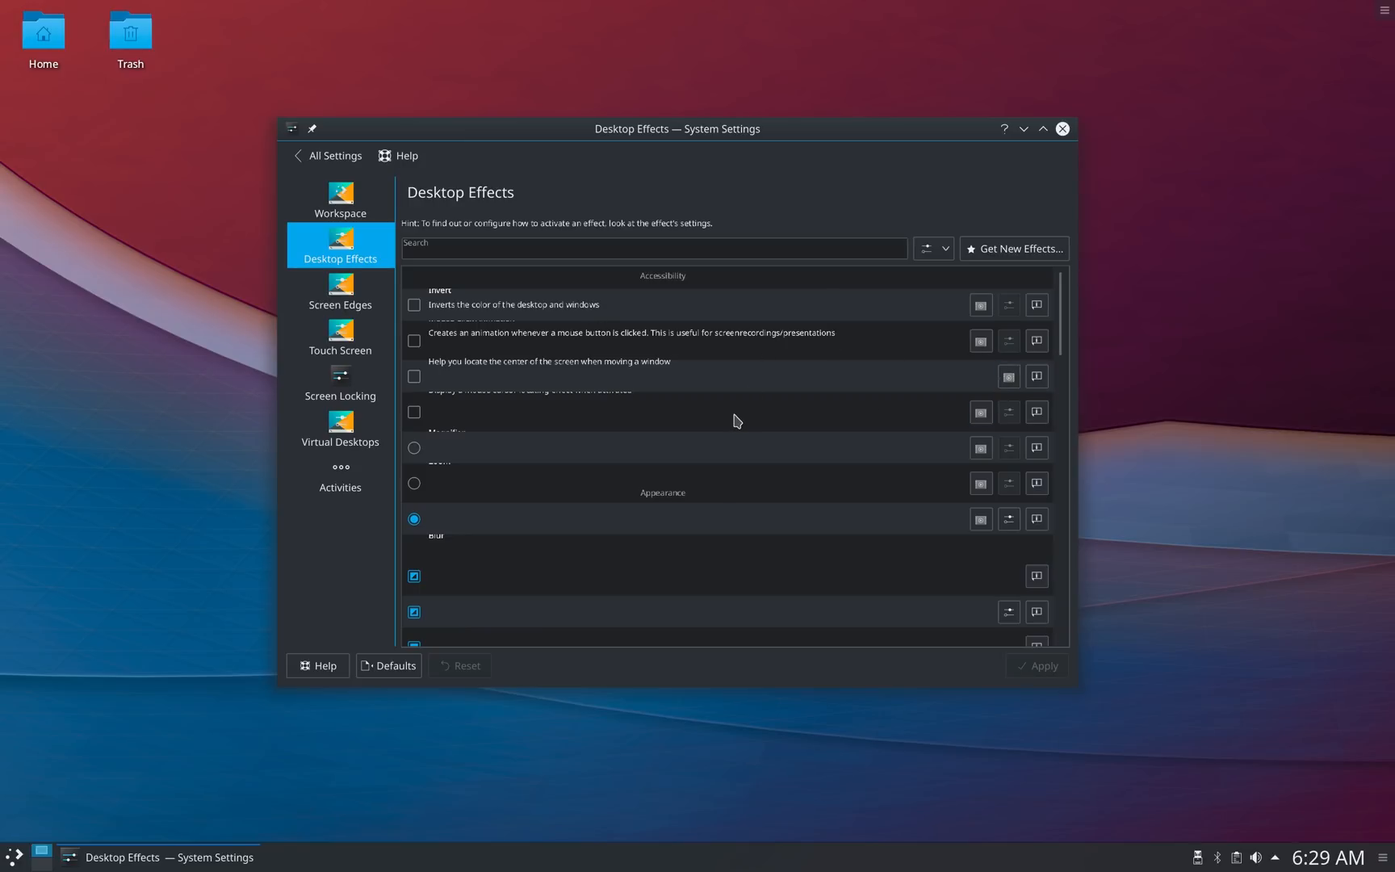
pyautogui.scroll(-3)
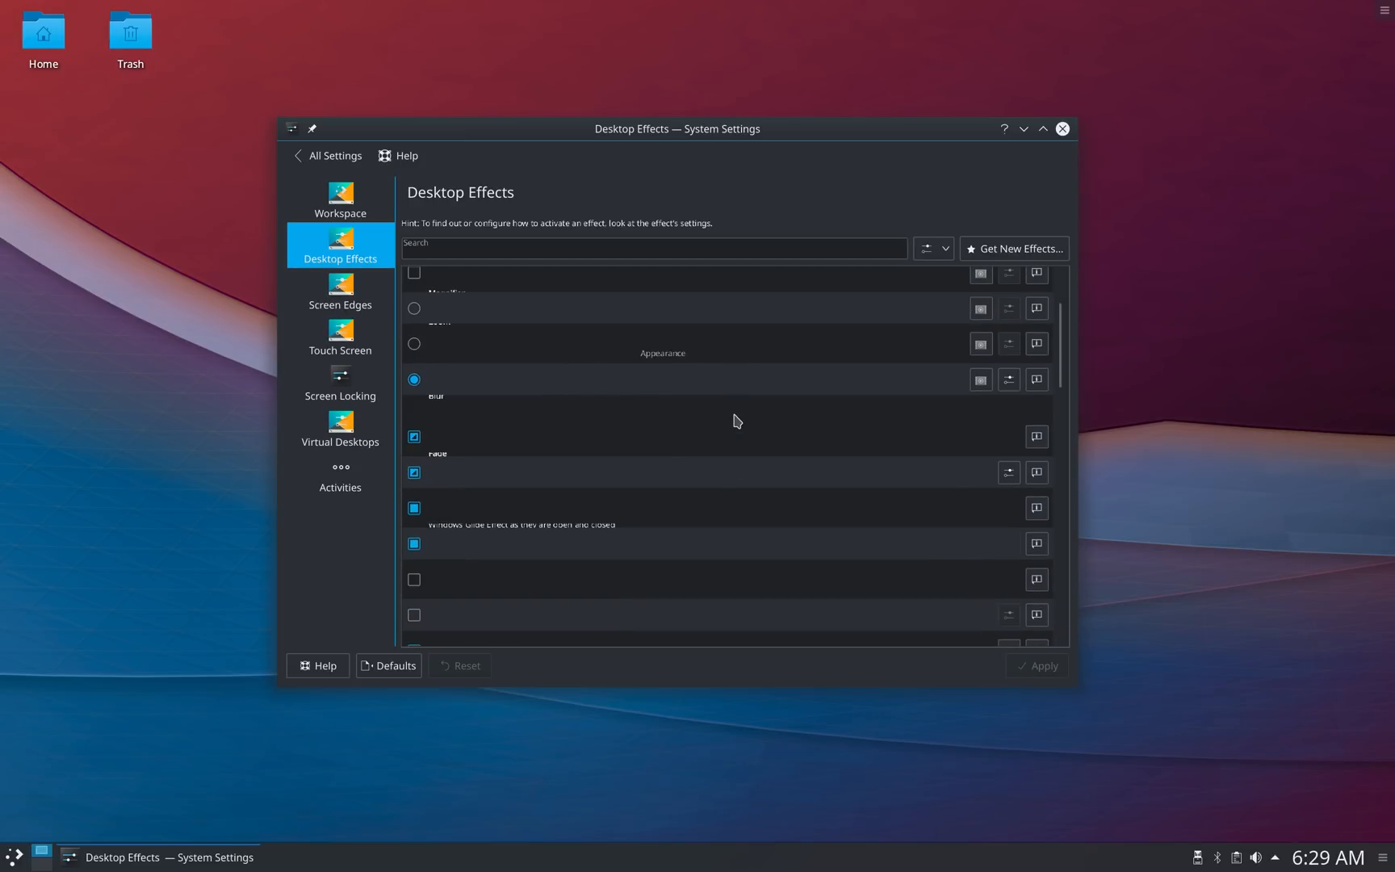
pyautogui.scroll(3)
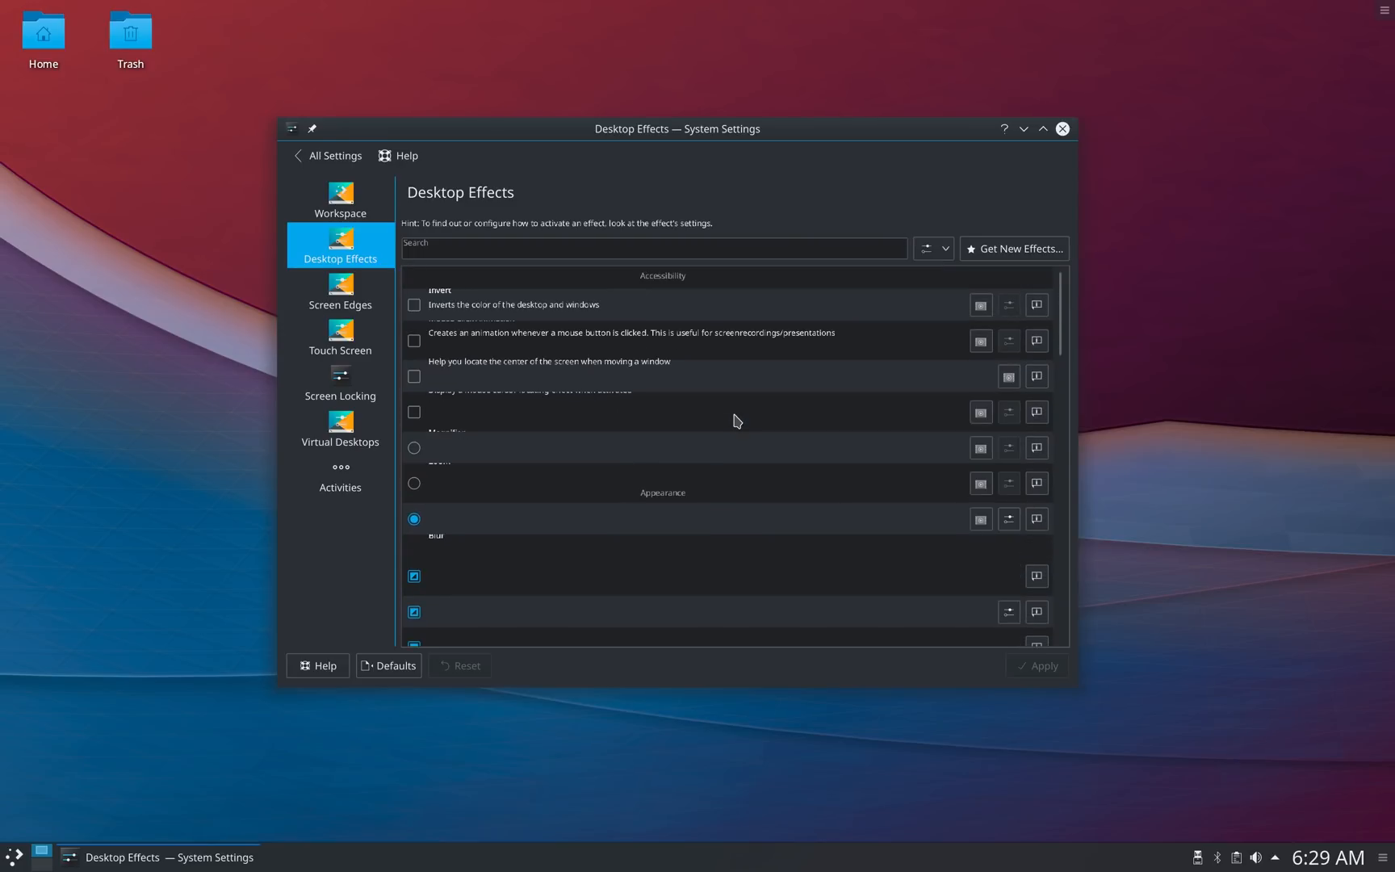
pyautogui.moveTo(661, 360)
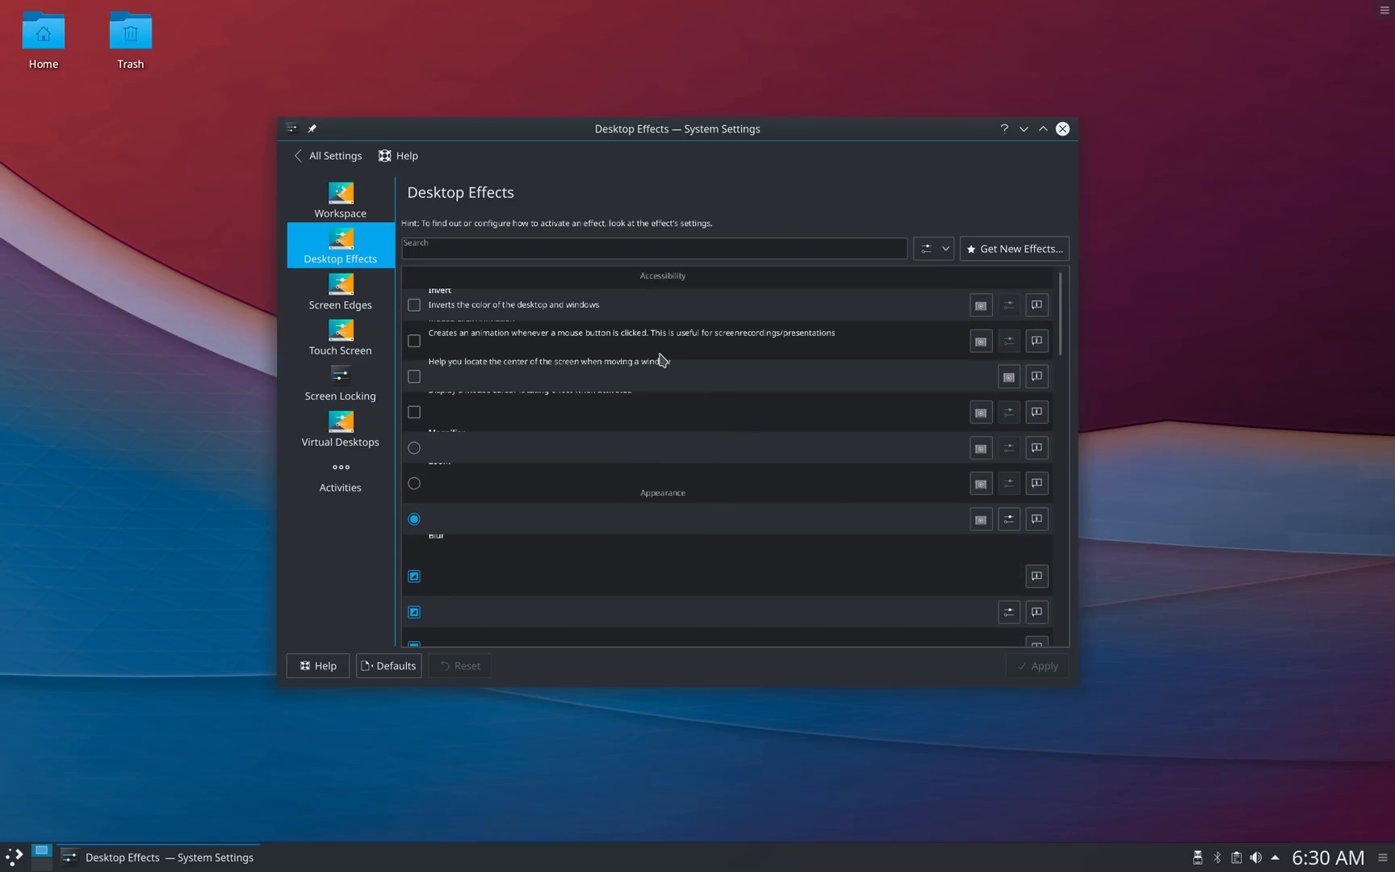
# Filter the effects with 'blu', enter Blur's configuration, then minimize the windows
pyautogui.click(654, 248)
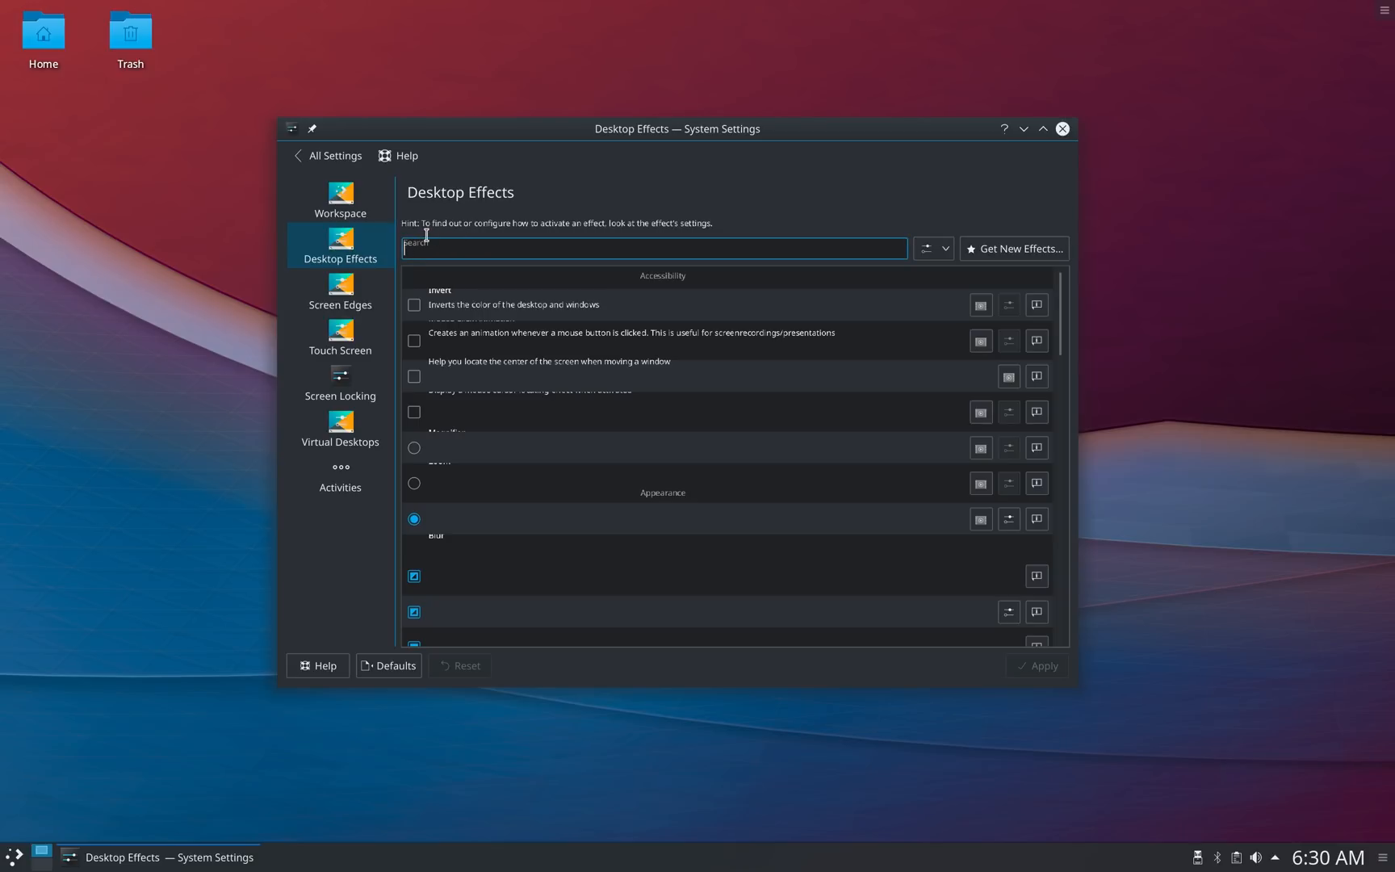
pyautogui.write('blur')
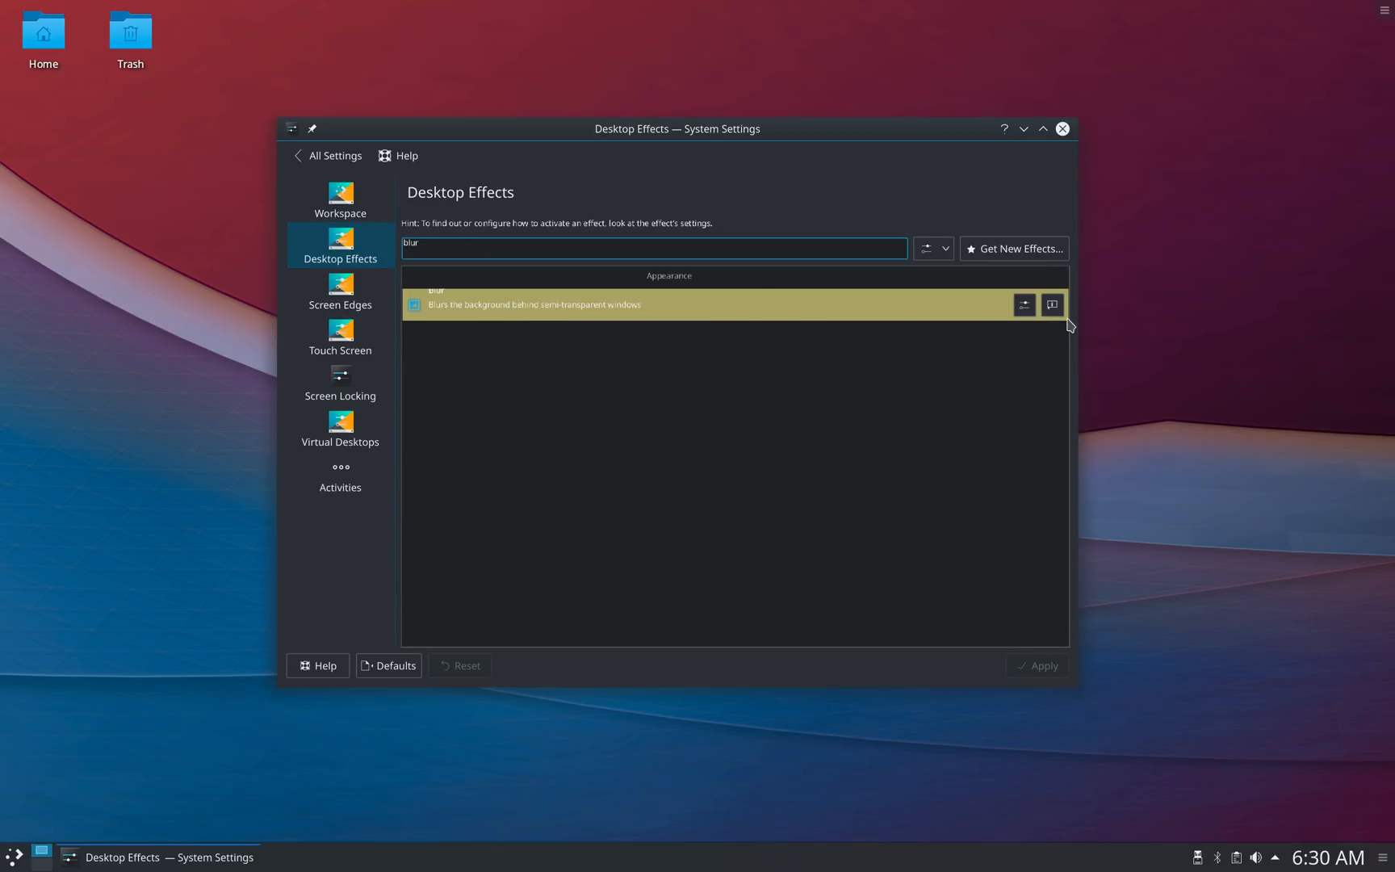
pyautogui.click(1023, 304)
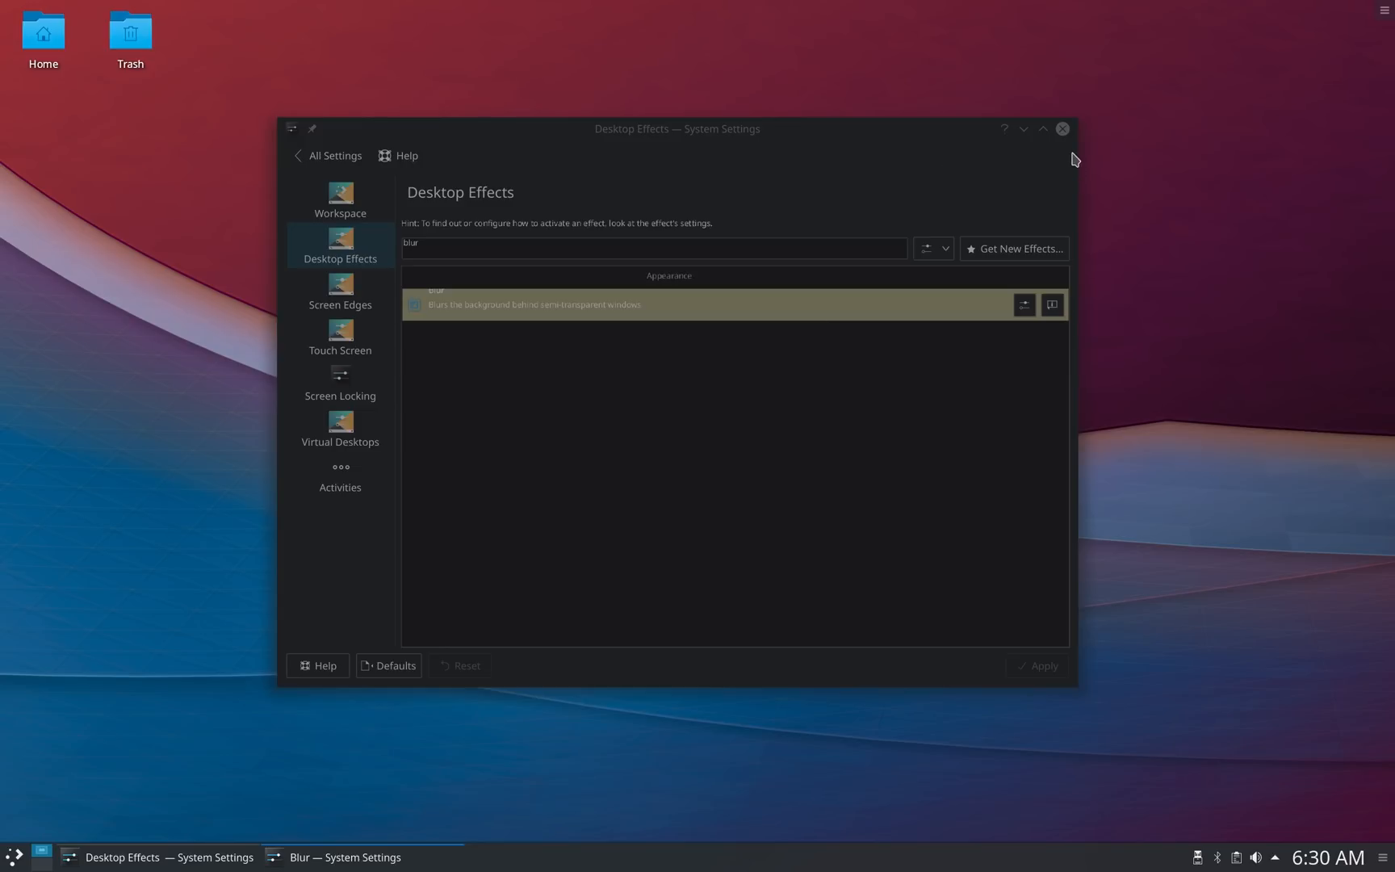
pyautogui.click(1061, 129)
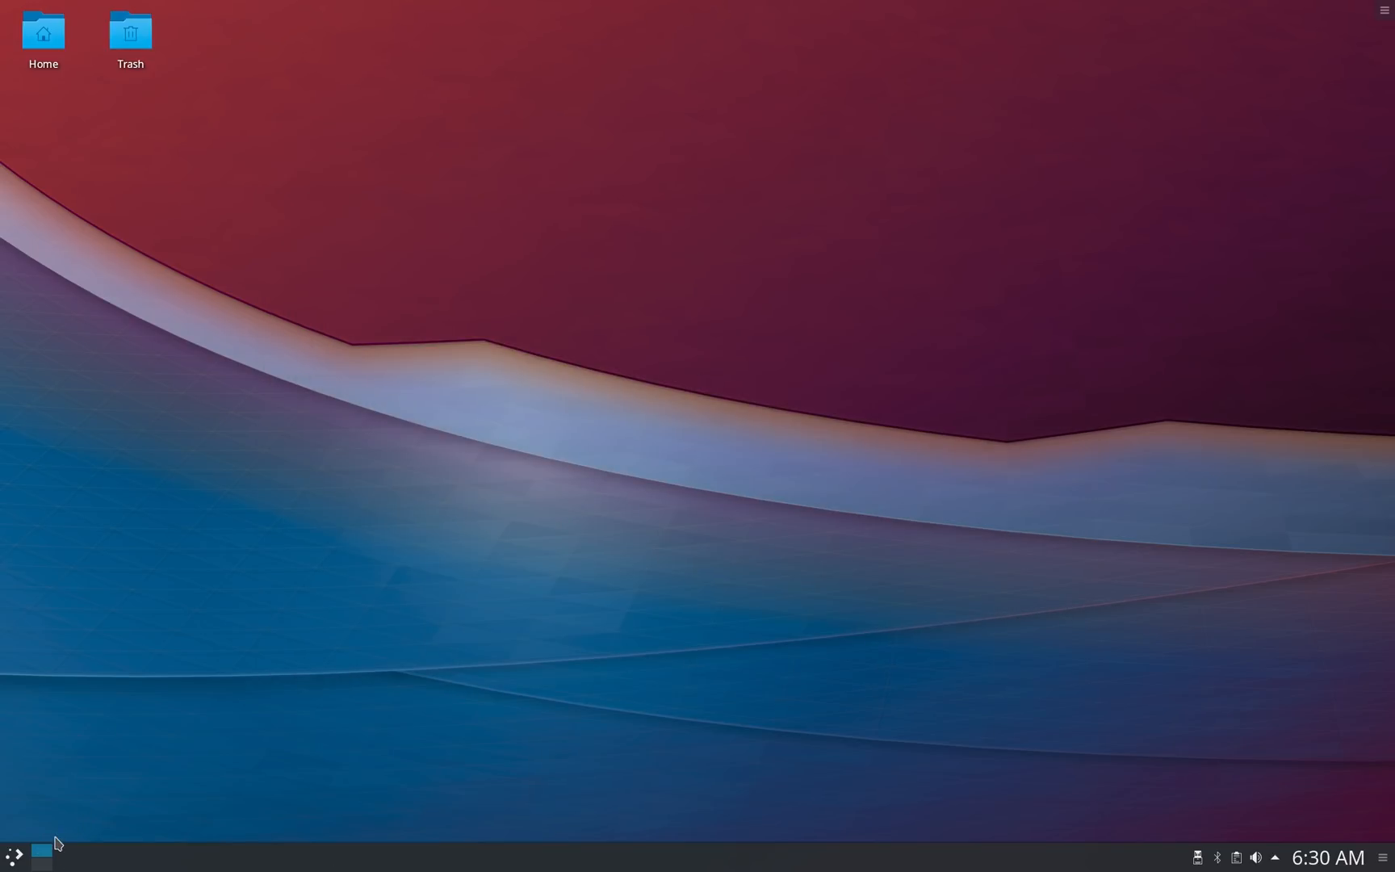
# Create a Konsole profile named 'test', review its Breeze colour scheme under Appearance, and confirm
pyautogui.click(484, 205)
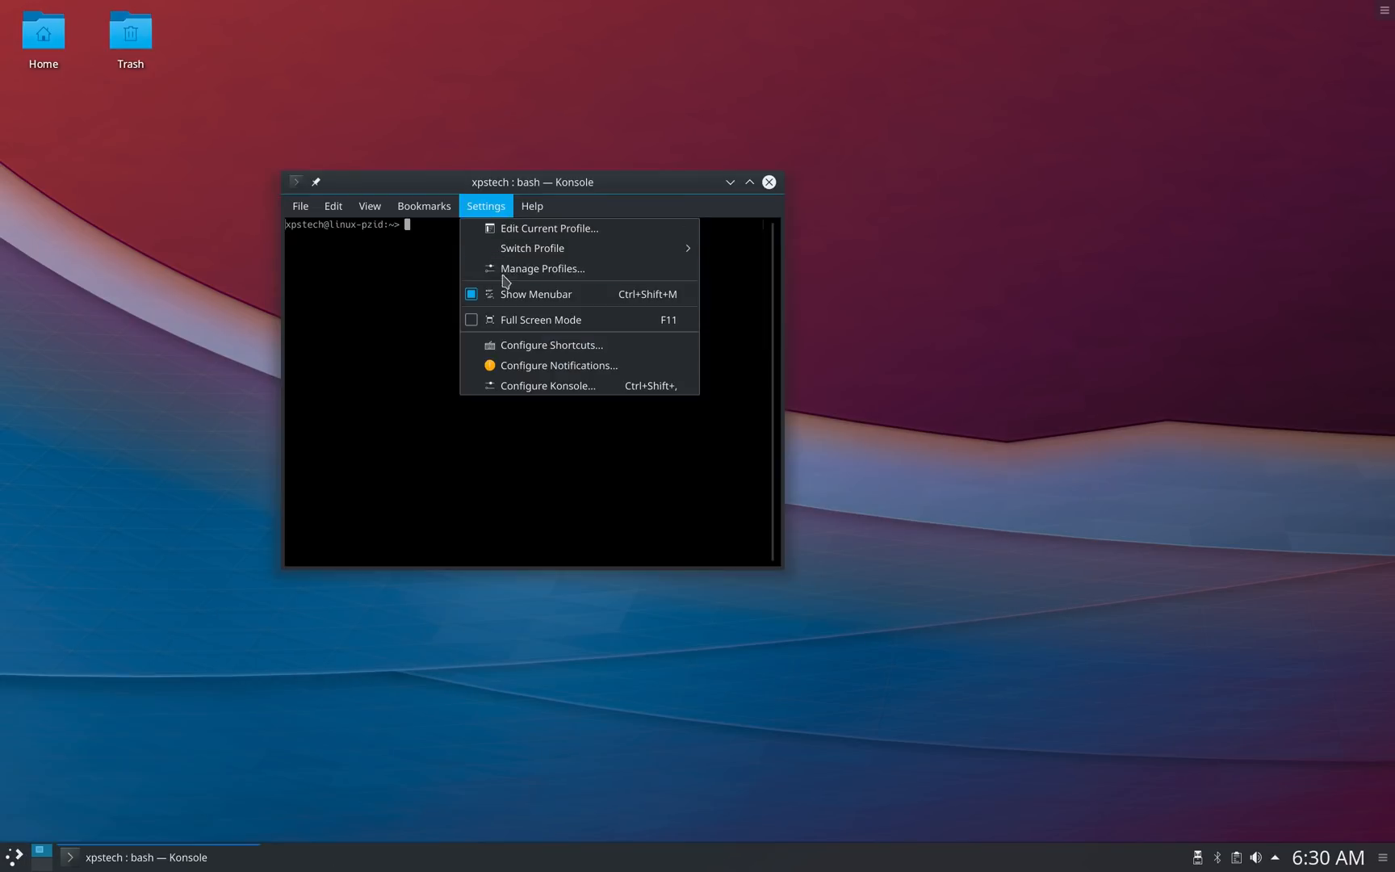
pyautogui.click(547, 386)
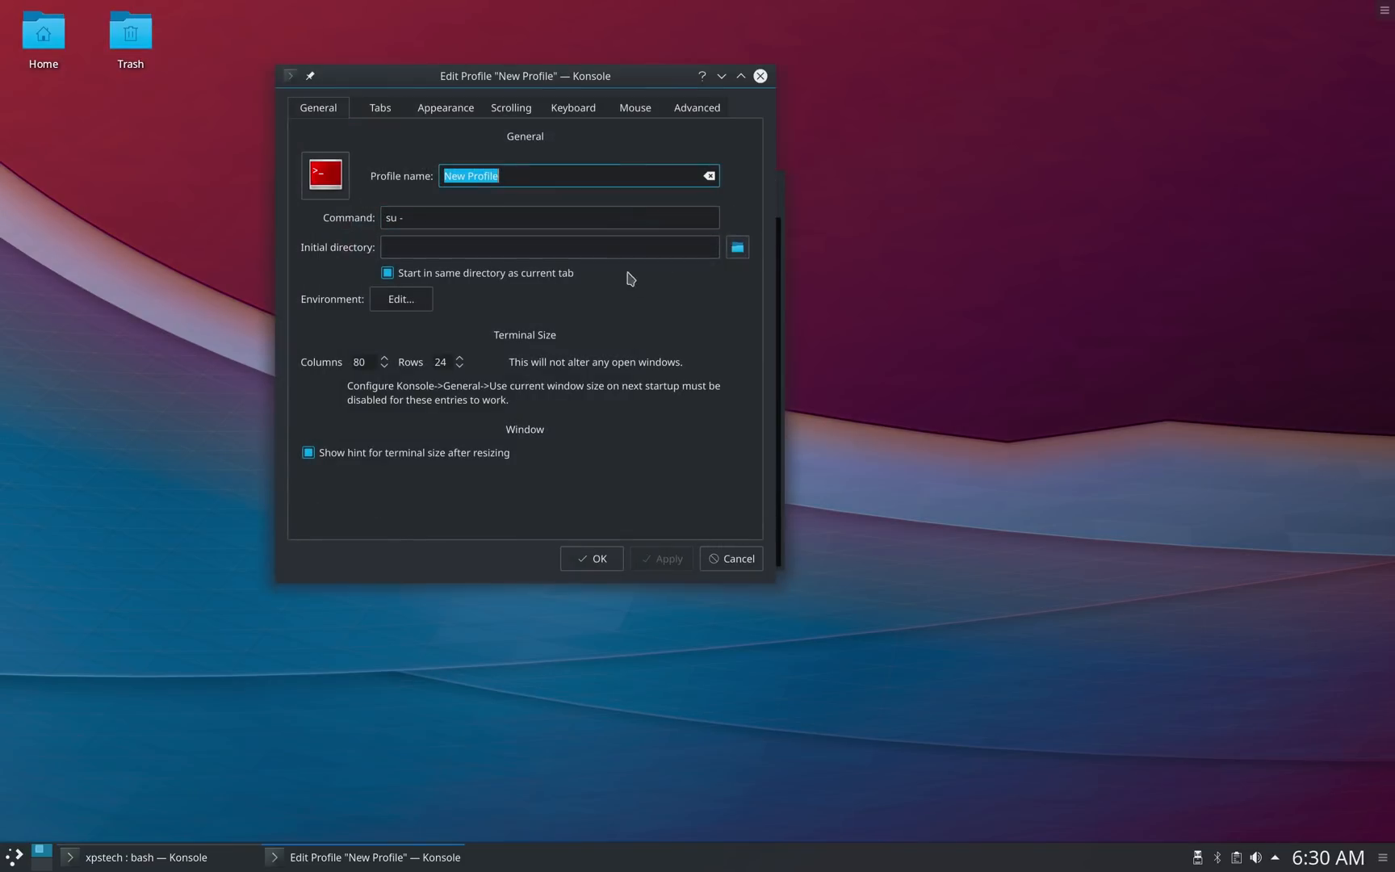
pyautogui.write('test')
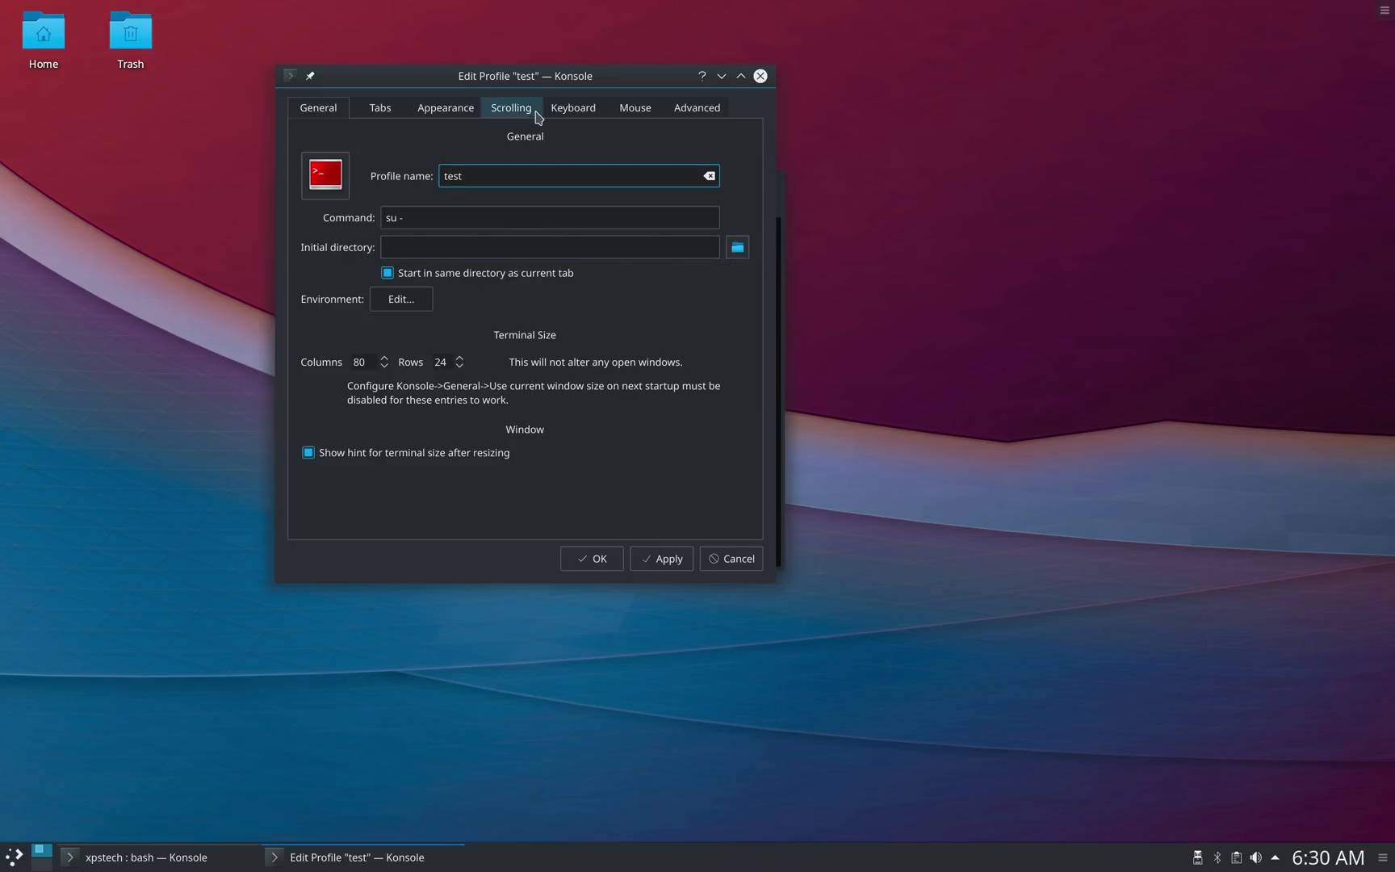
pyautogui.click(446, 108)
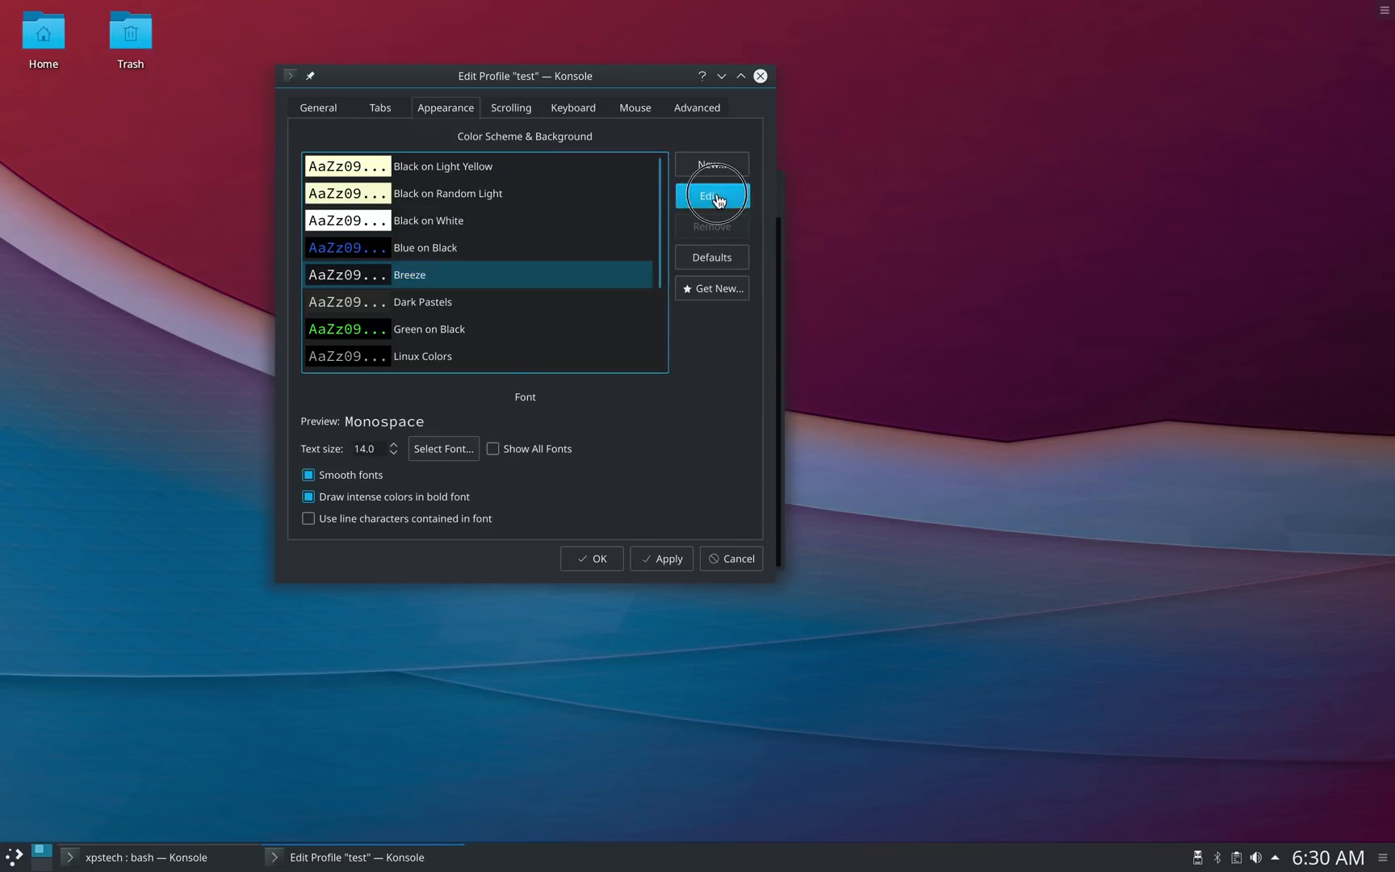
pyautogui.click(710, 195)
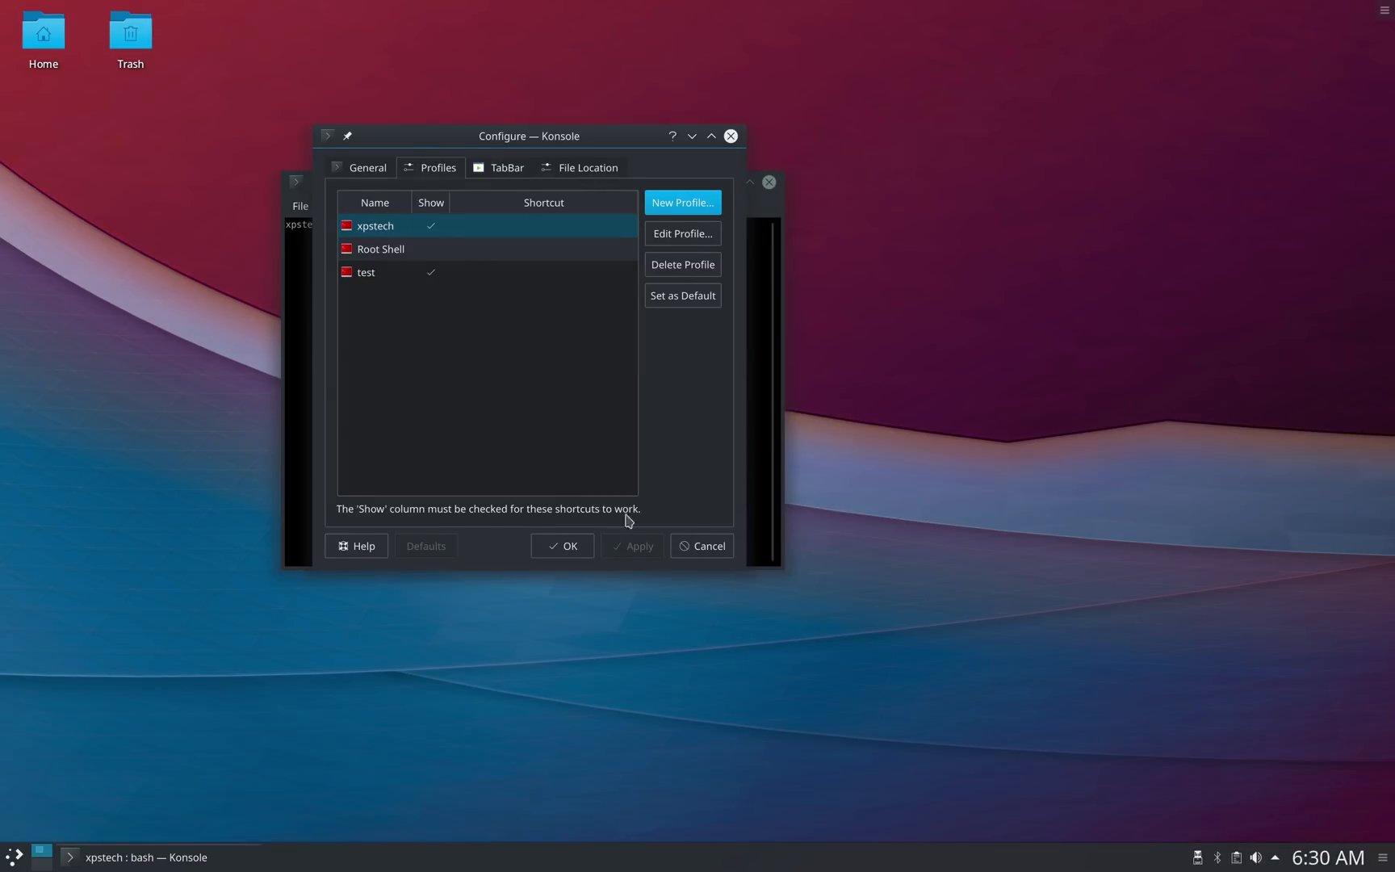
pyautogui.click(484, 205)
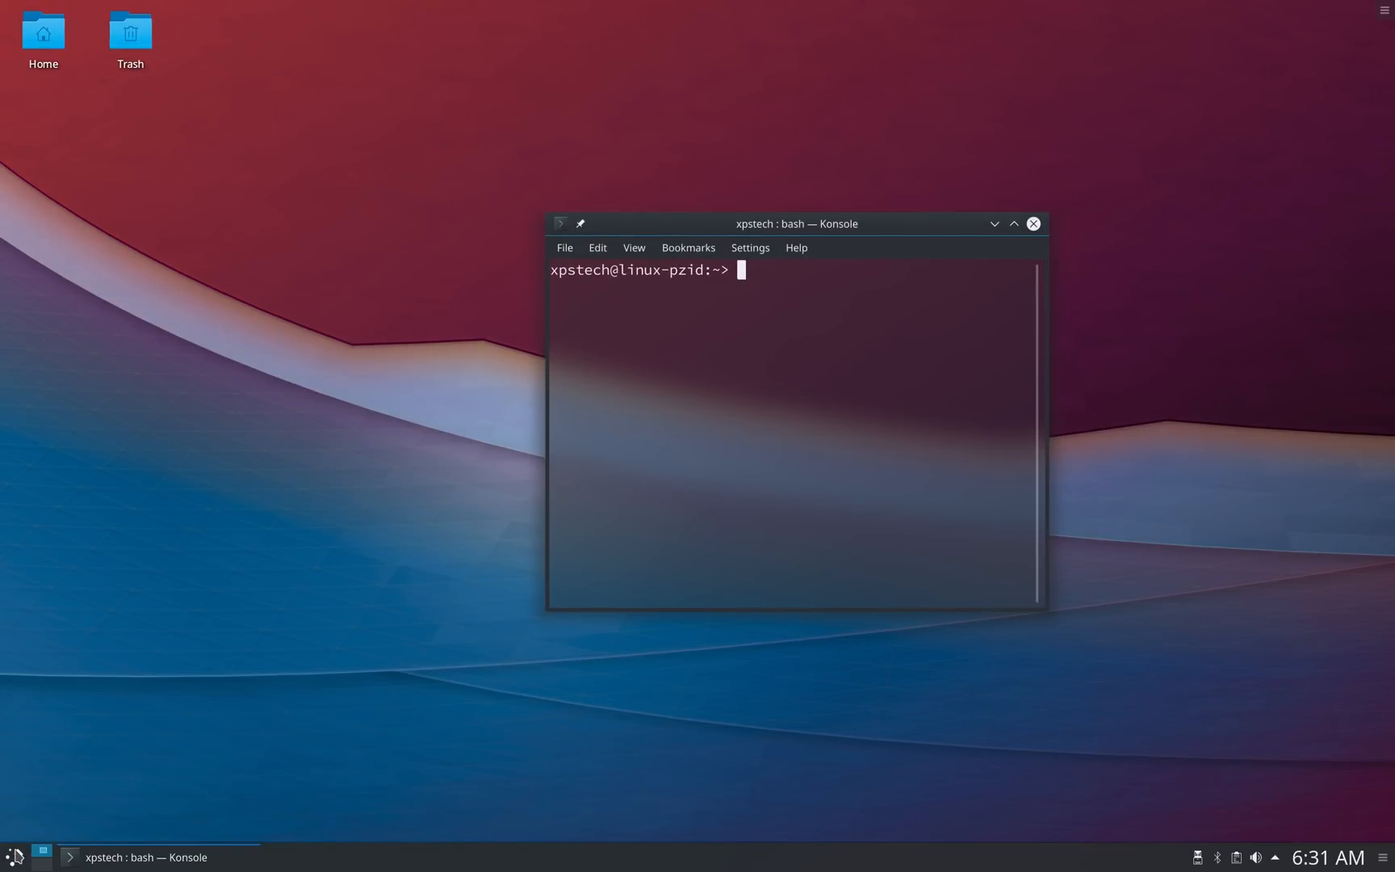
# Confirm the blur strength, set the pink flower wallpaper via Configure Desktop, and launch System Settings
pyautogui.click(11, 857)
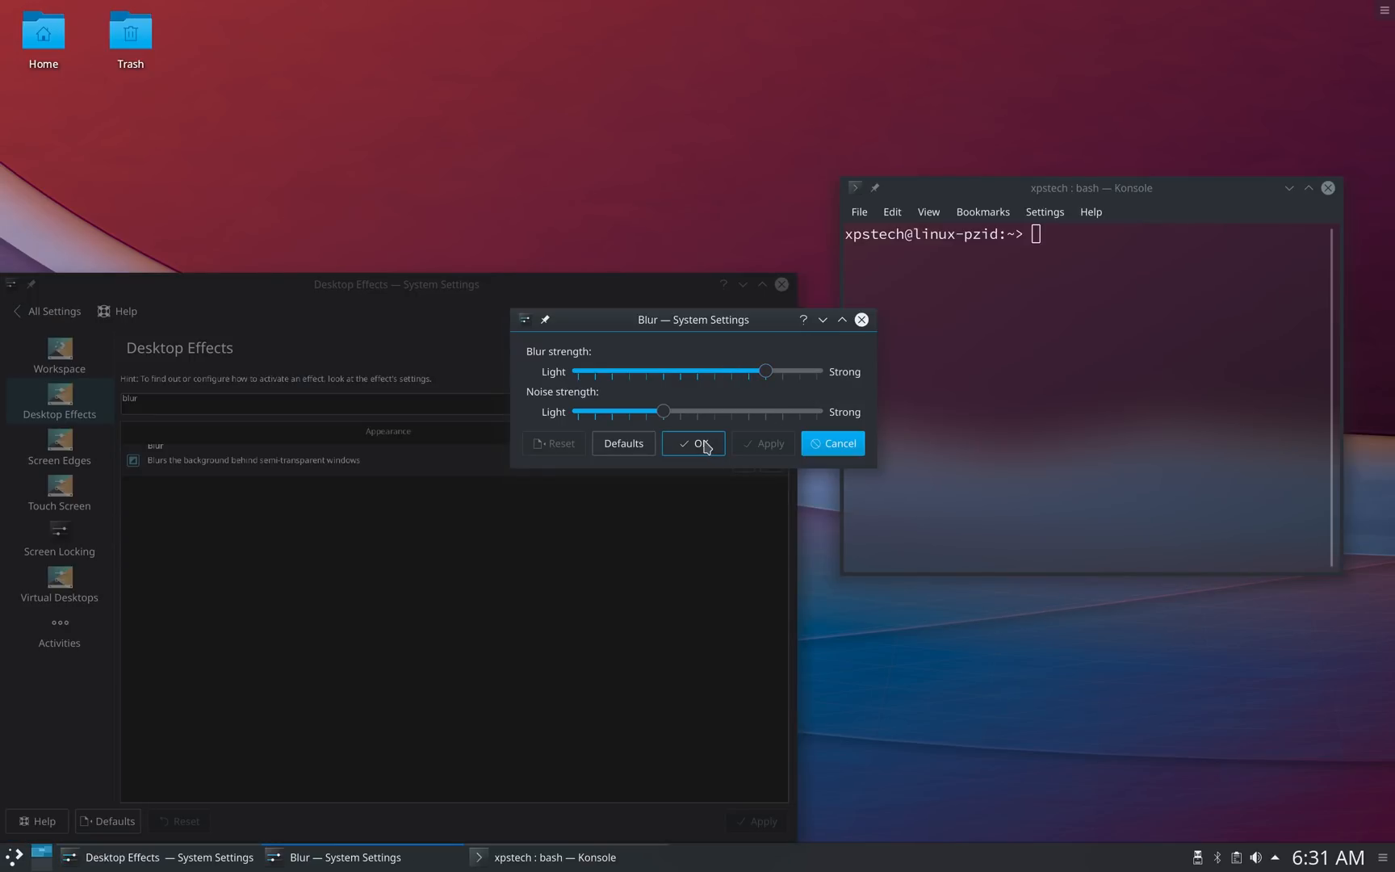
pyautogui.click(694, 443)
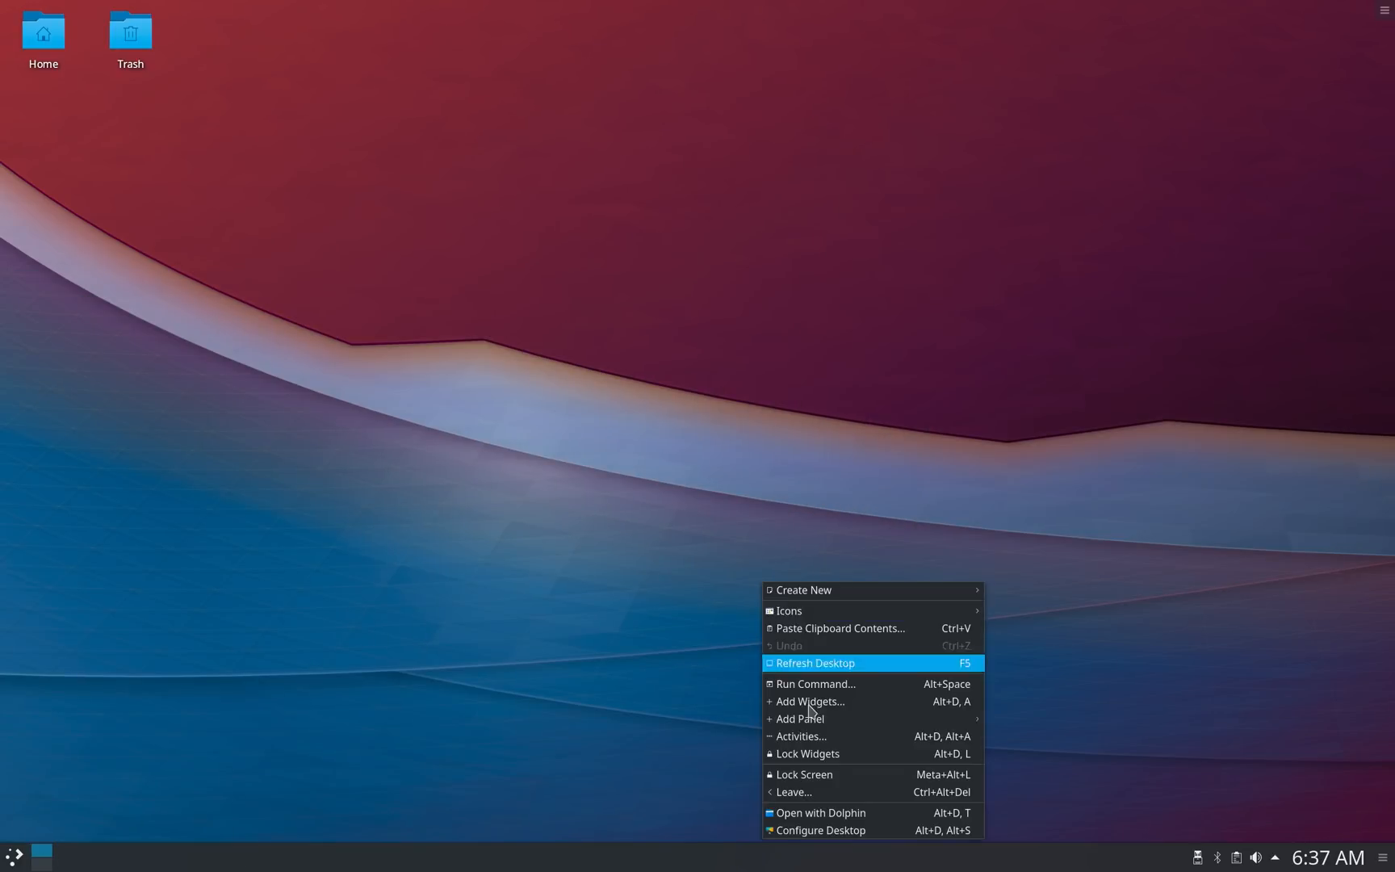
pyautogui.click(820, 830)
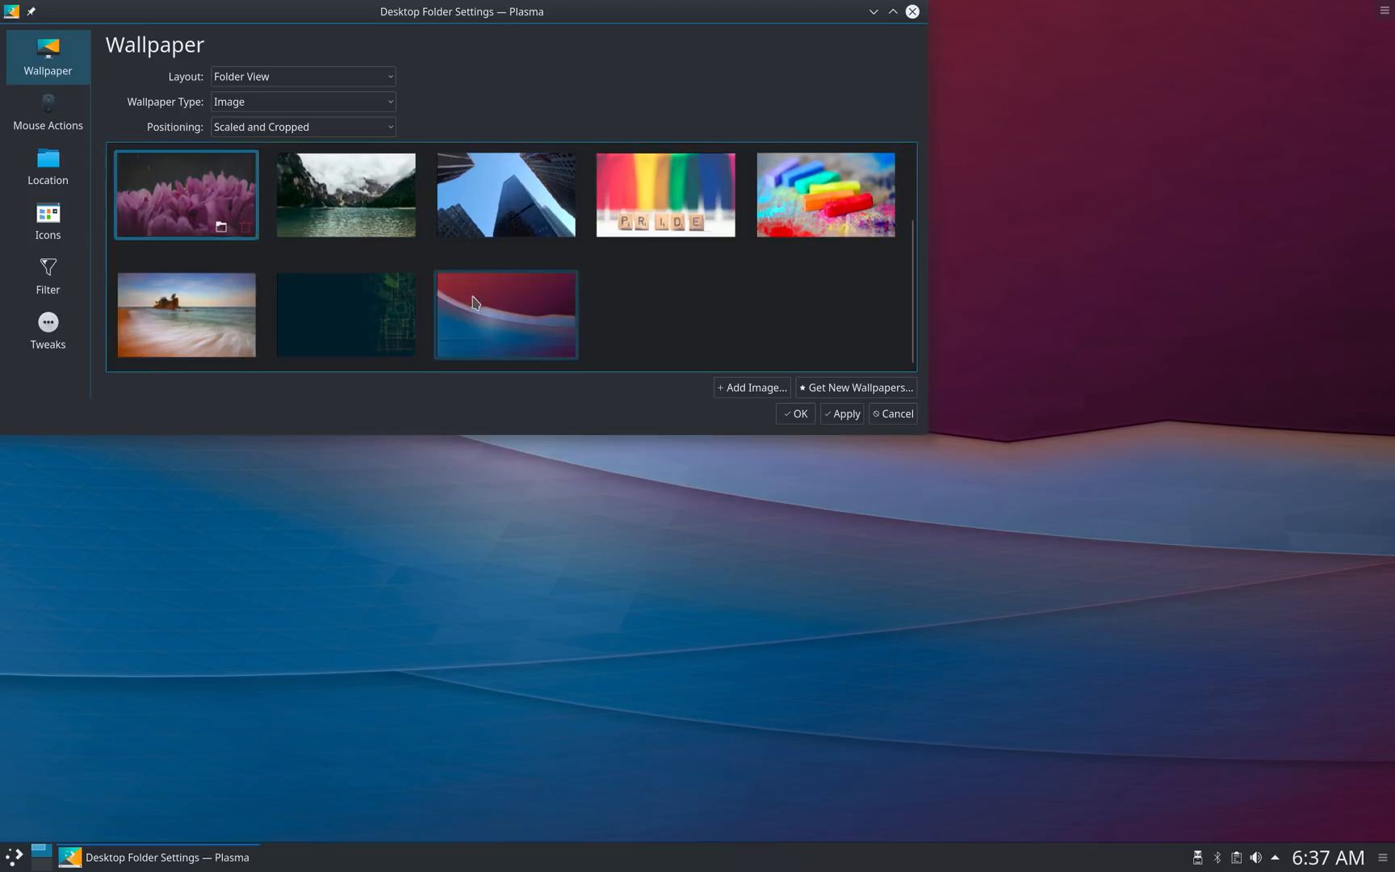
pyautogui.click(794, 413)
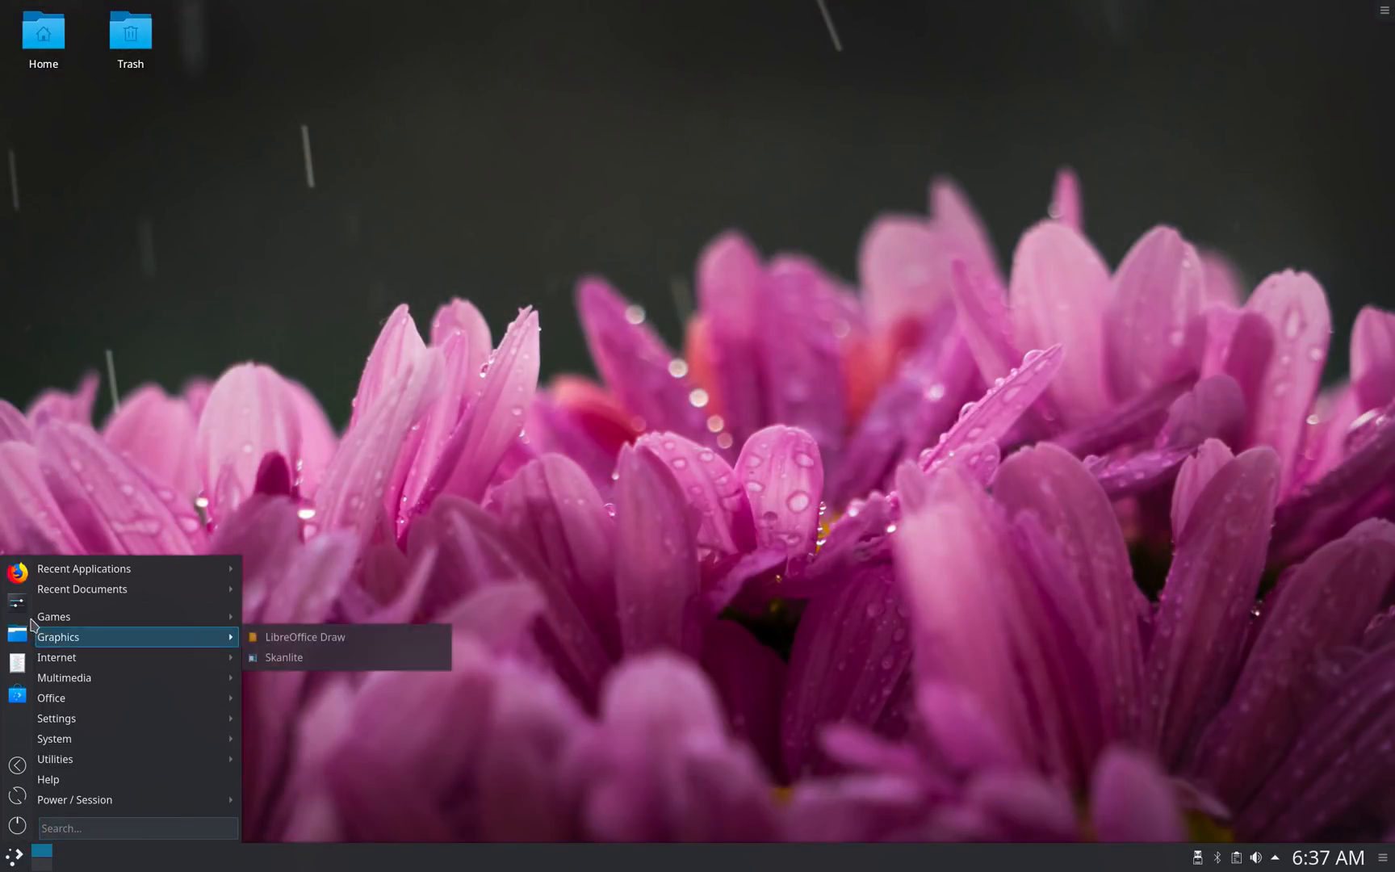
pyautogui.click(57, 717)
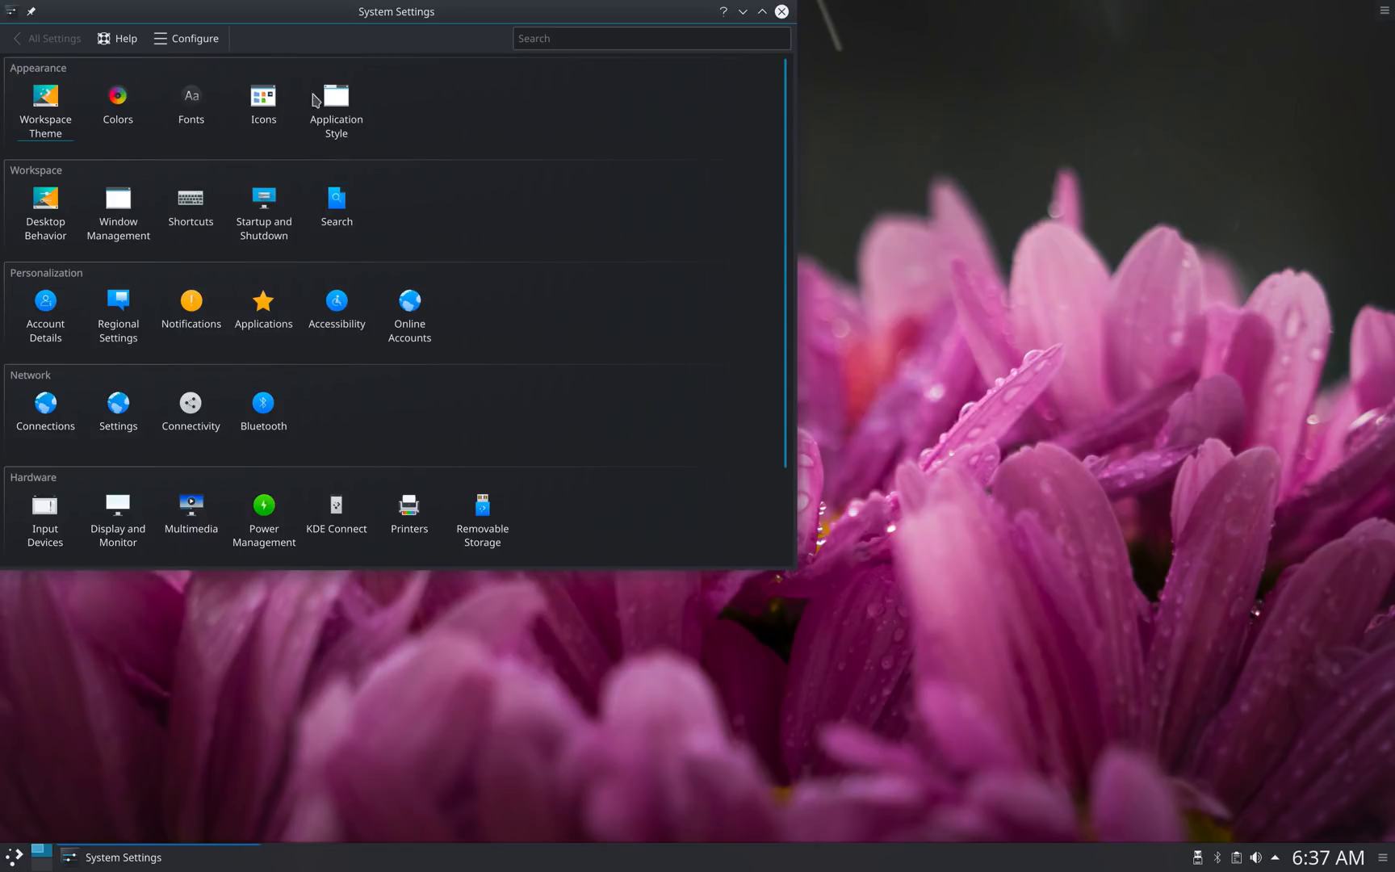
# Adjust the Breeze widget style's Menu transparency slider under Application Style
pyautogui.click(336, 95)
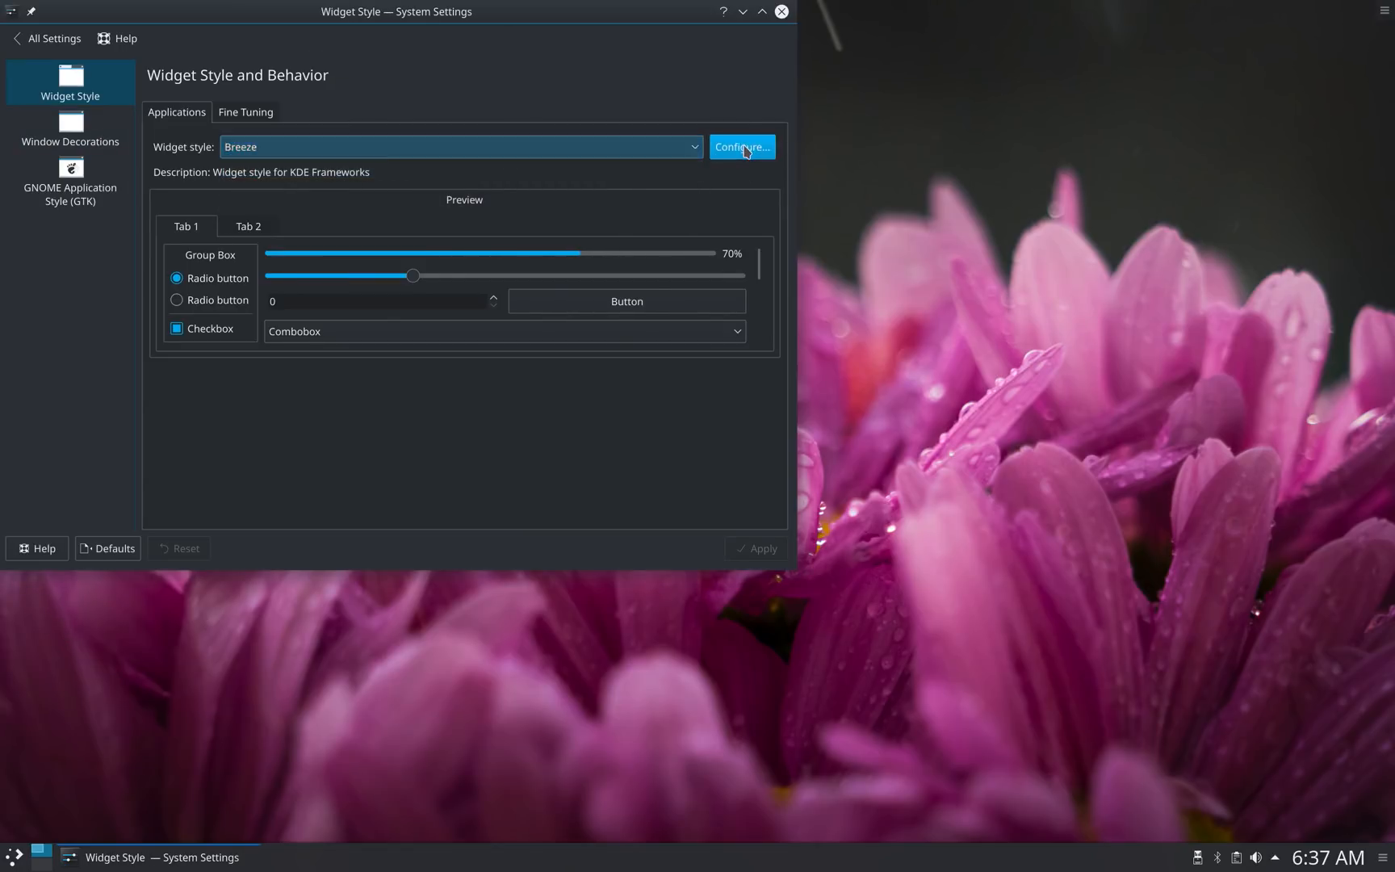
pyautogui.click(741, 147)
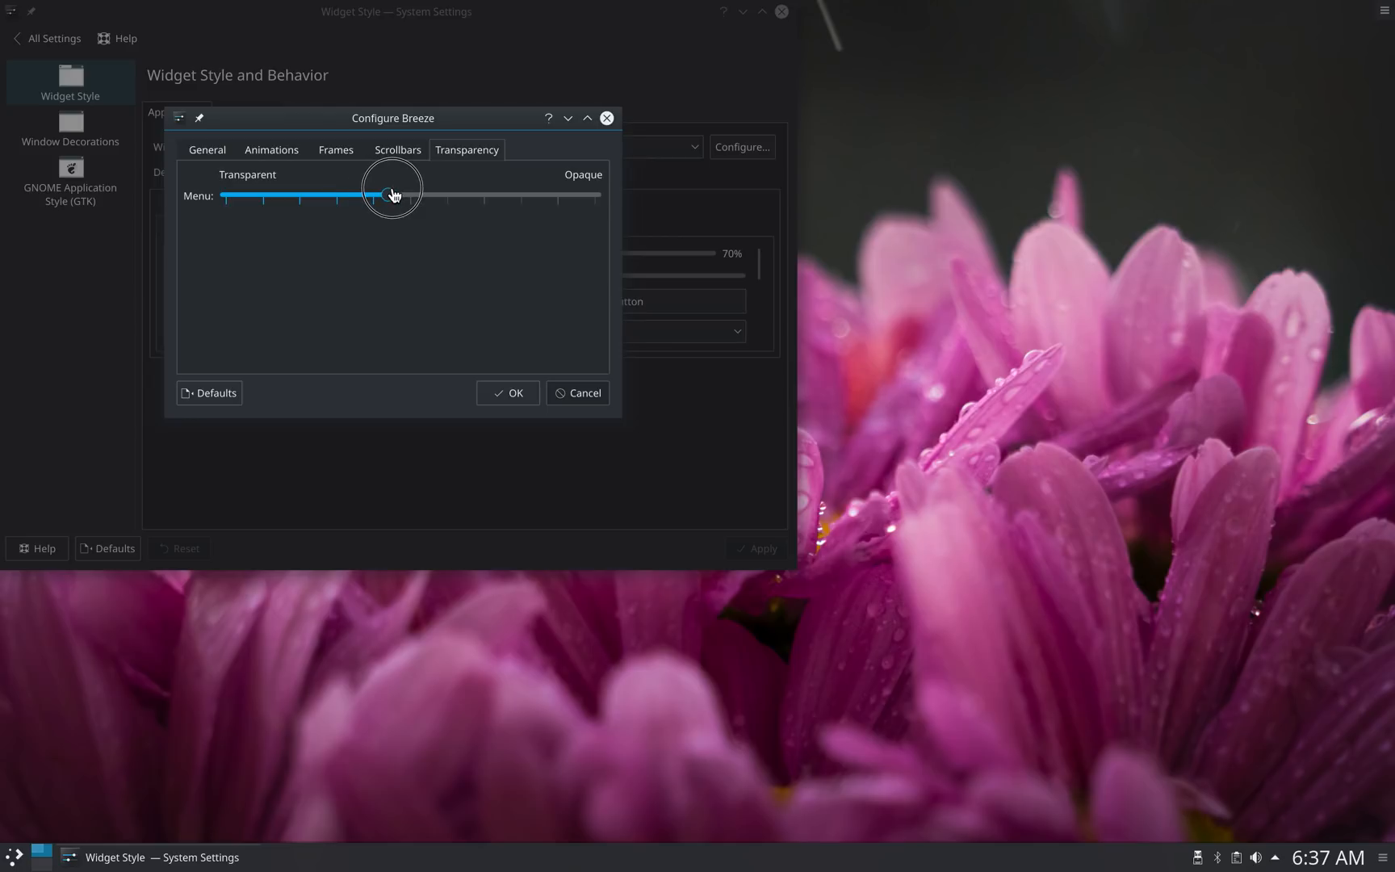
pyautogui.click(507, 392)
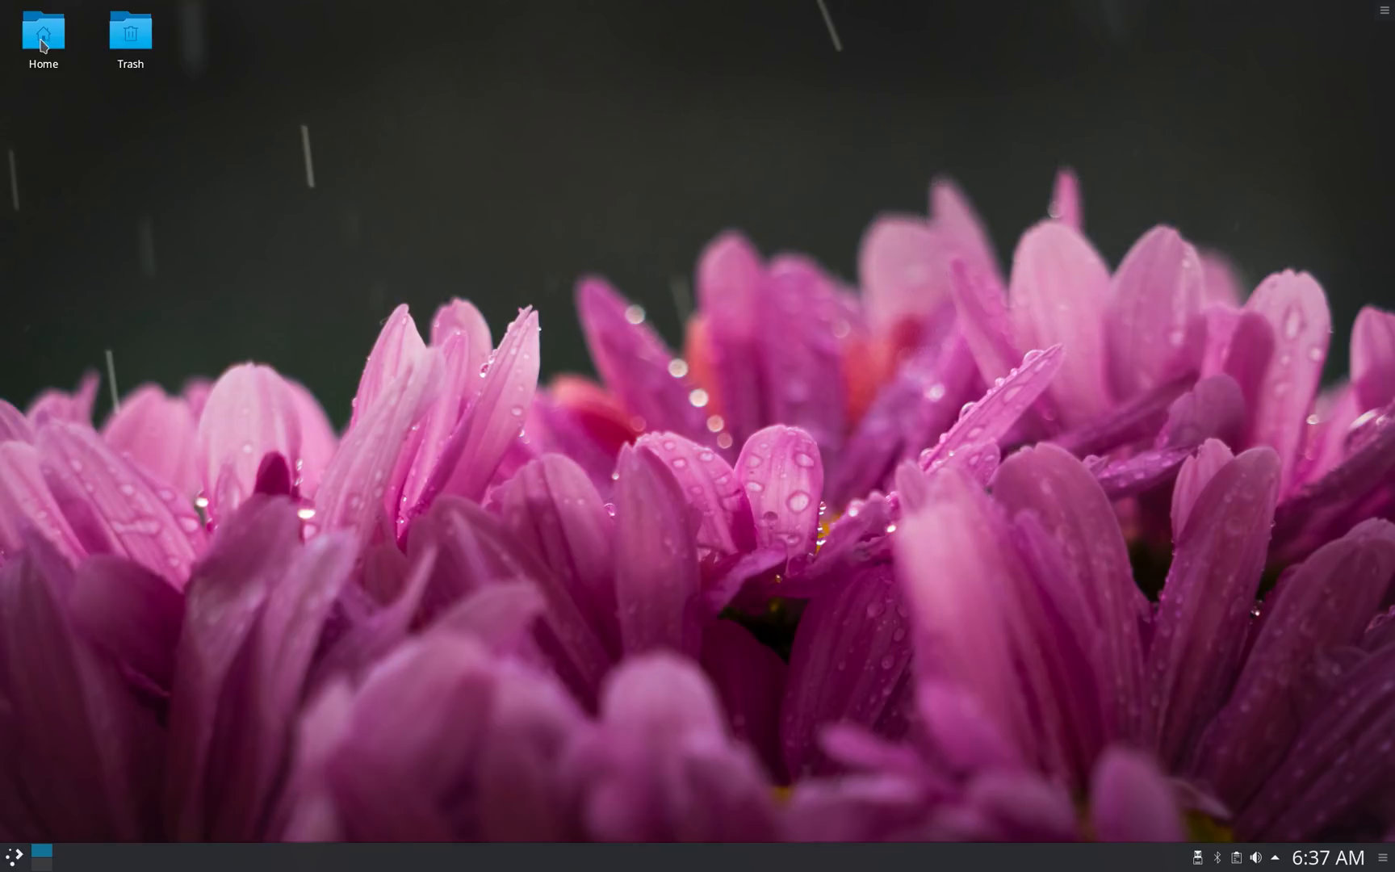
pyautogui.doubleClick(42, 32)
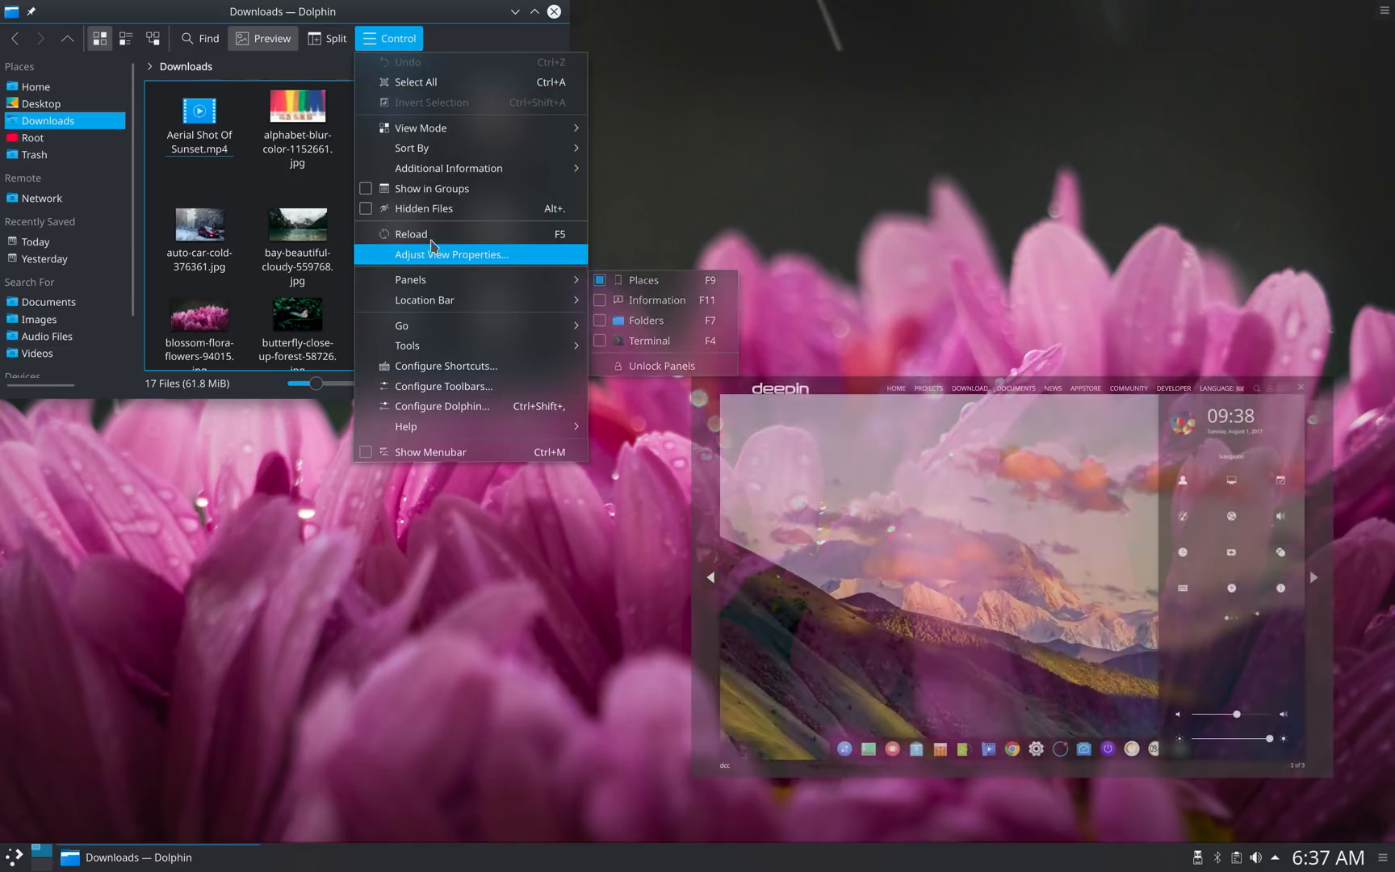
pyautogui.moveTo(436, 168)
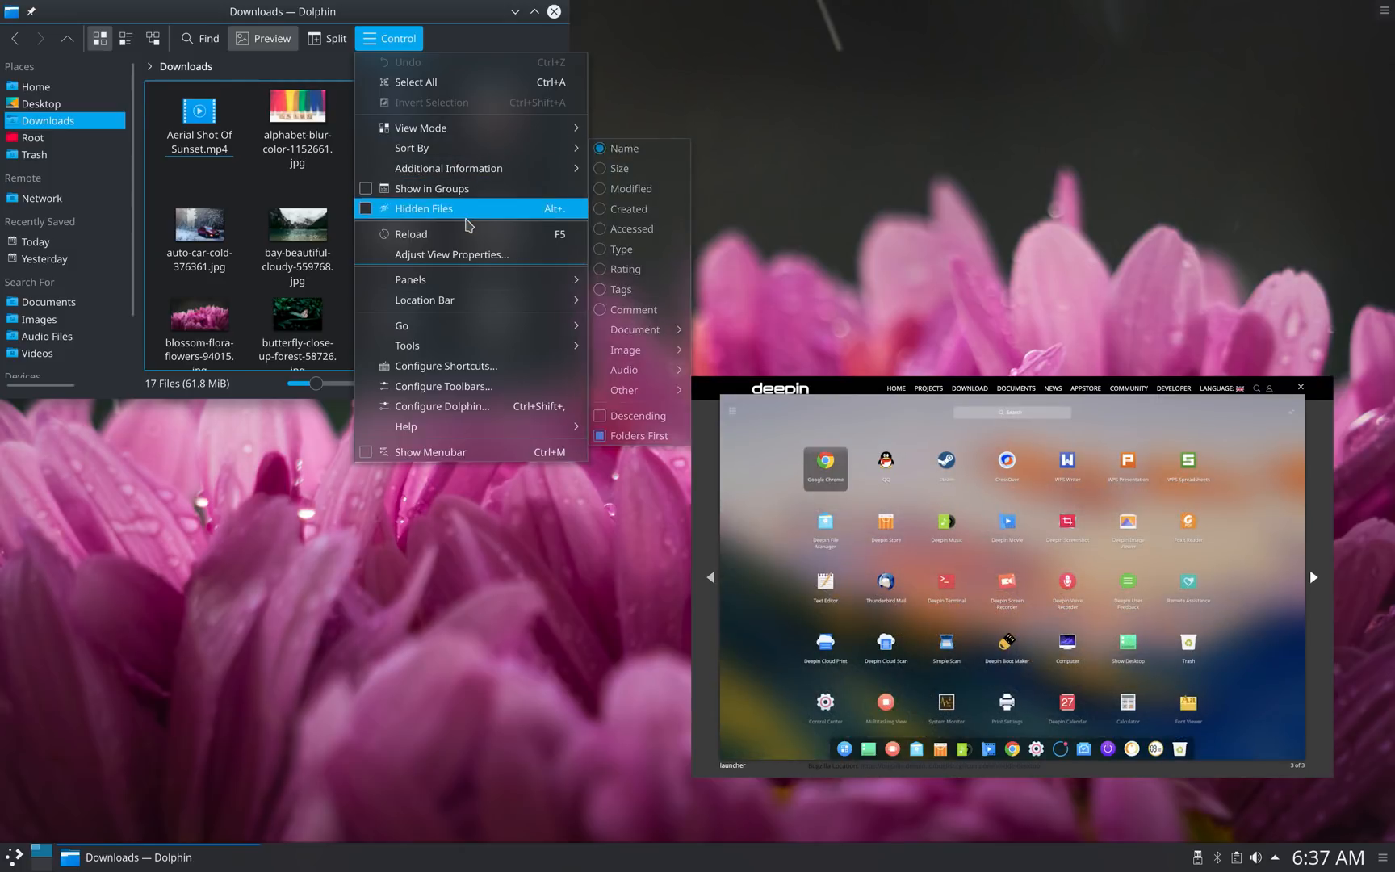
pyautogui.moveTo(425, 300)
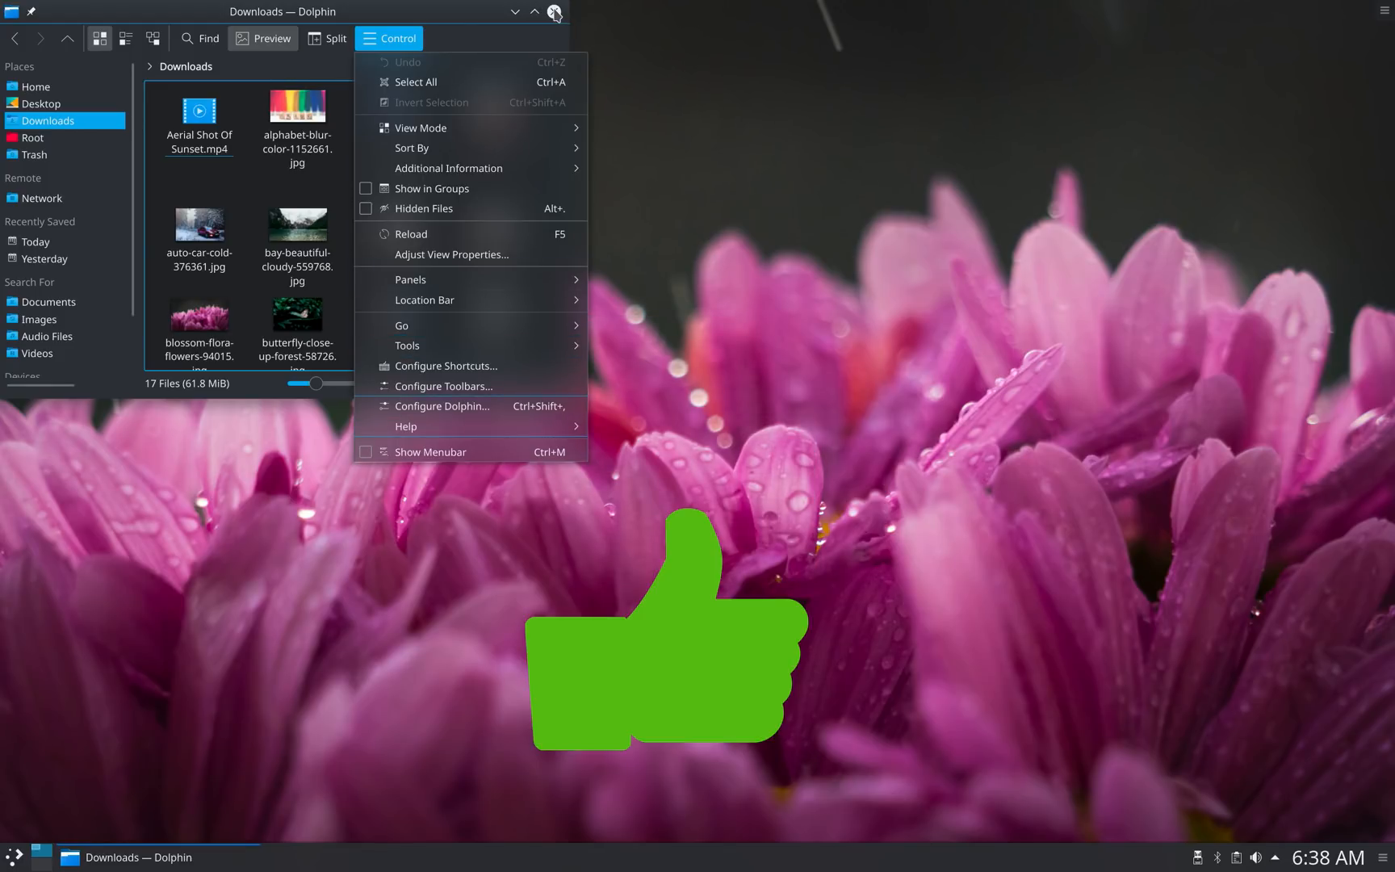
pyautogui.click(553, 12)
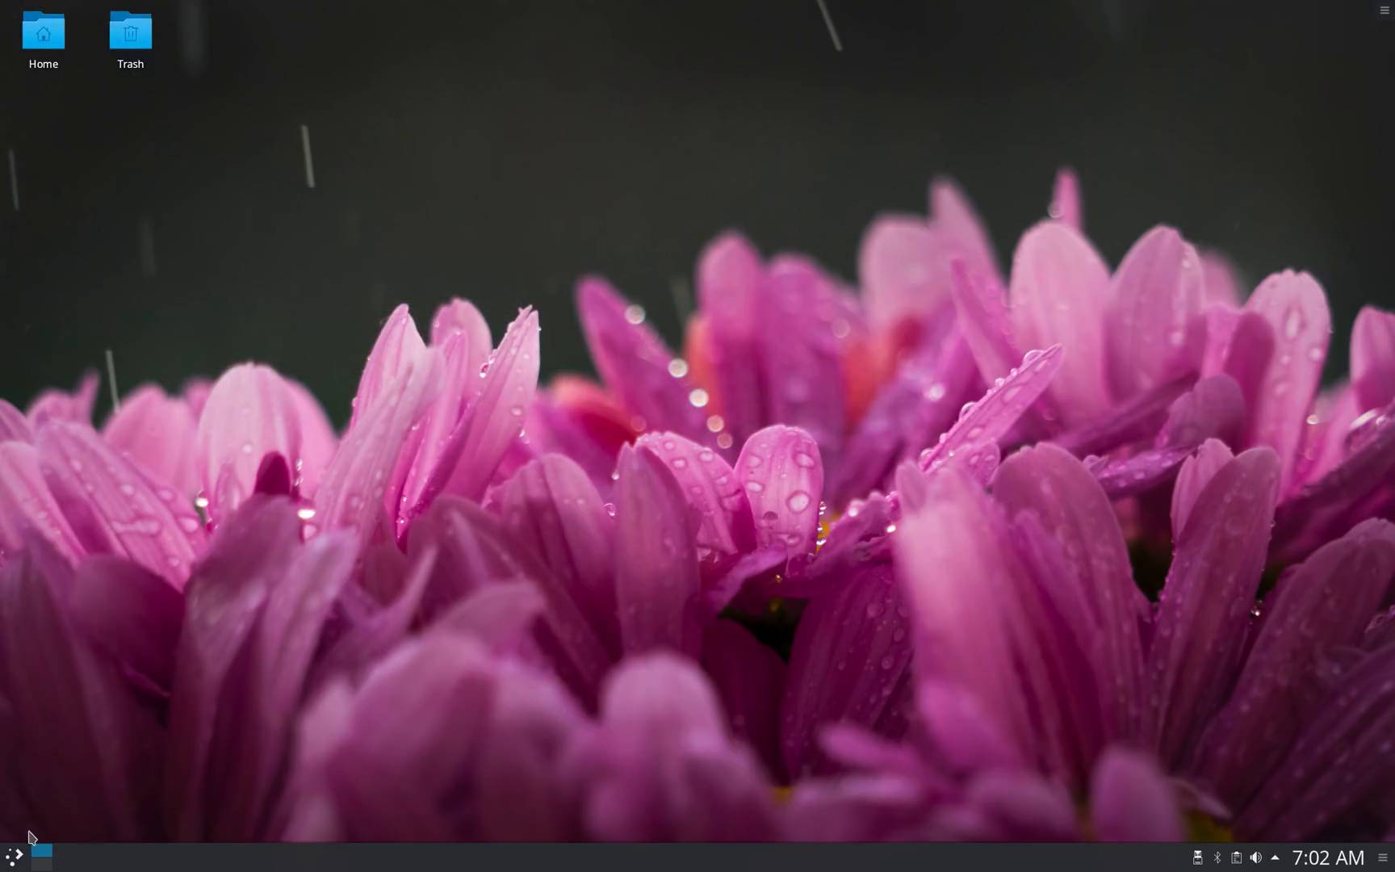
# Play the XPSTECH Ubuntu 18.04 flavours review, then start the openSUSE Leap 15.0 DVD Direct Link download
pyautogui.click(12, 852)
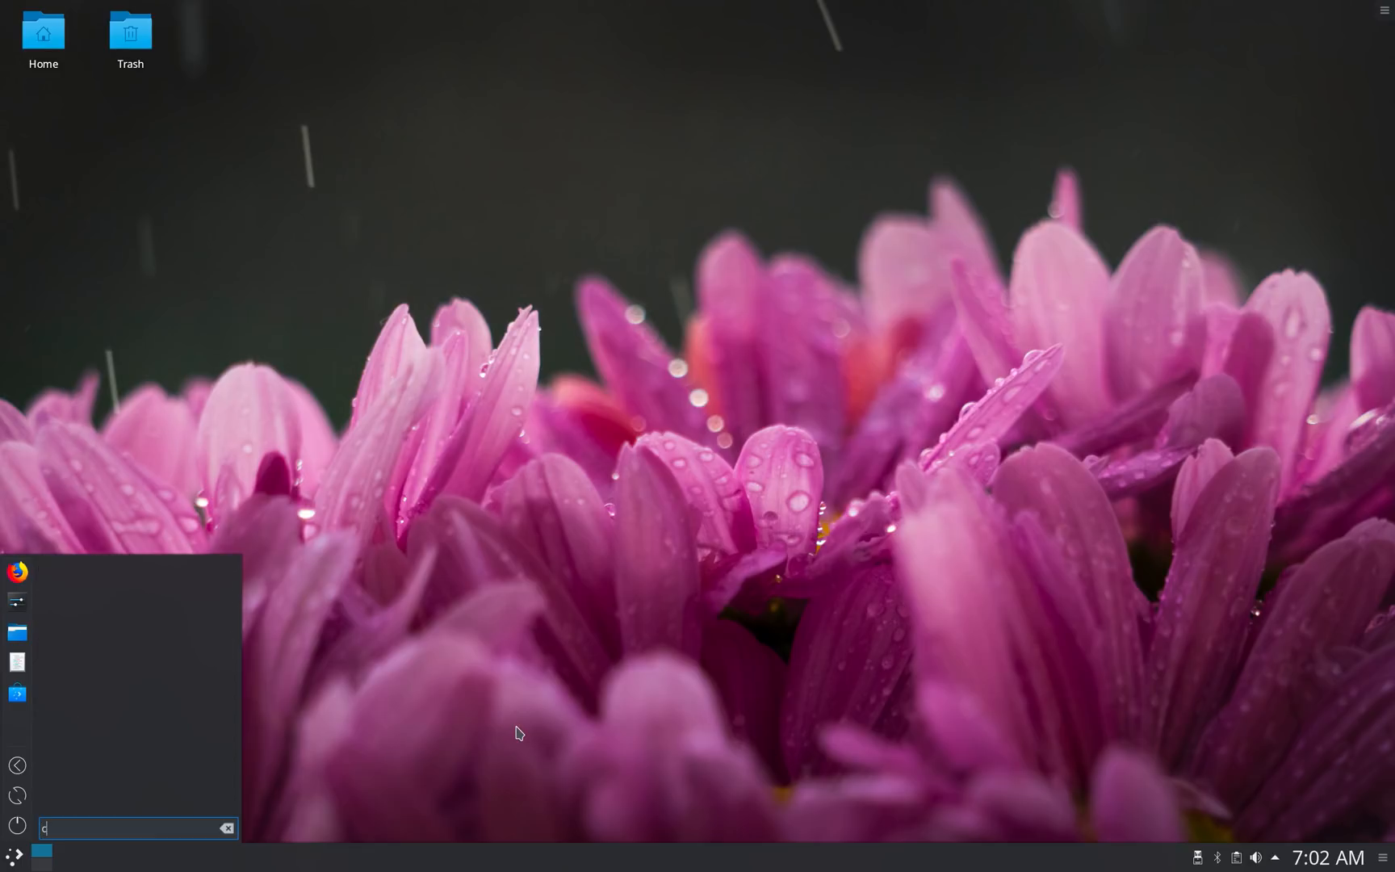
pyautogui.write('h')
pyautogui.write('yout')
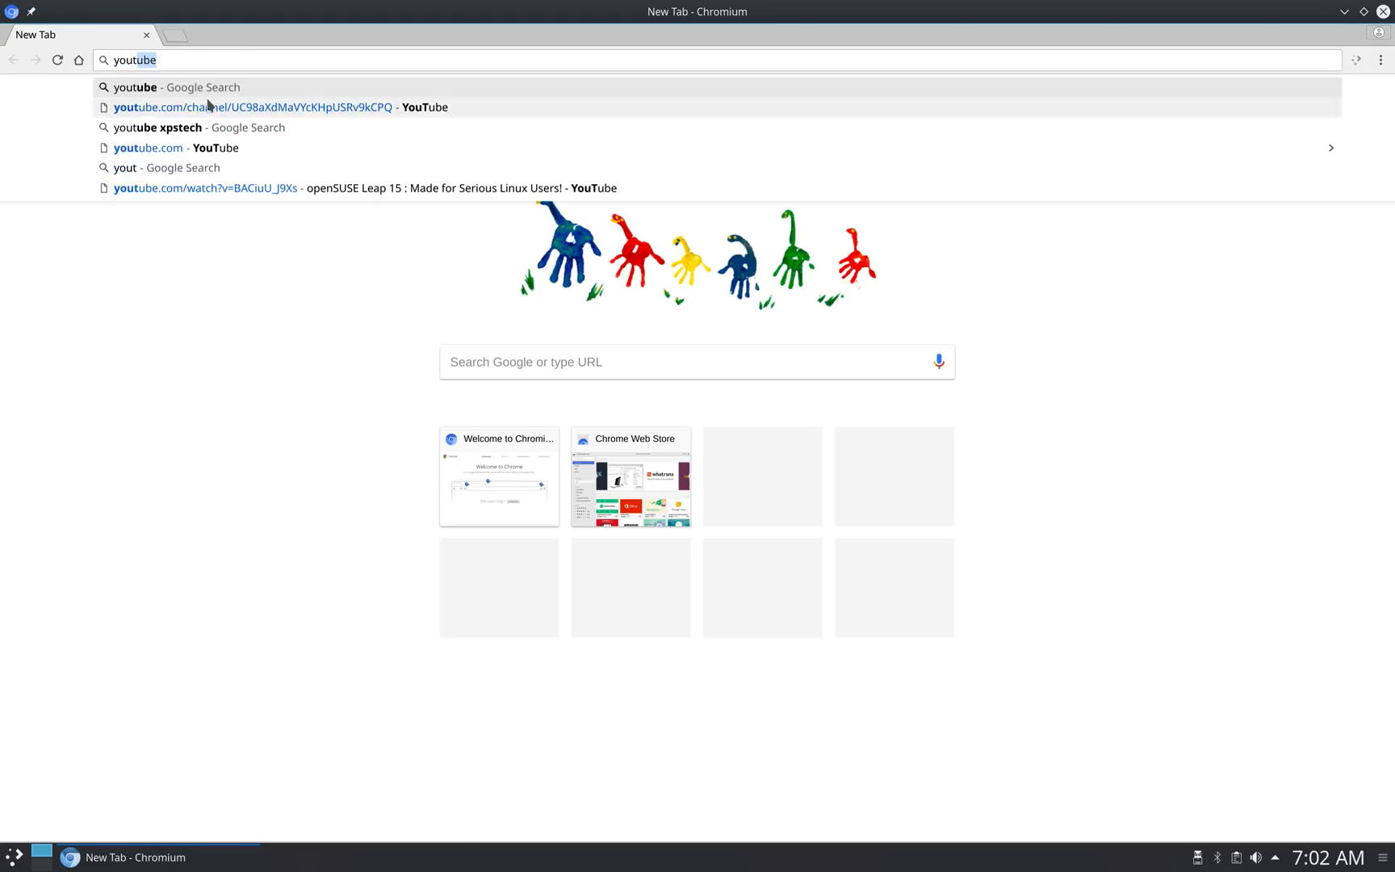
pyautogui.click(281, 106)
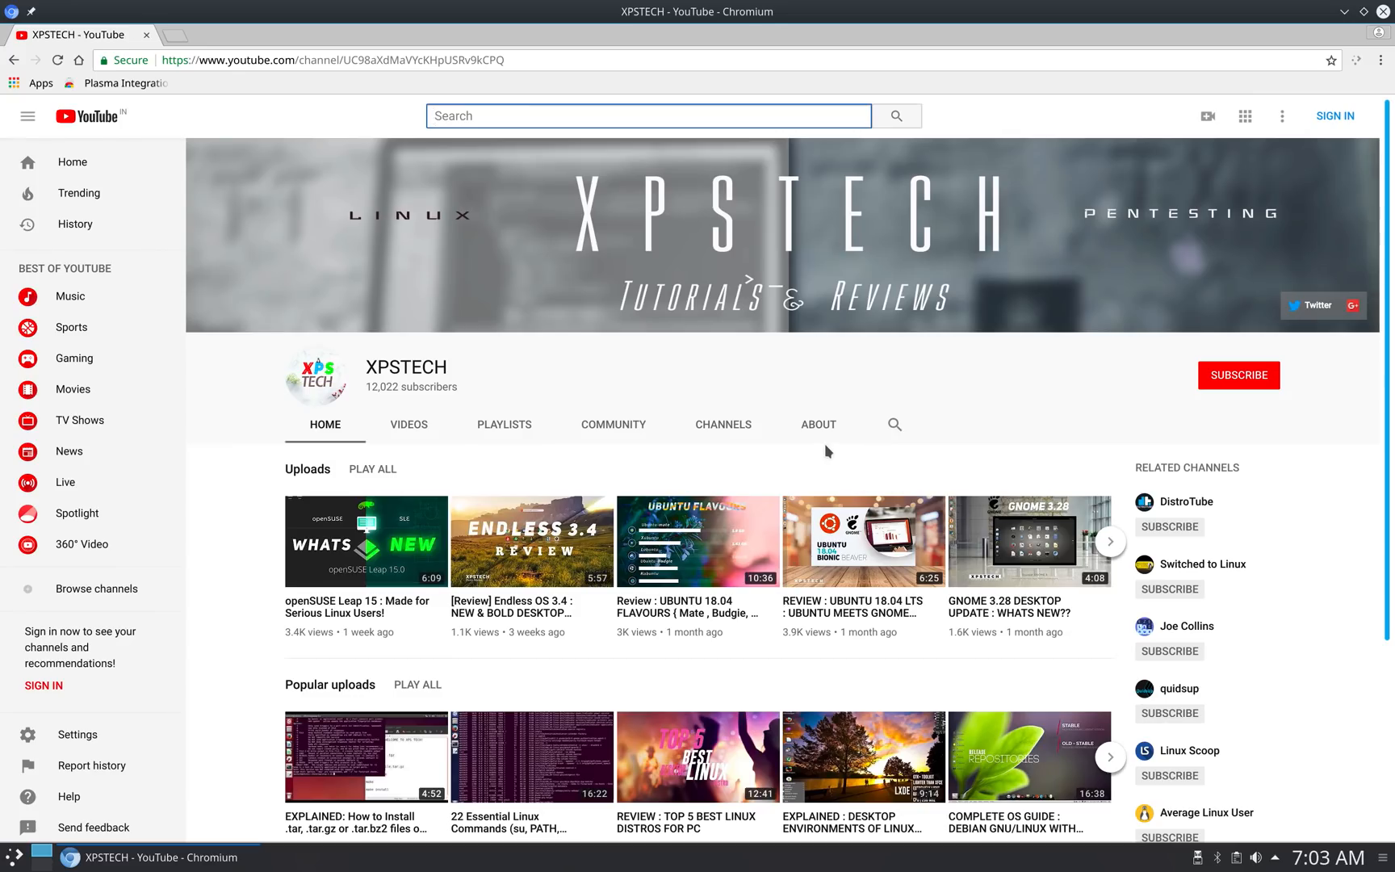
pyautogui.click(698, 541)
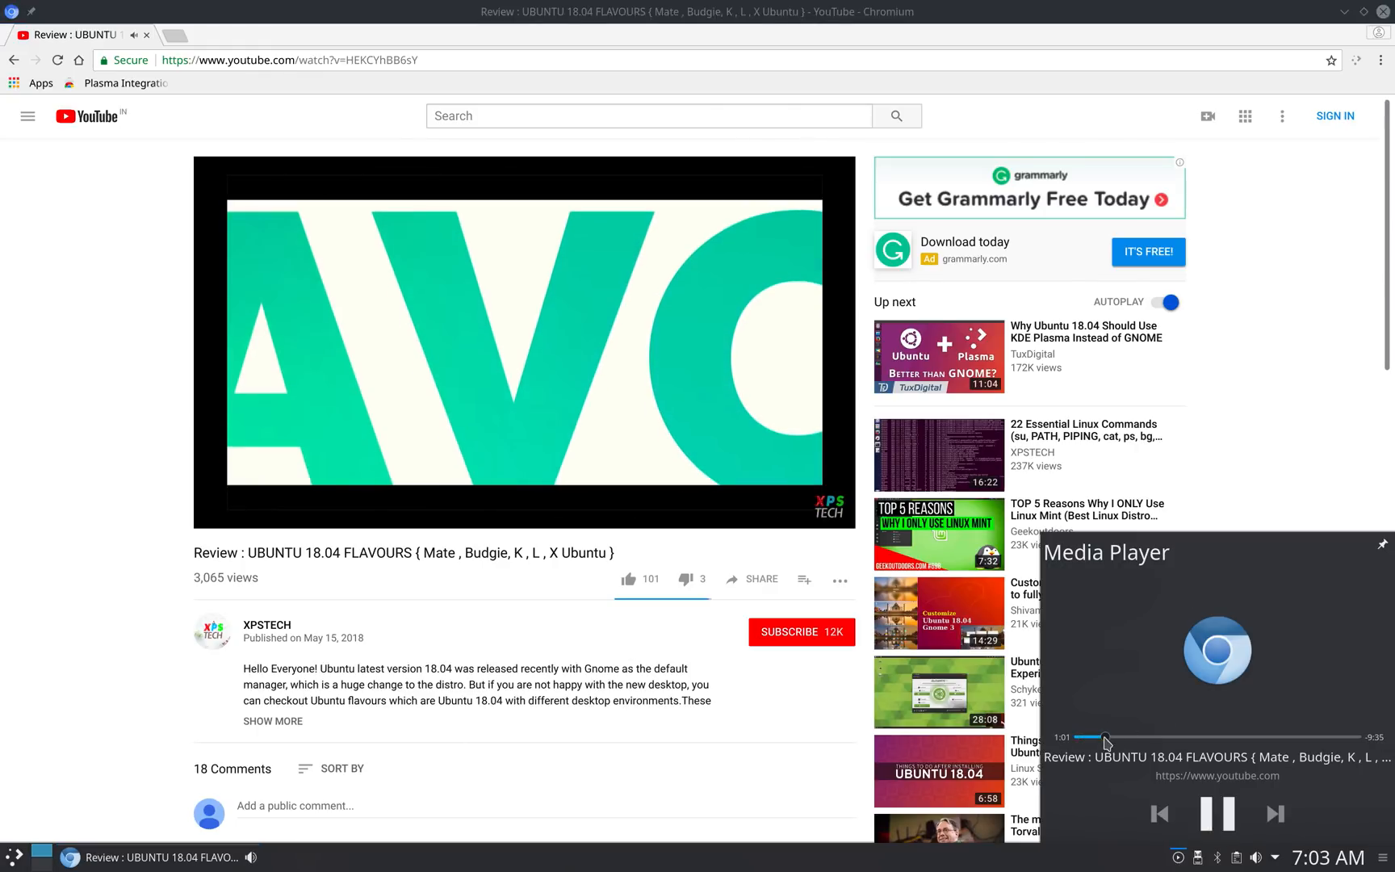
pyautogui.click(1198, 736)
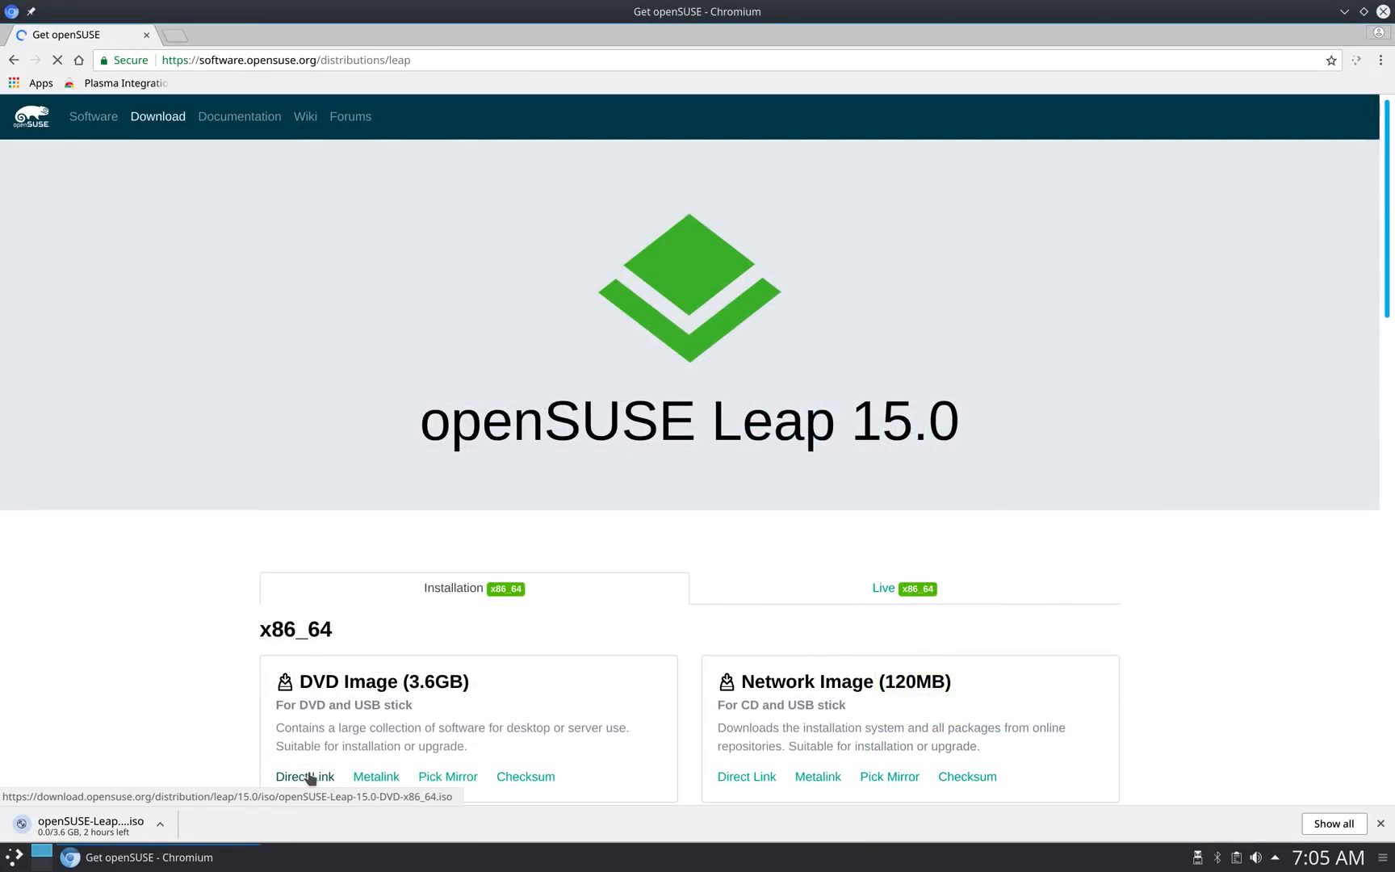
pyautogui.click(1180, 858)
pyautogui.write('leap')
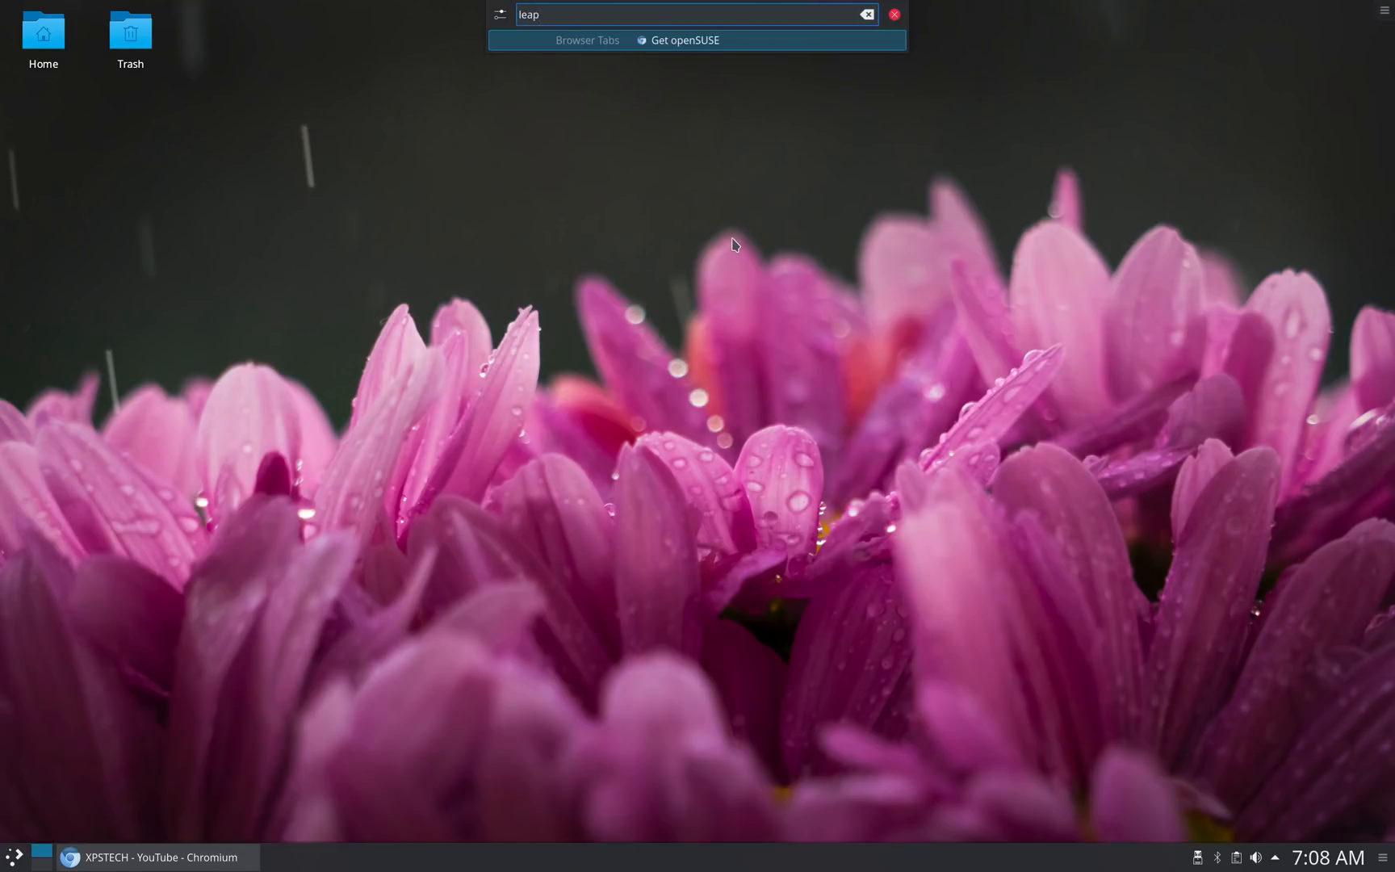
pyautogui.moveTo(731, 42)
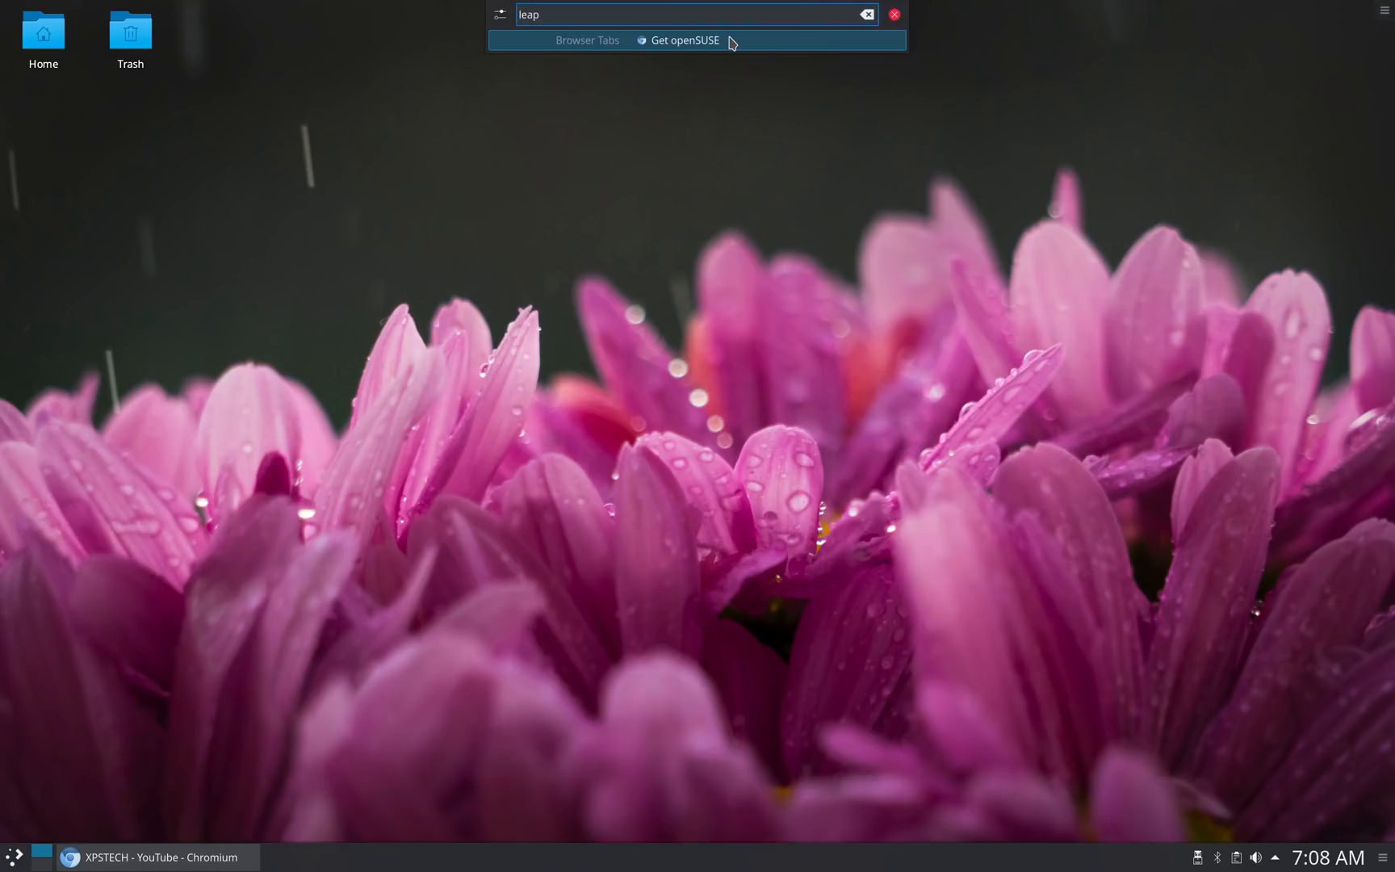
# Select the 'Get openSUSE' entry under Browser Tabs in KRunner
pyautogui.click(685, 41)
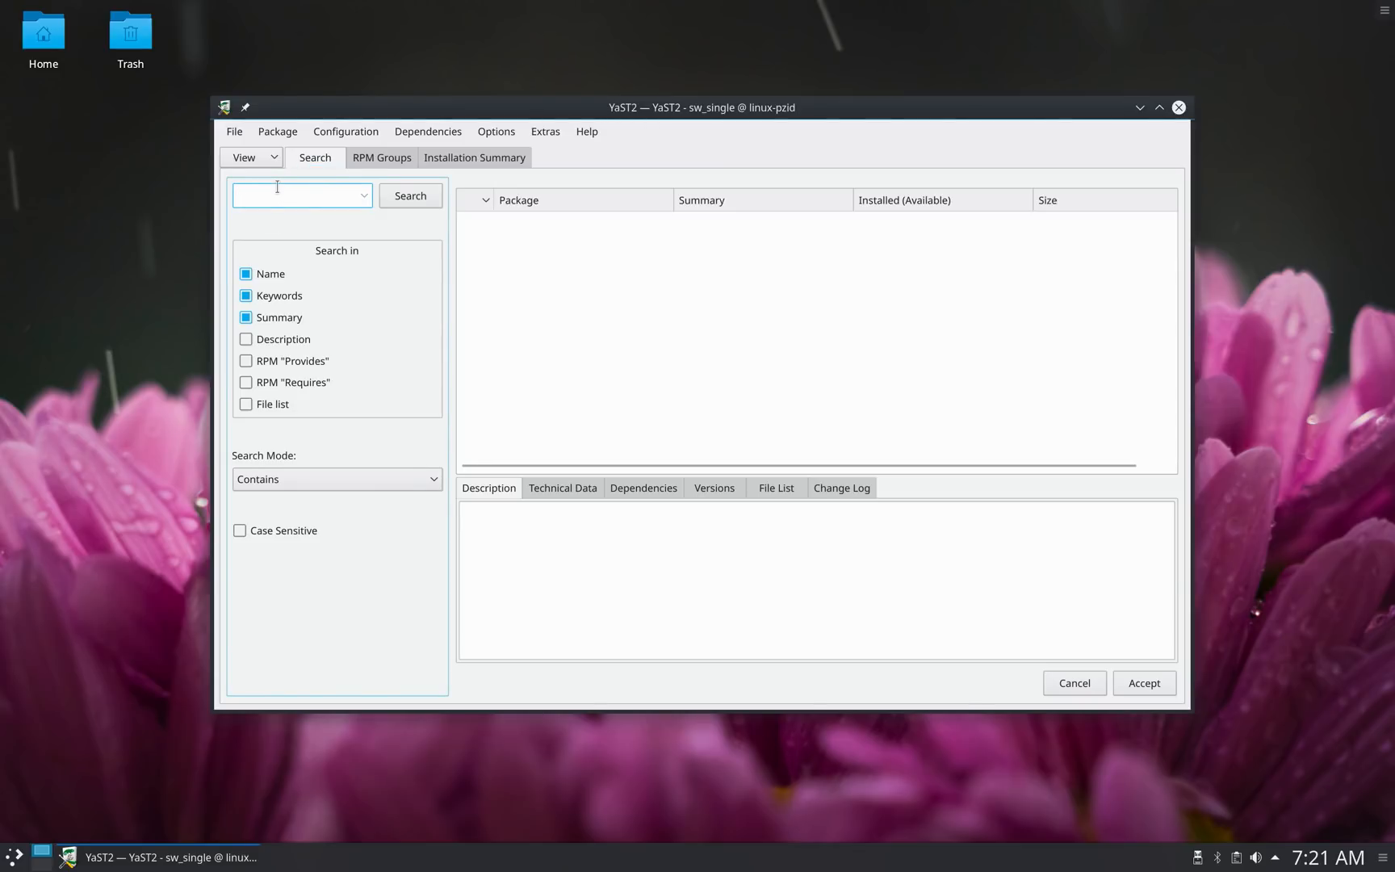
# Search YaST Software Management for 'plasma browser'
pyautogui.write('plasma browser')
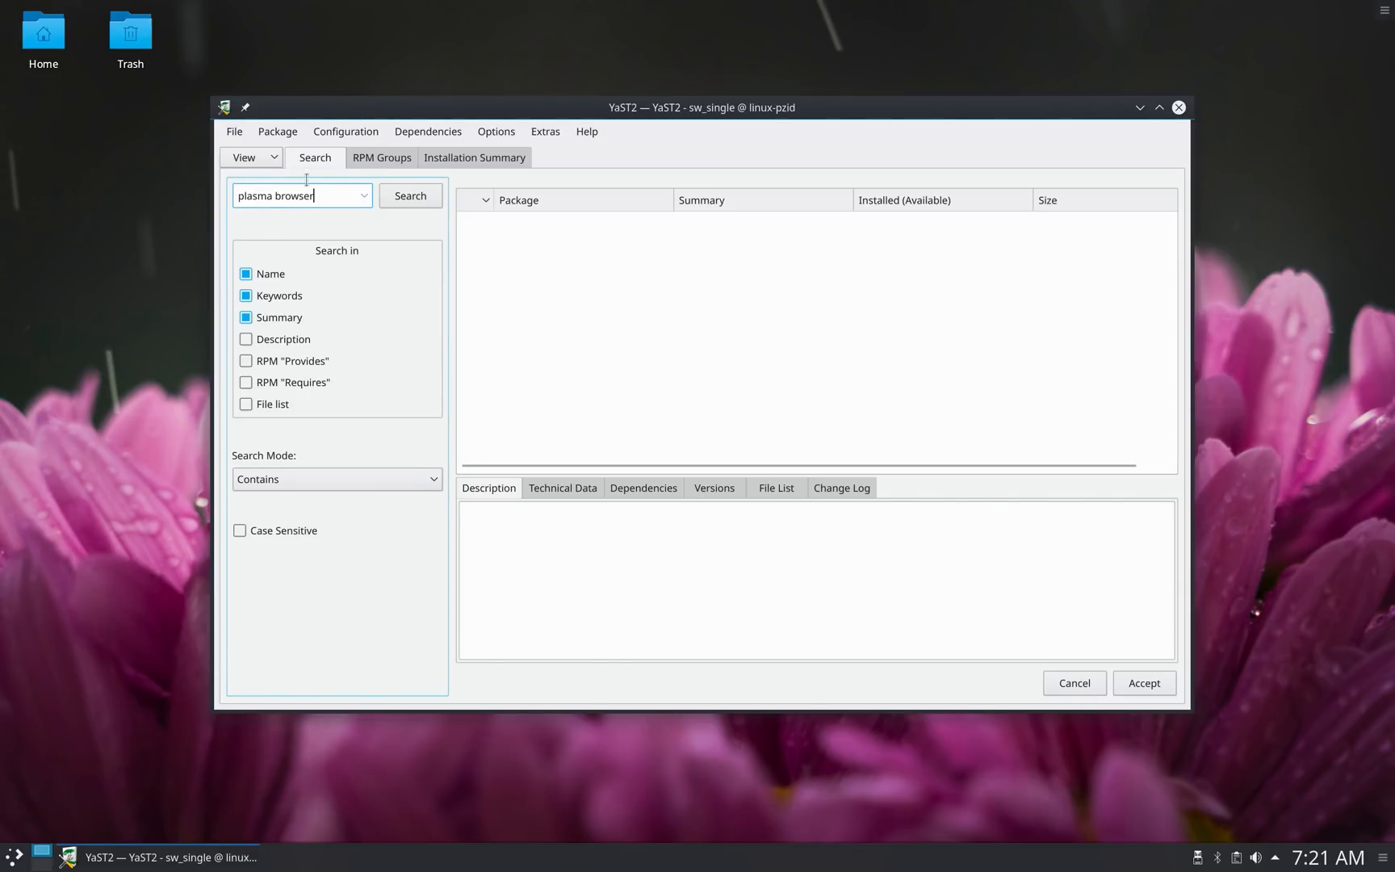
pyautogui.click(409, 196)
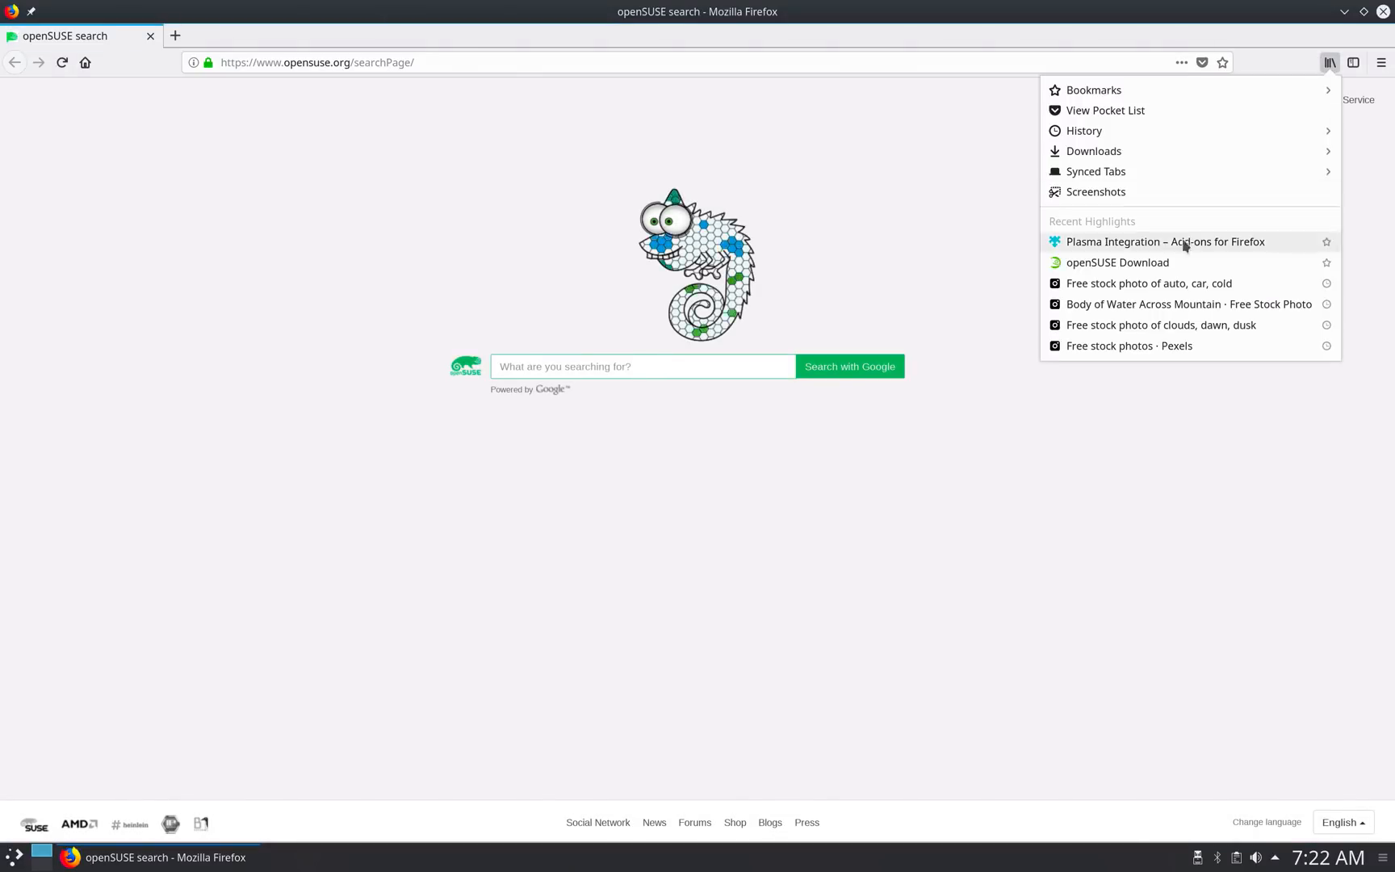
# Reach the Plasma Integration add-on from recent highlights and choose Add to Firefox
pyautogui.click(1164, 240)
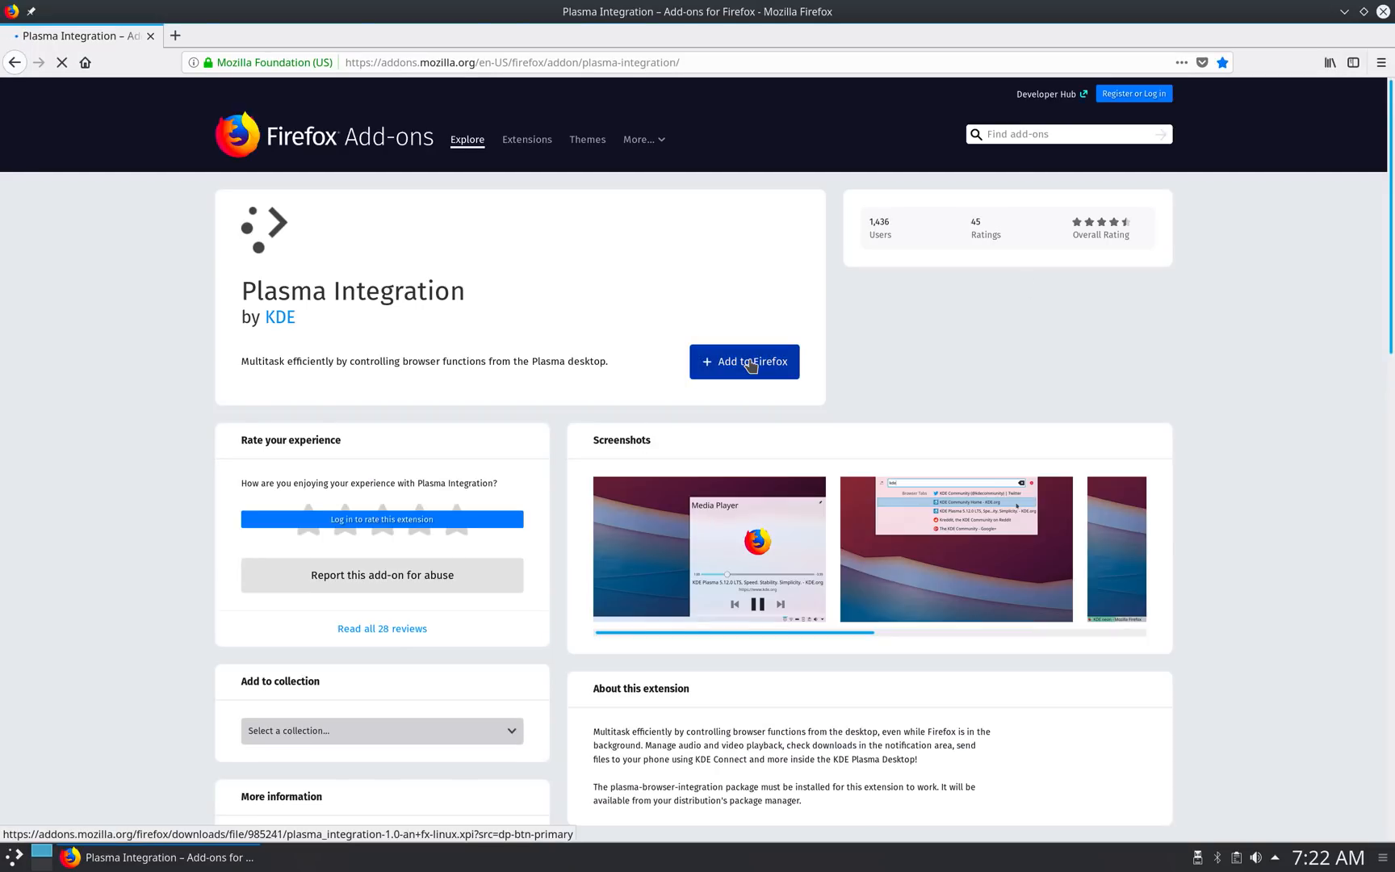
pyautogui.click(744, 362)
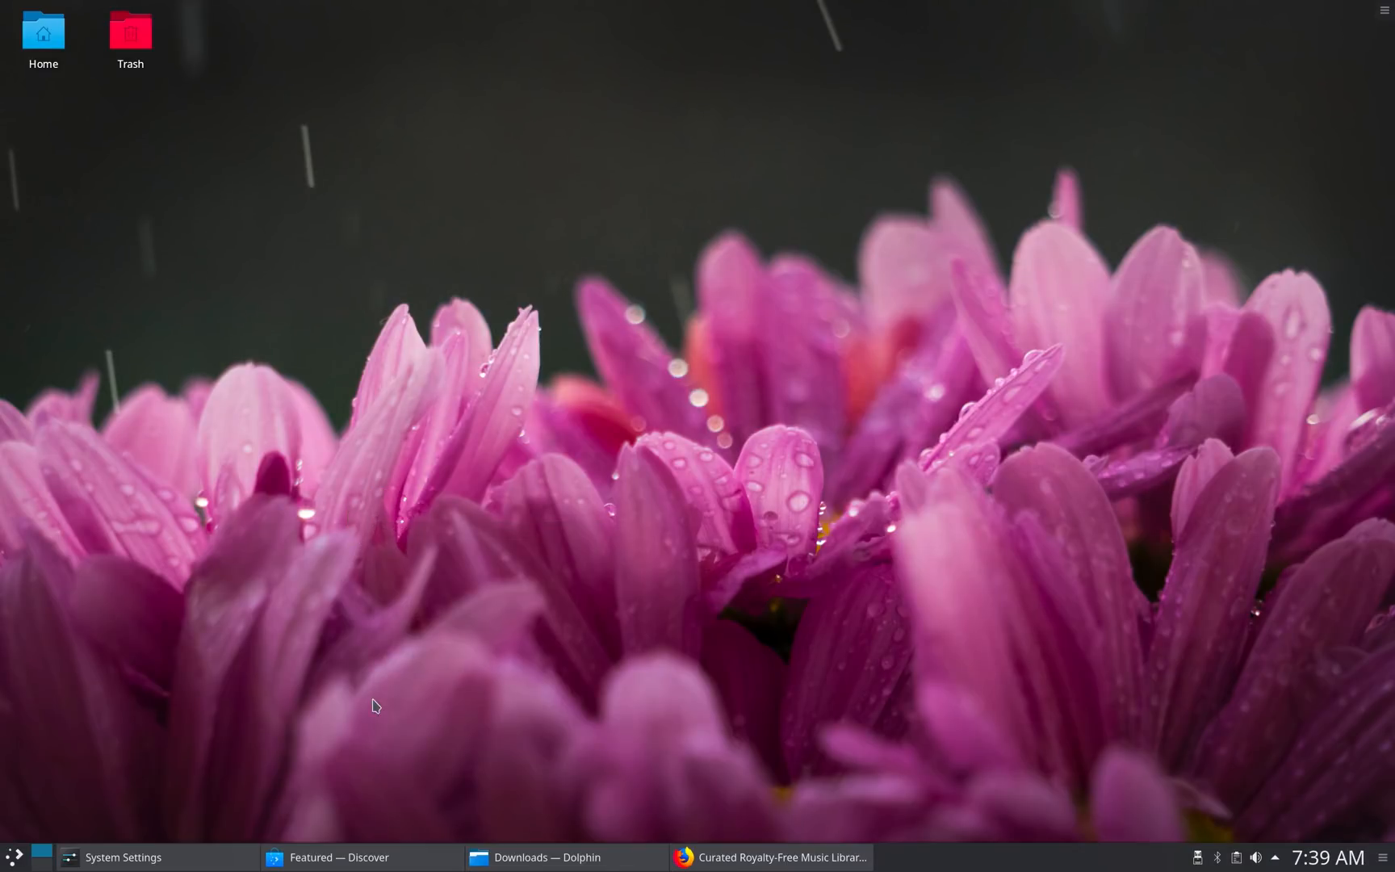
# Show Discover's Applications category and change the list sorting via the Sort menu
pyautogui.click(338, 858)
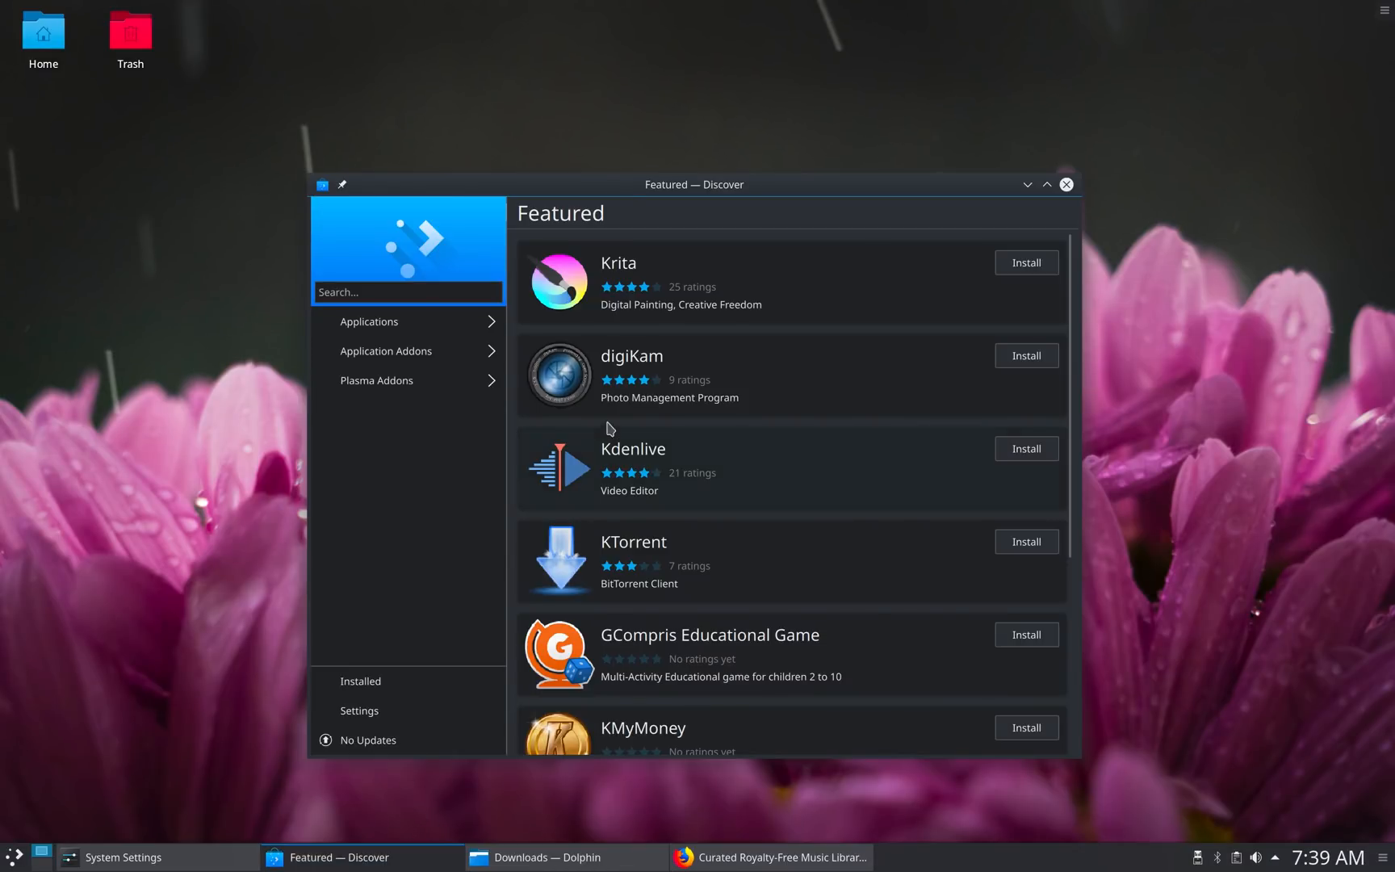
pyautogui.click(369, 321)
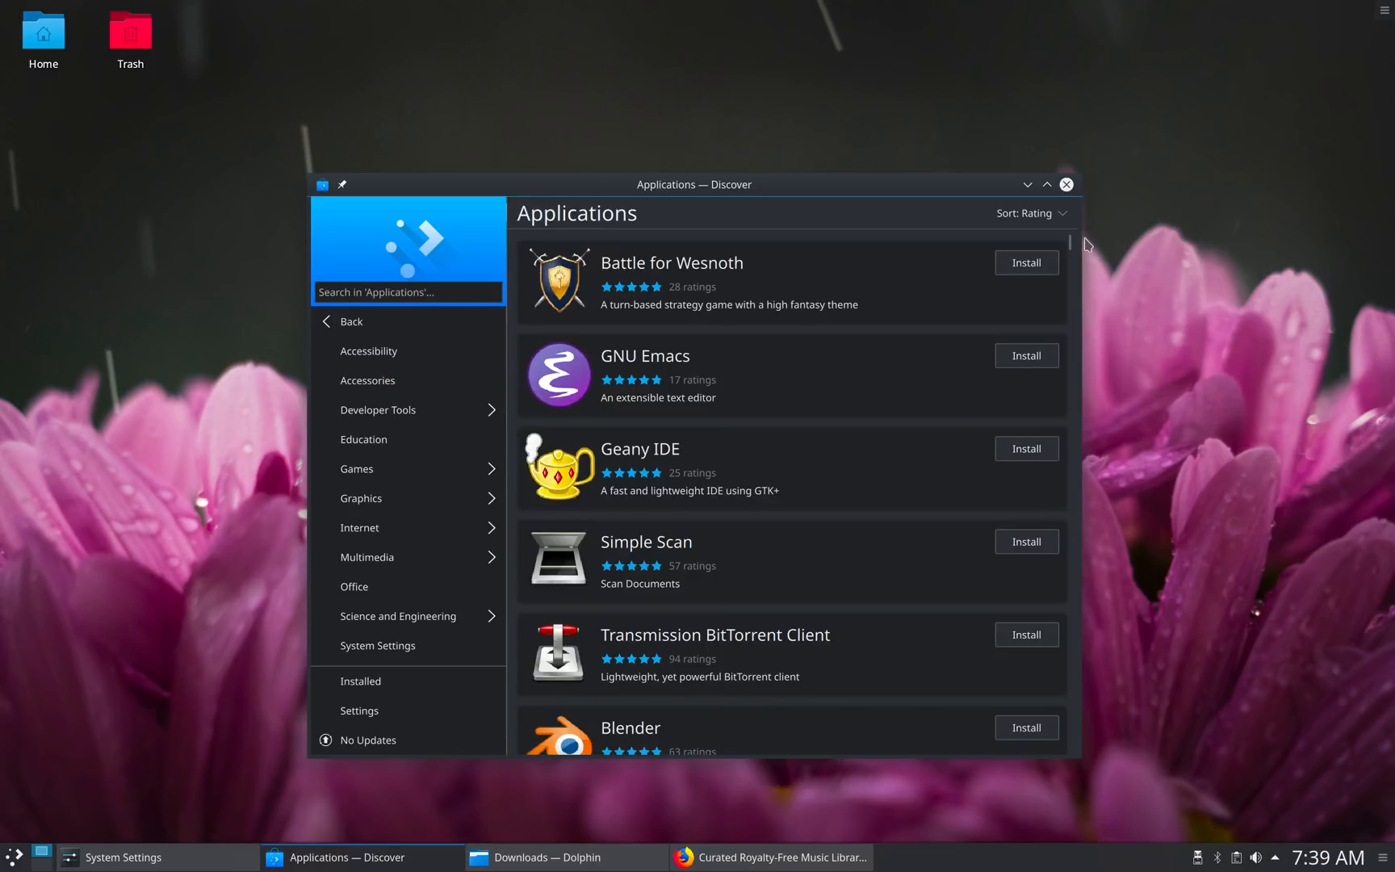
pyautogui.click(1030, 213)
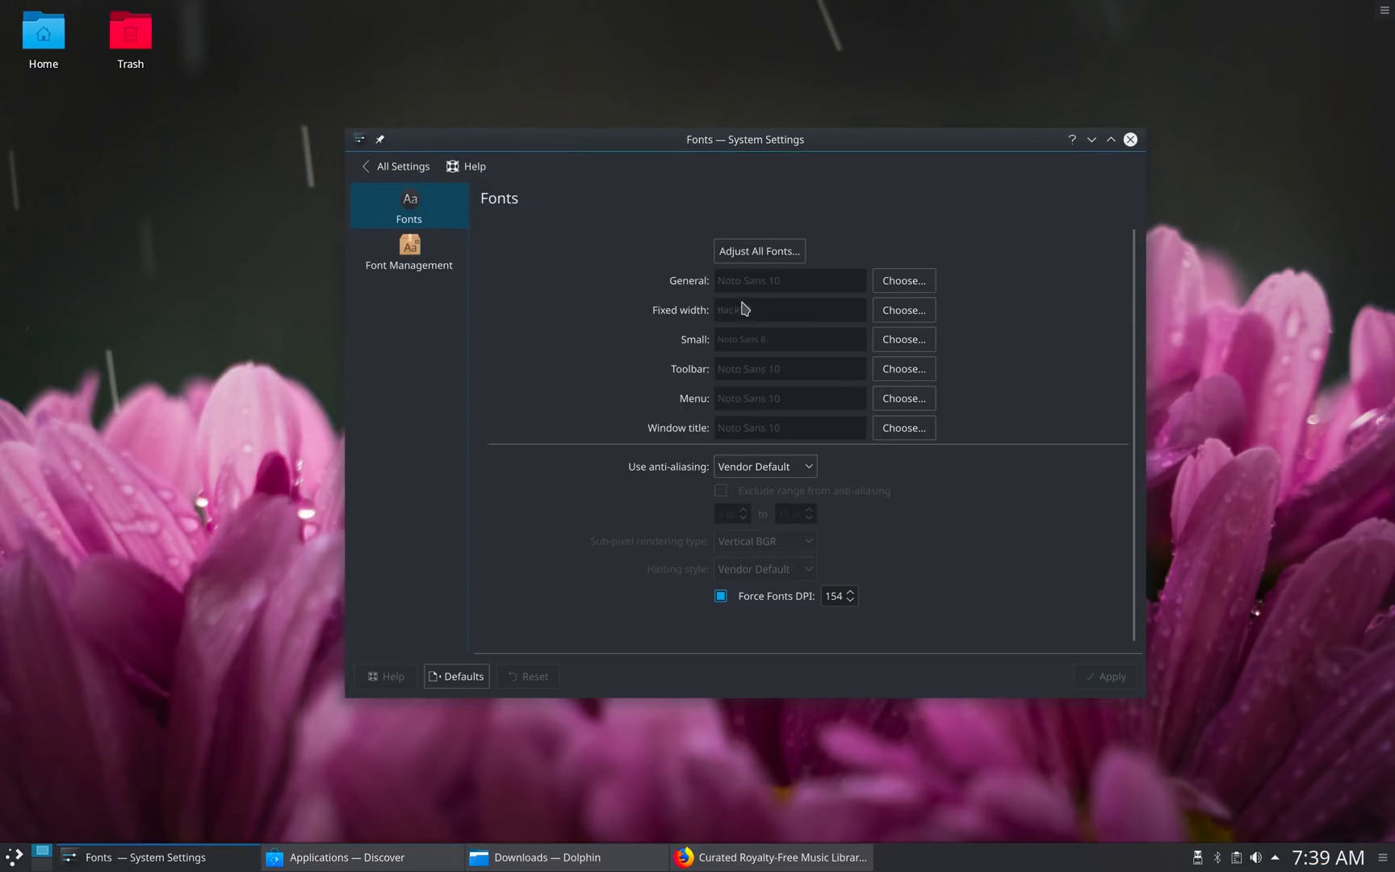
# Enable font anti-aliasing and keep Vertical BGR as the sub-pixel rendering type
pyautogui.click(763, 465)
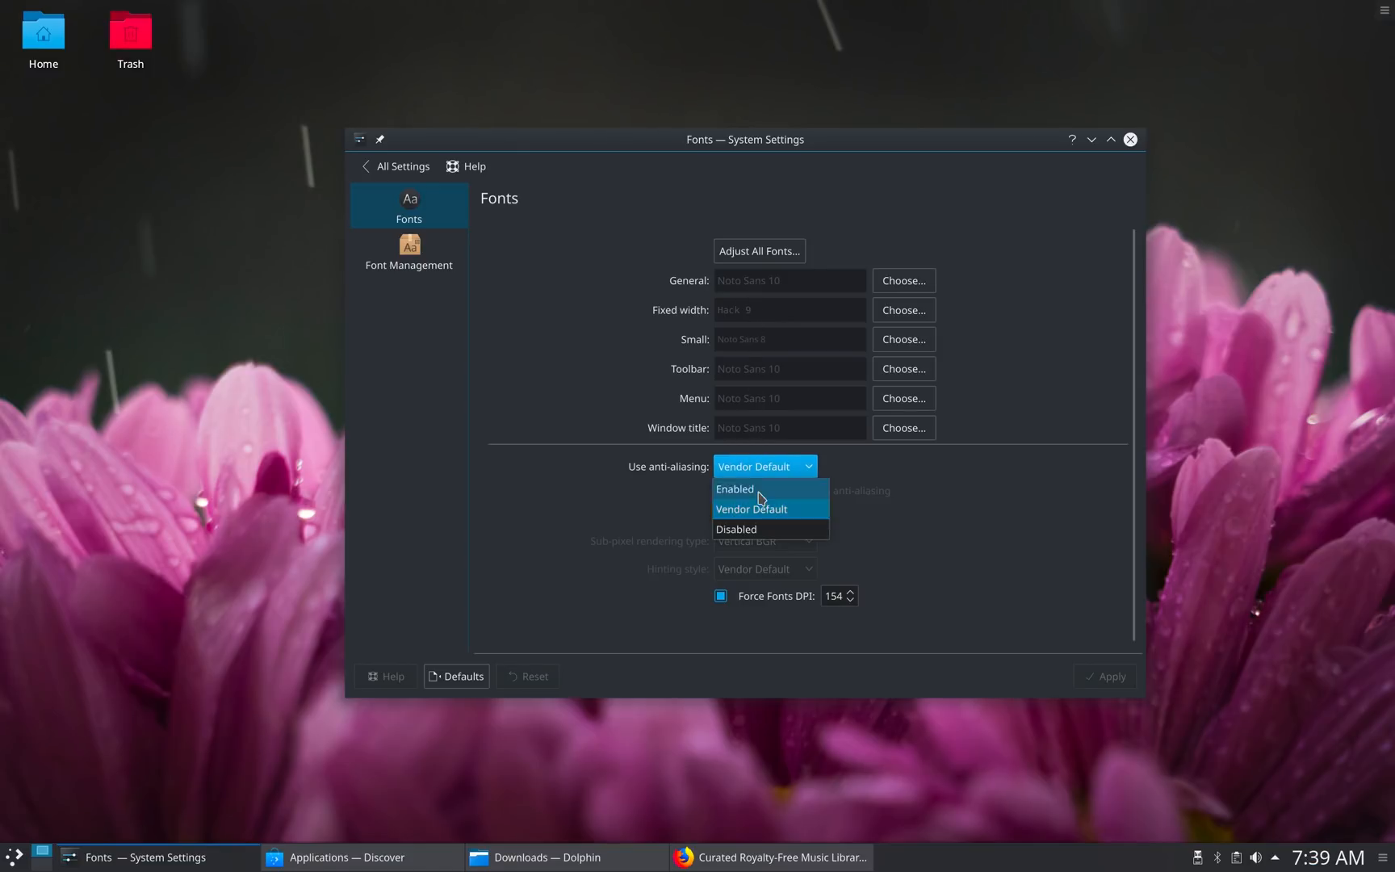
pyautogui.click(735, 489)
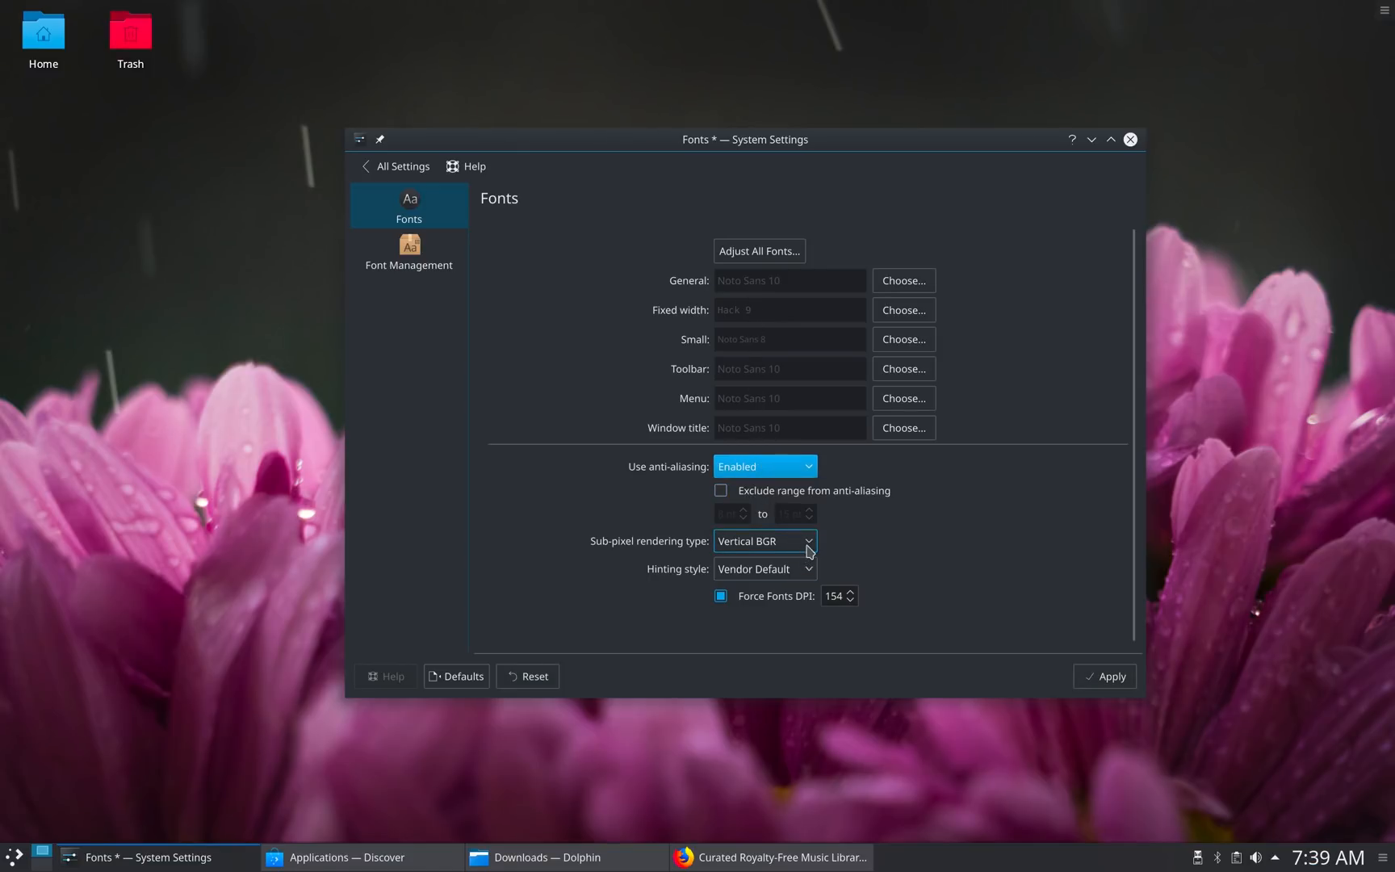
pyautogui.click(762, 541)
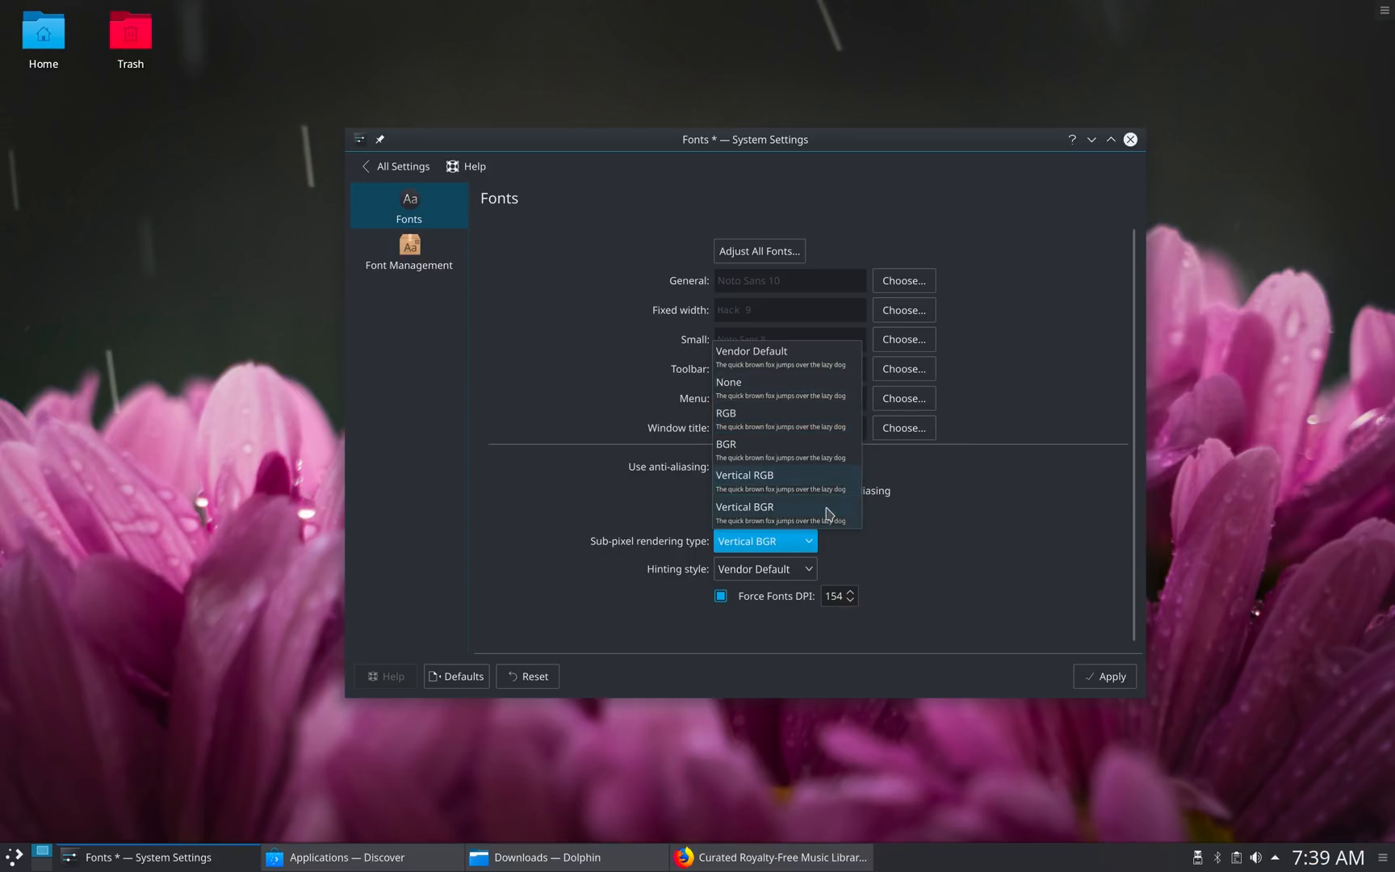
pyautogui.click(773, 857)
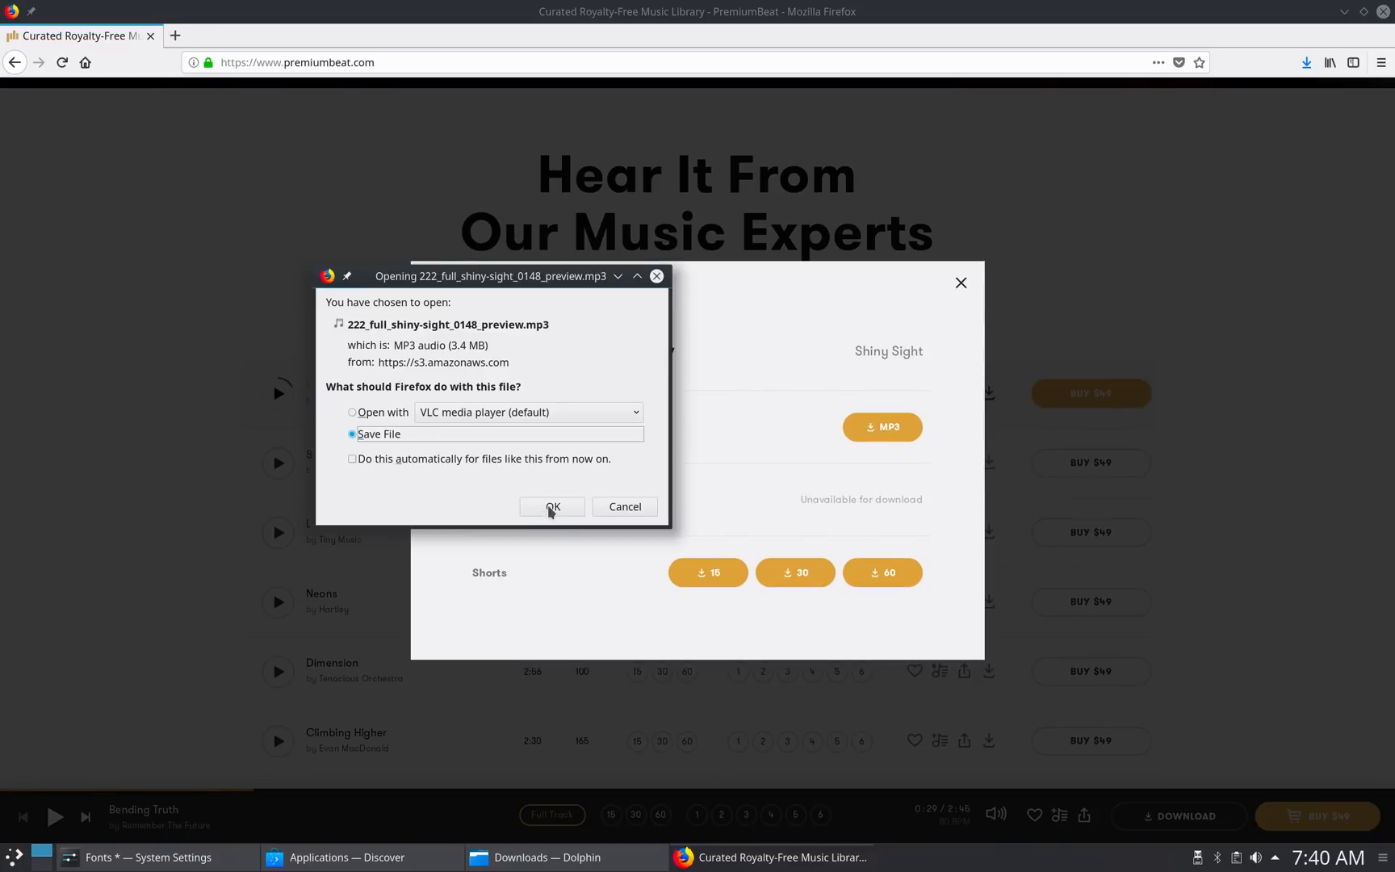
# Choose Save File in the Opening file dialog to download the MP3 preview
pyautogui.click(552, 507)
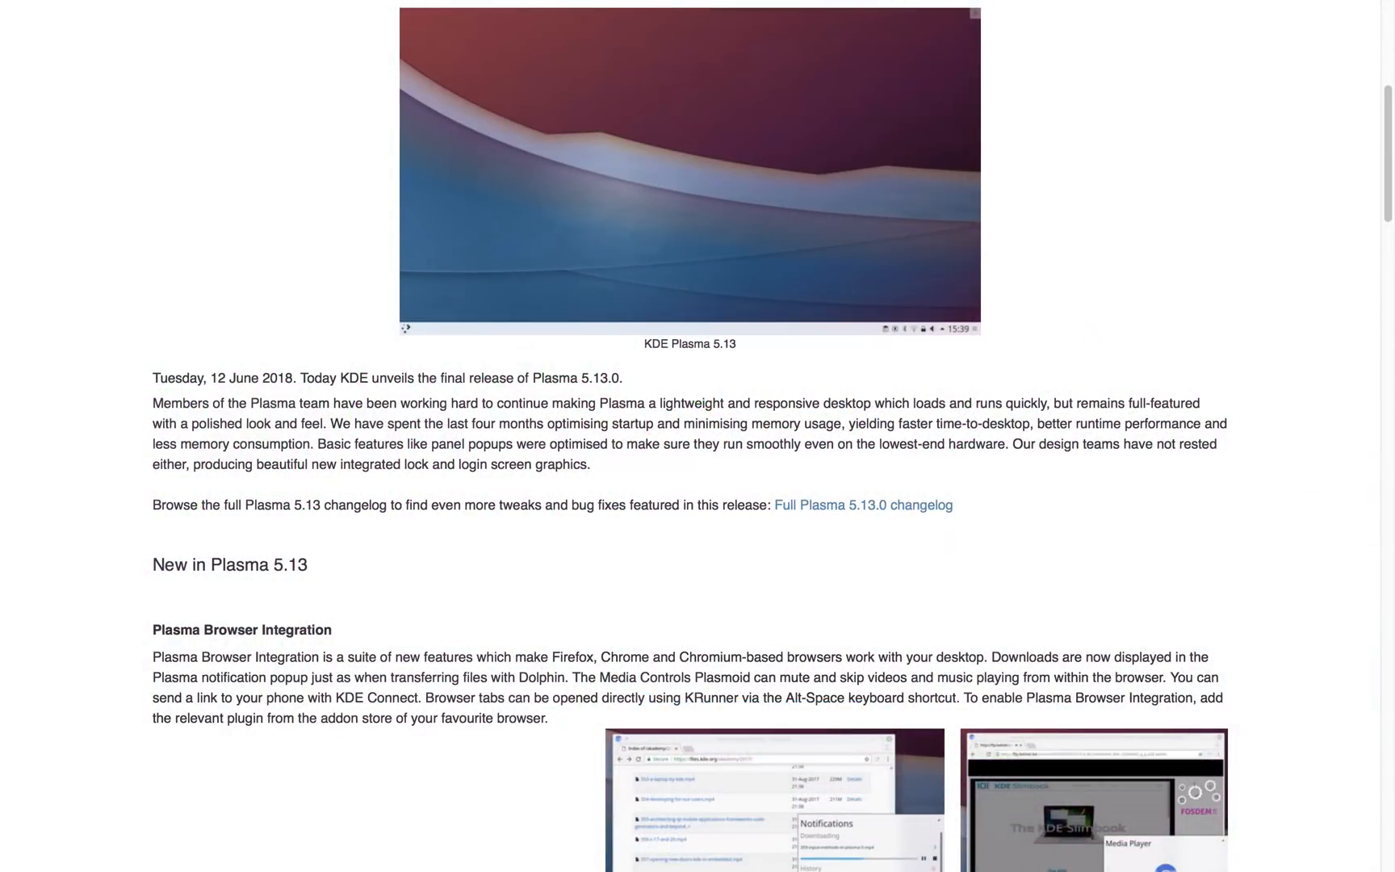
# Go to kde.org, advance the carousel, and scroll to the Plasma and KDE Applications sections
pyautogui.click(861, 503)
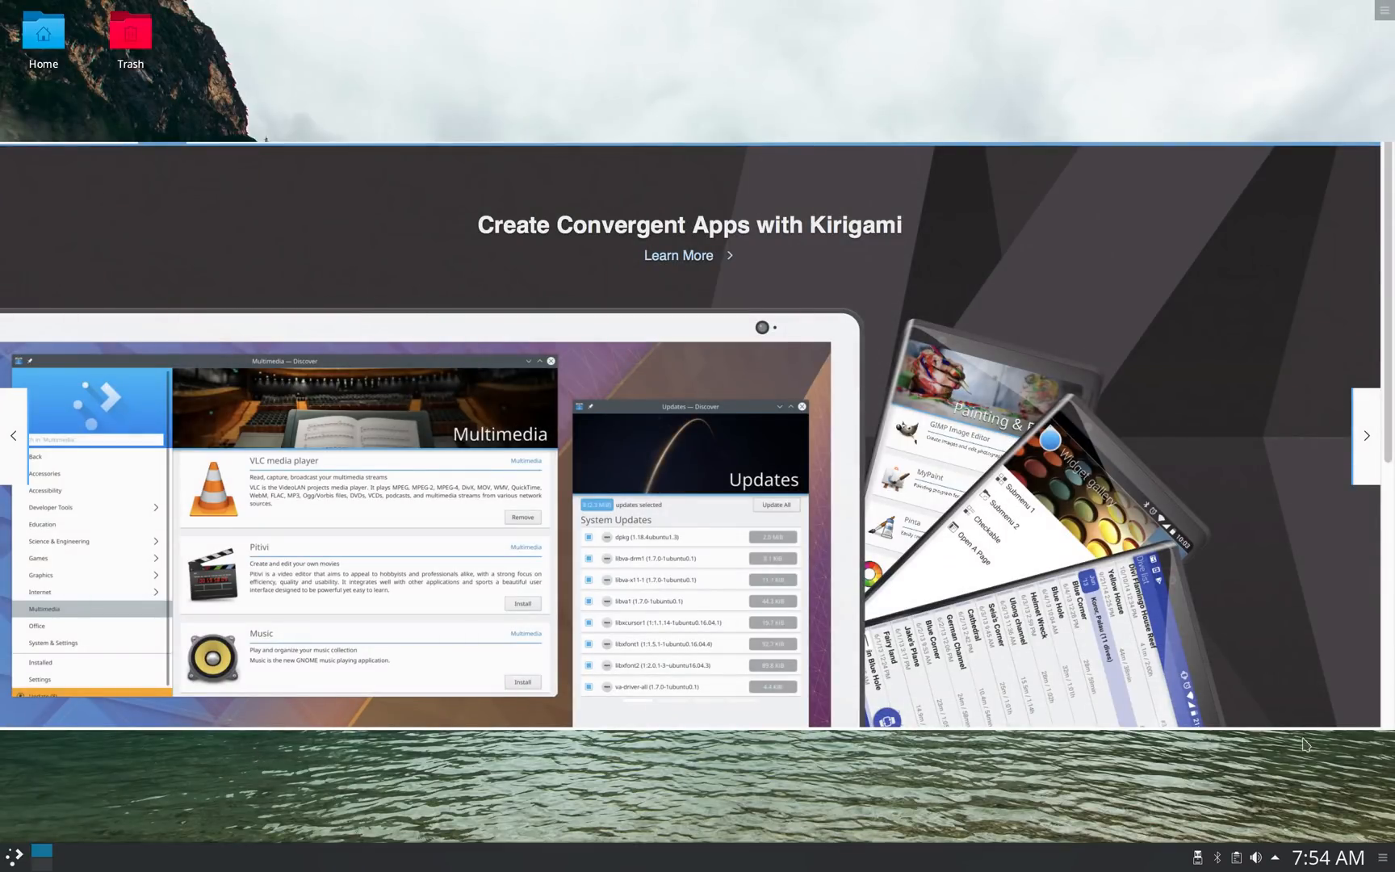
pyautogui.click(1367, 435)
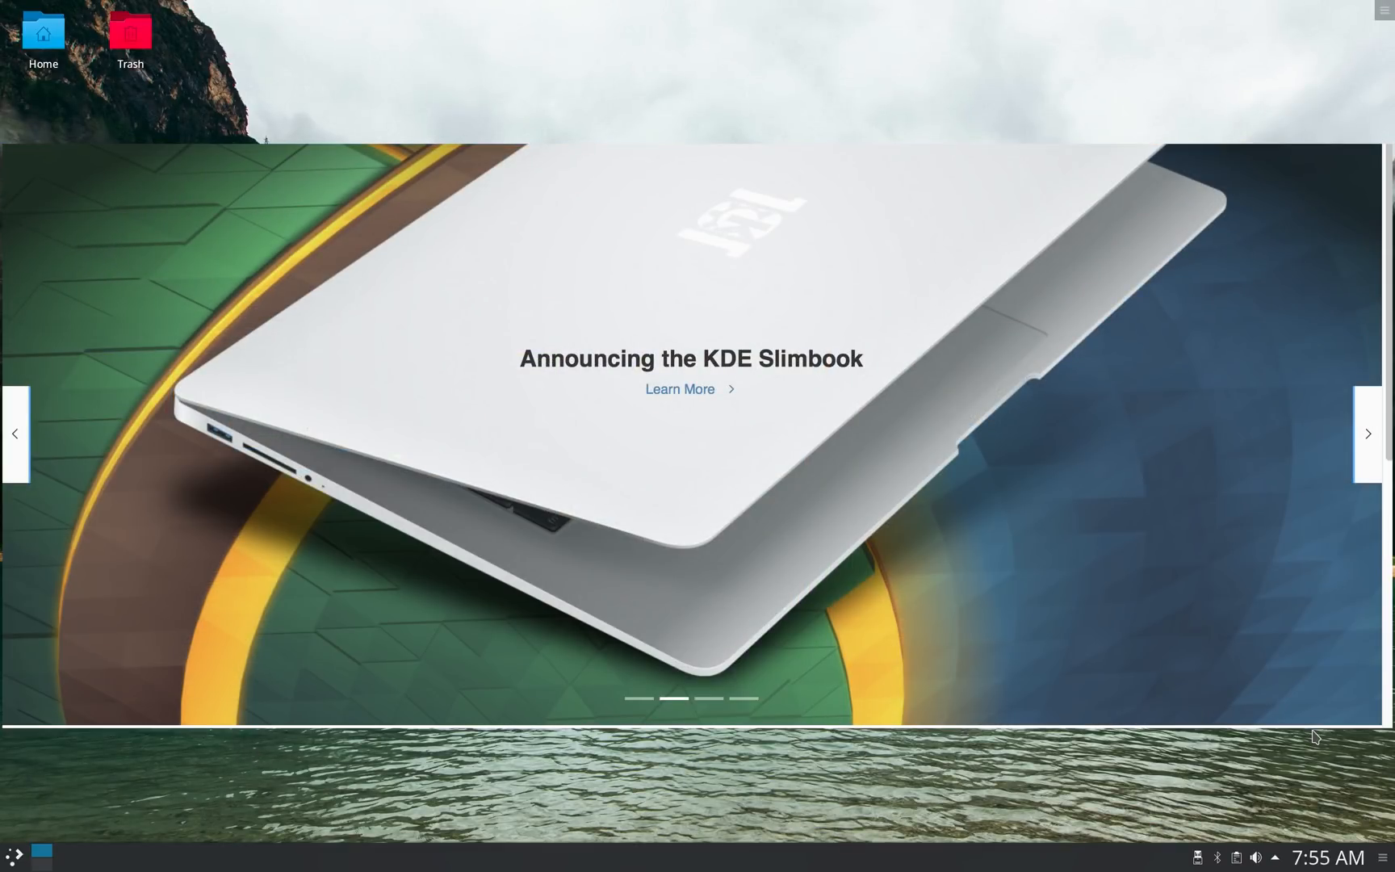
pyautogui.scroll(-3)
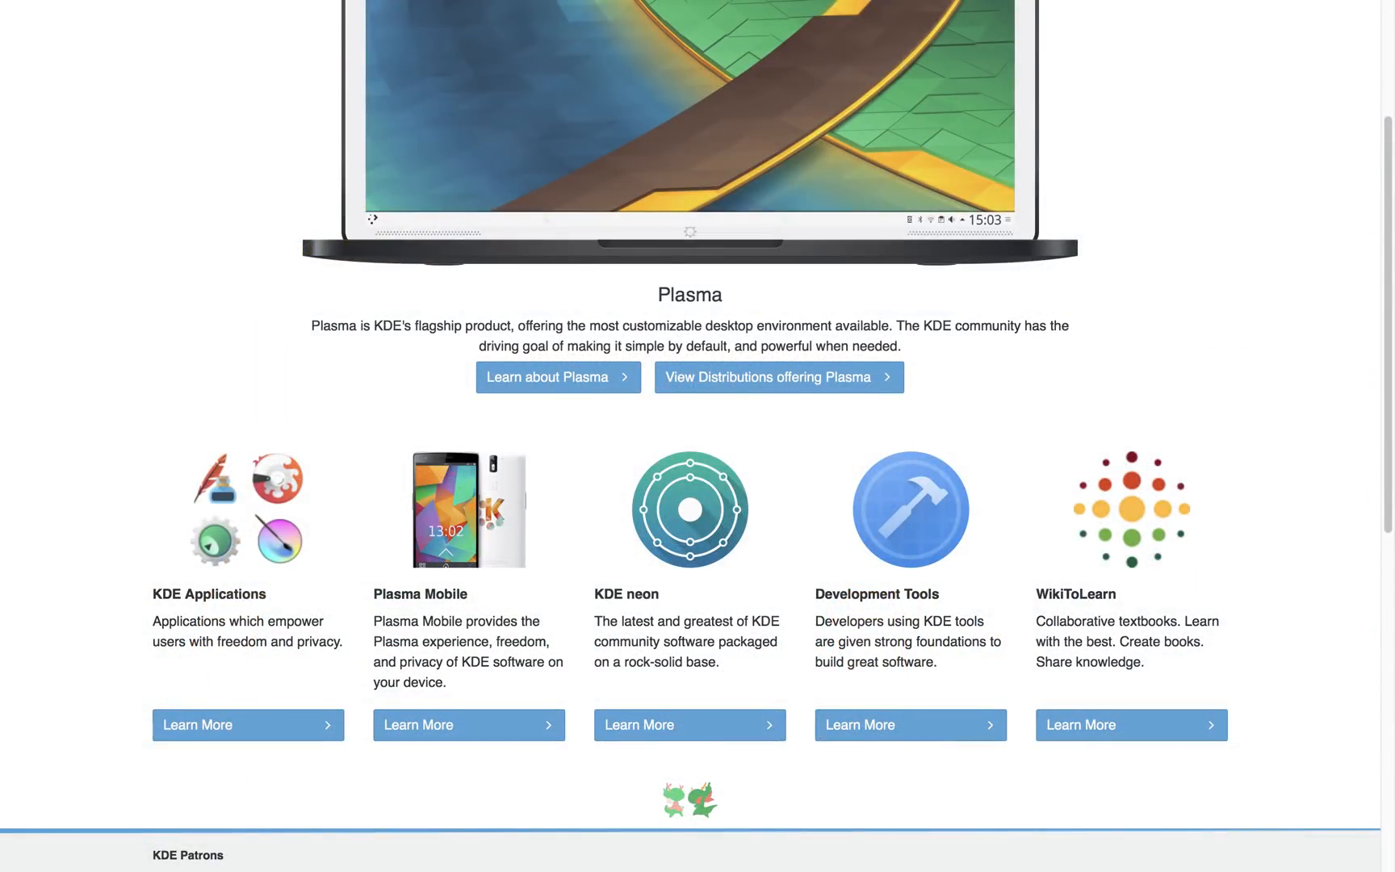